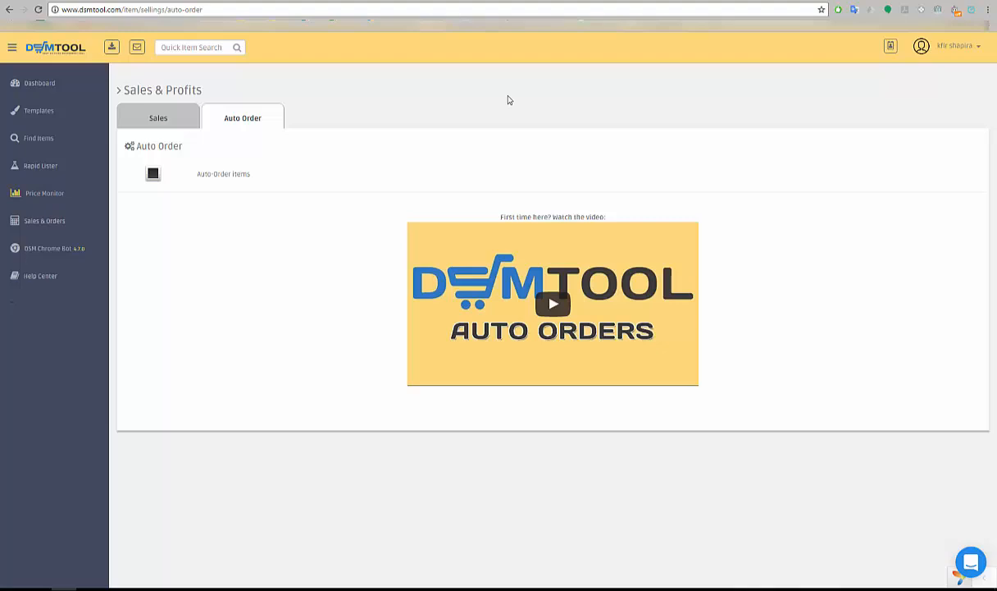
mouse_move(64, 256)
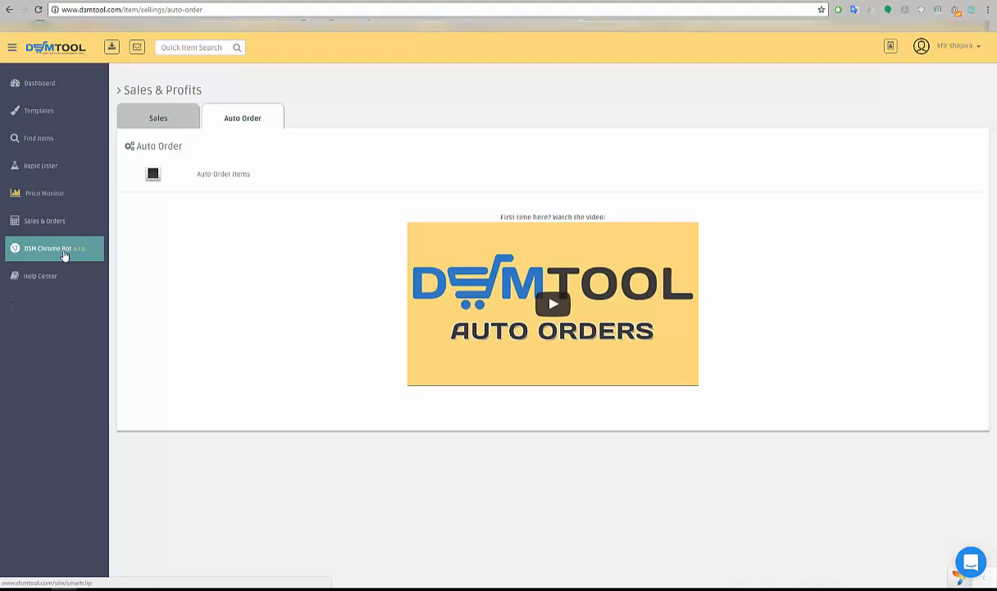
mouse_move(338, 4)
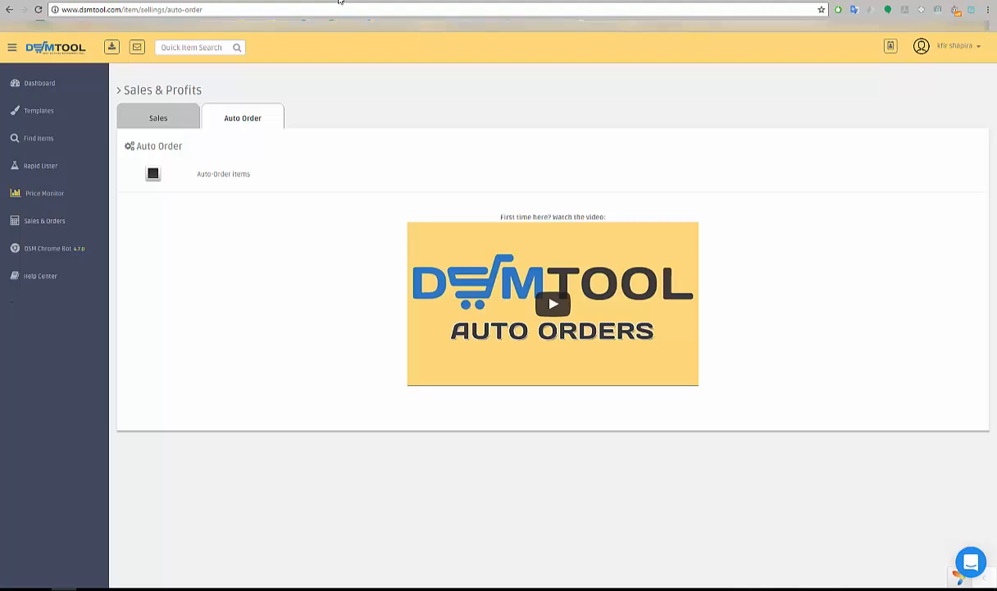
mouse_move(213, 139)
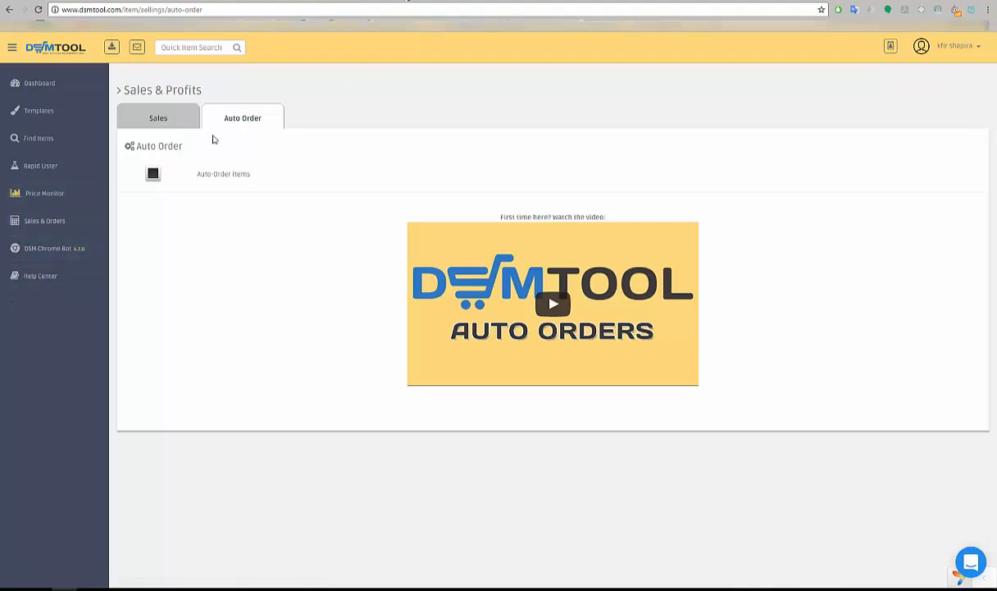
mouse_move(72, 233)
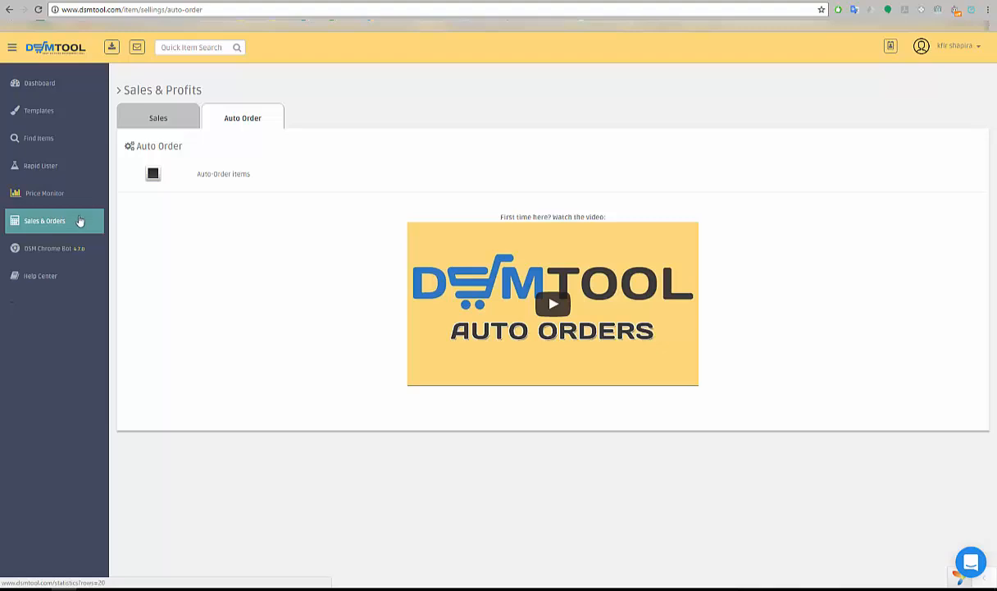
mouse_move(61, 230)
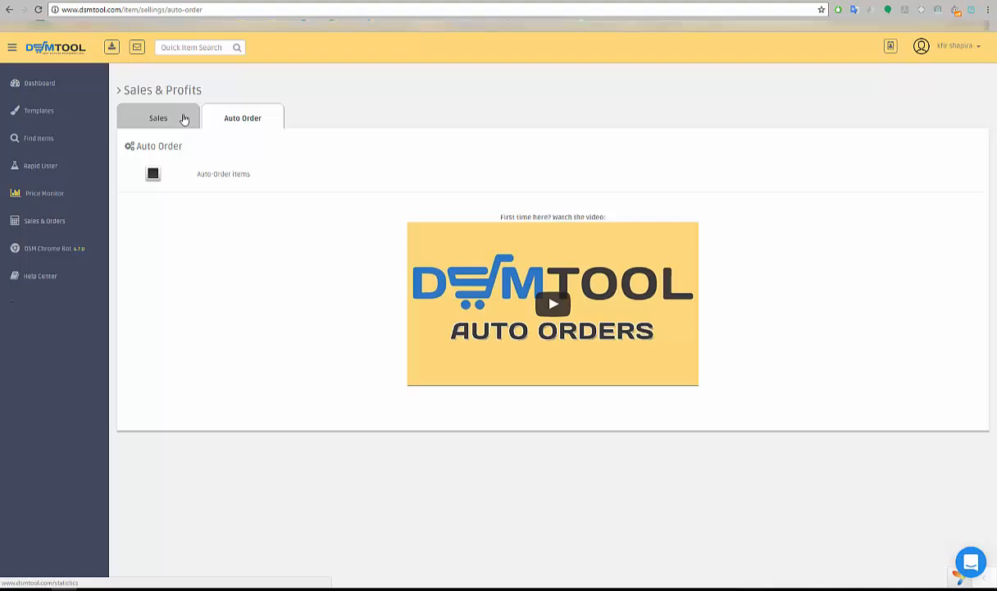
mouse_move(243, 118)
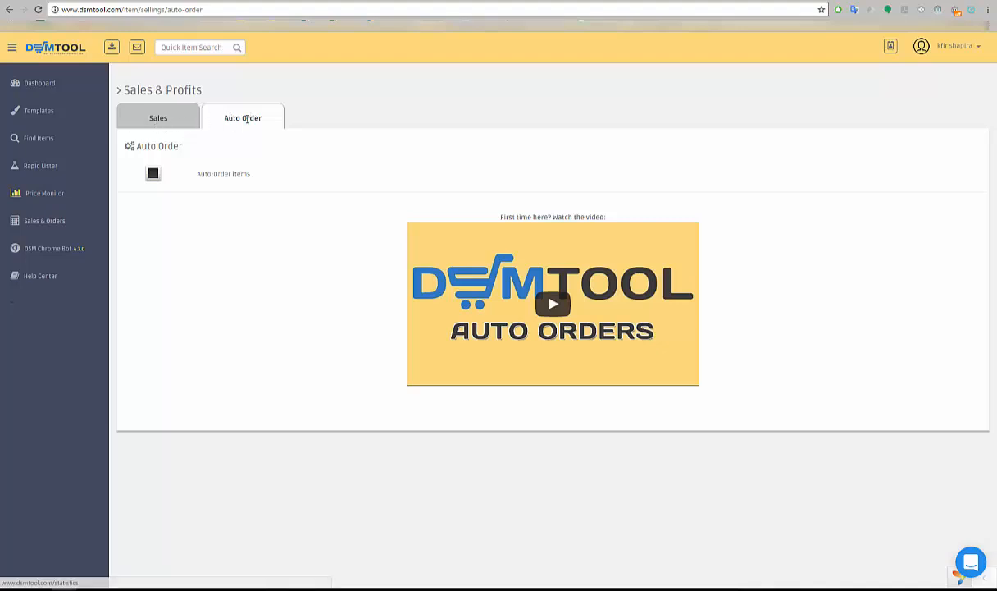
mouse_move(165, 189)
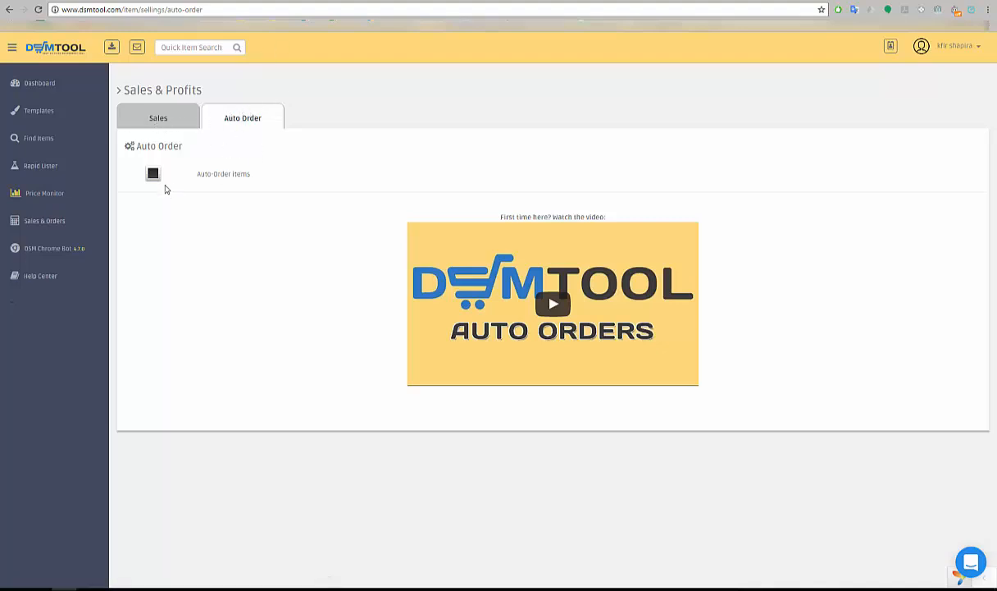
mouse_move(555, 306)
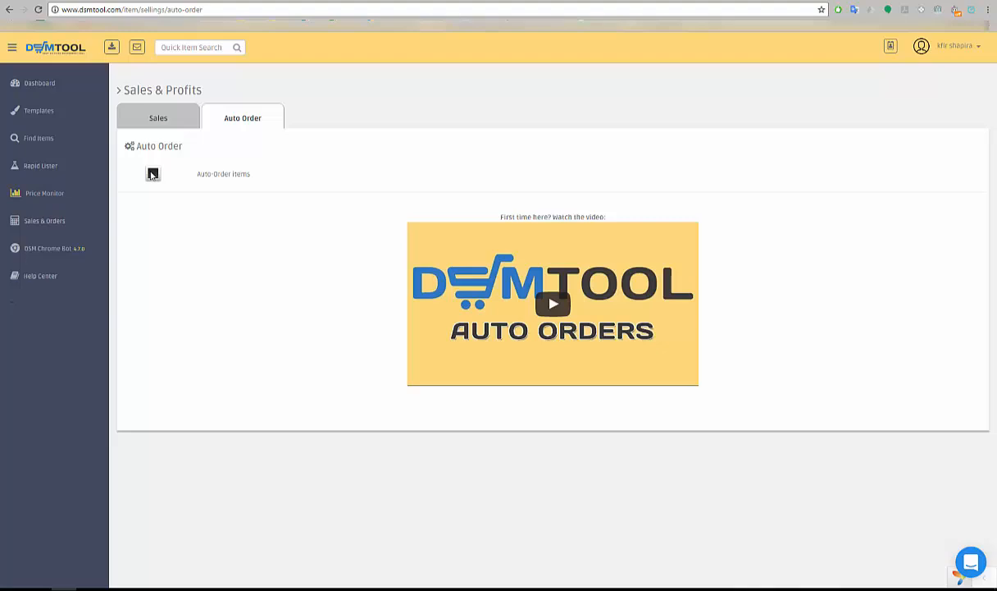
Step: Enable the Auto Order Items toggle and confirm, revealing balance, Amazon and Walmart accounts, and FAQ
left_click(153, 174)
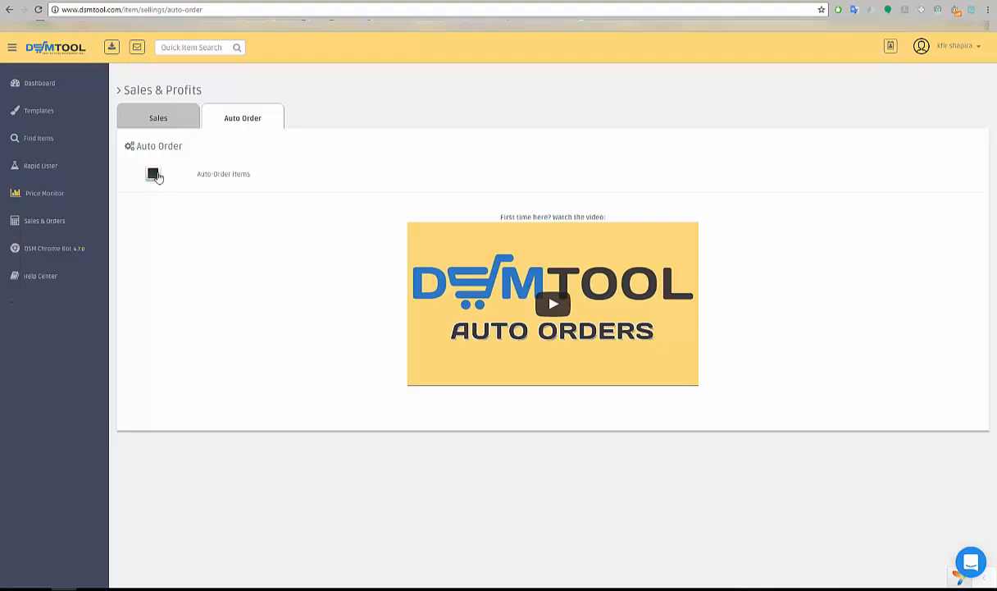
left_click(153, 174)
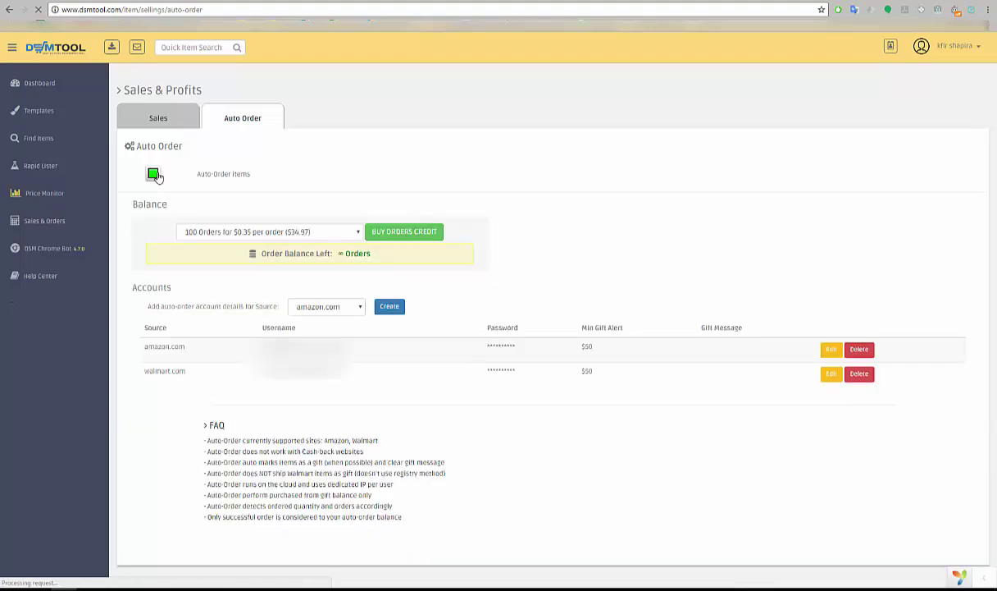
left_click(152, 174)
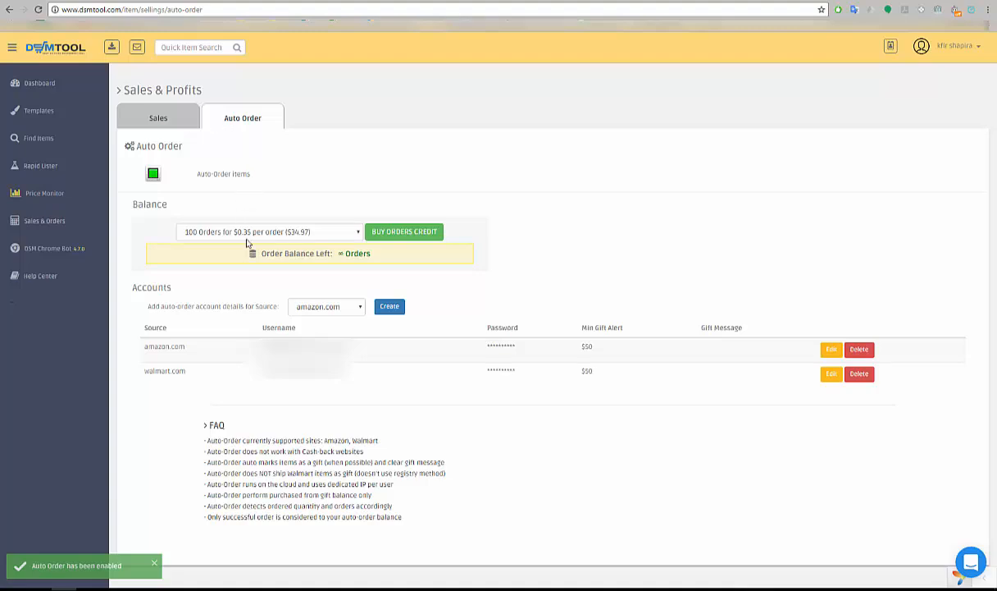
Step: Expand the Balance package dropdown listing order credits from 20 to 5000 orders
left_click(269, 231)
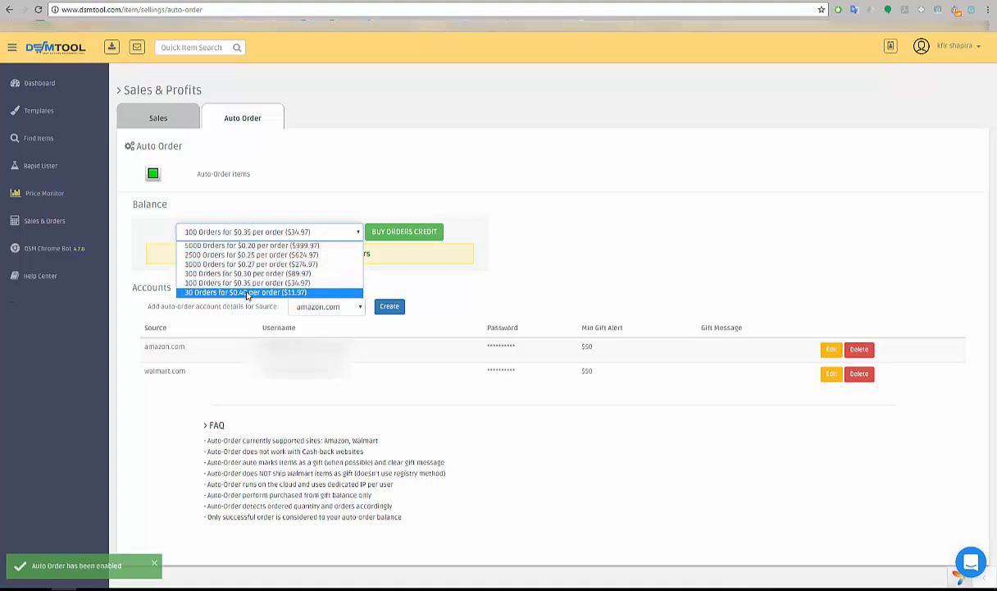
mouse_move(249, 264)
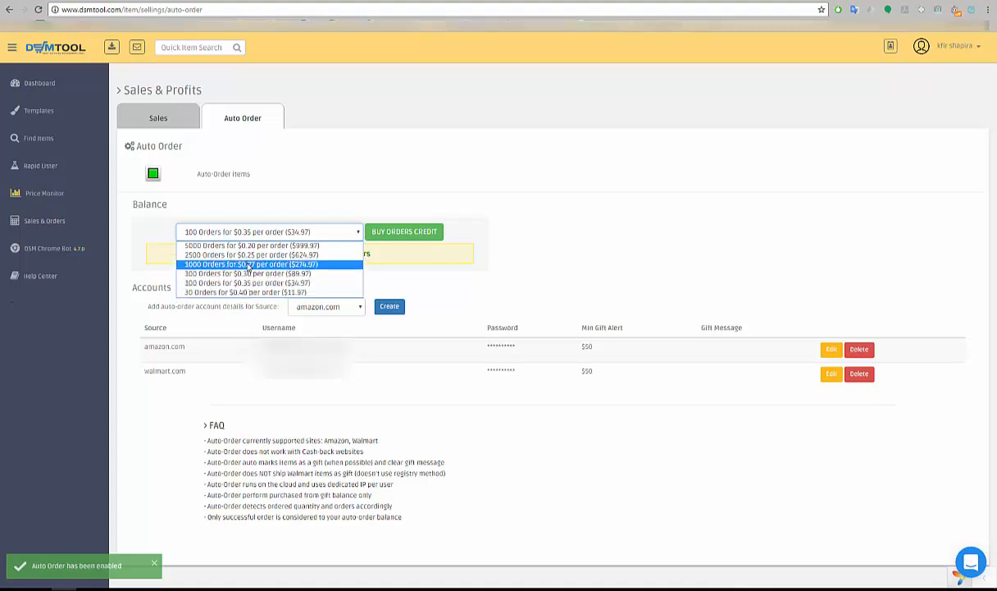
mouse_move(252, 246)
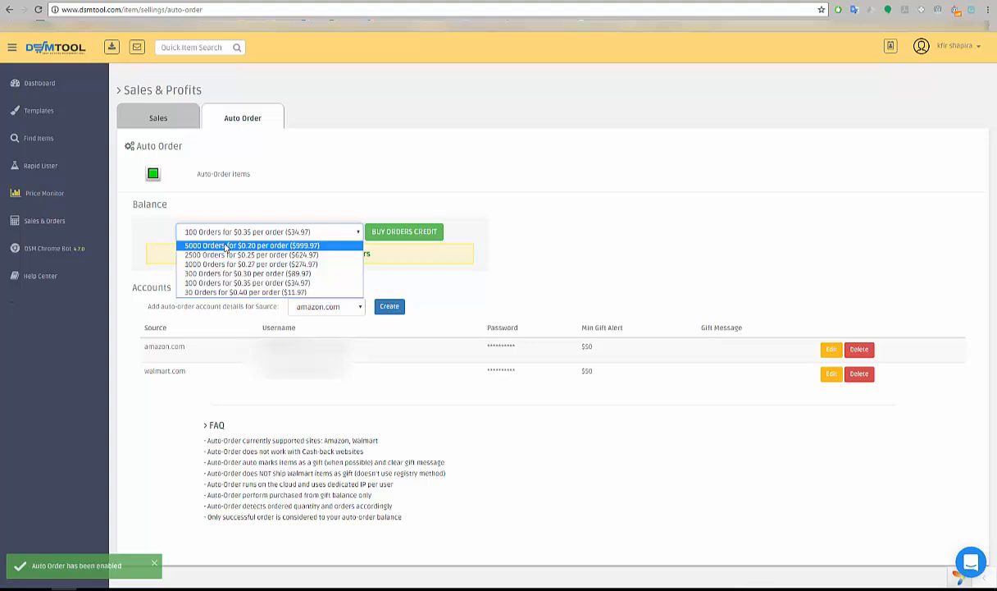
mouse_move(440, 138)
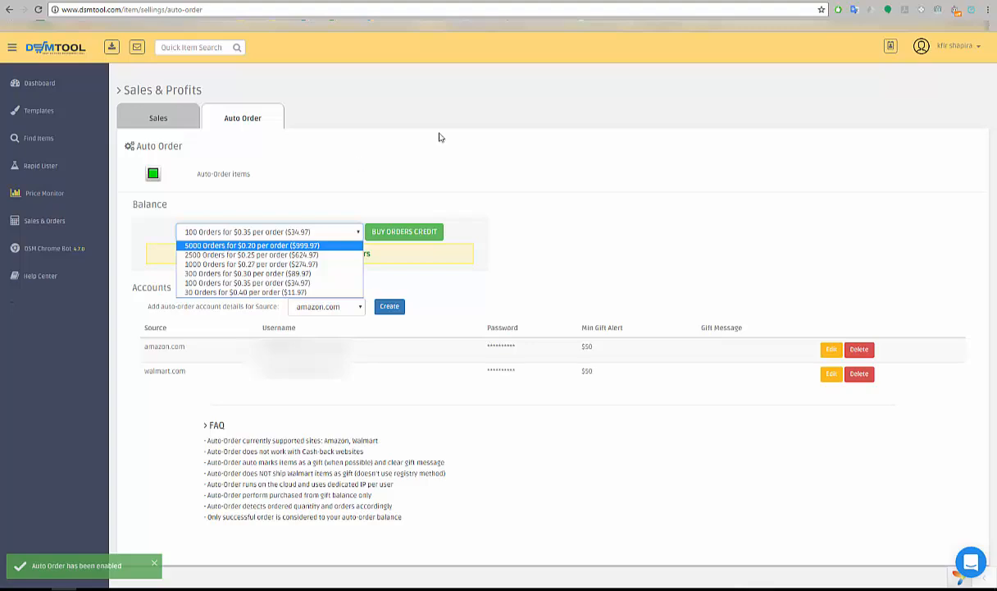
mouse_move(355, 208)
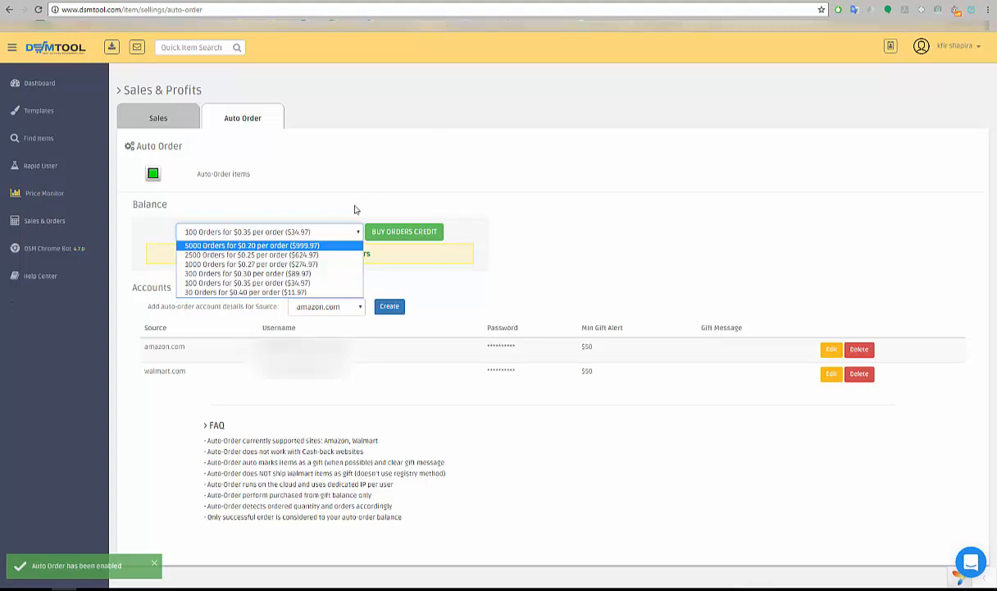
mouse_move(337, 270)
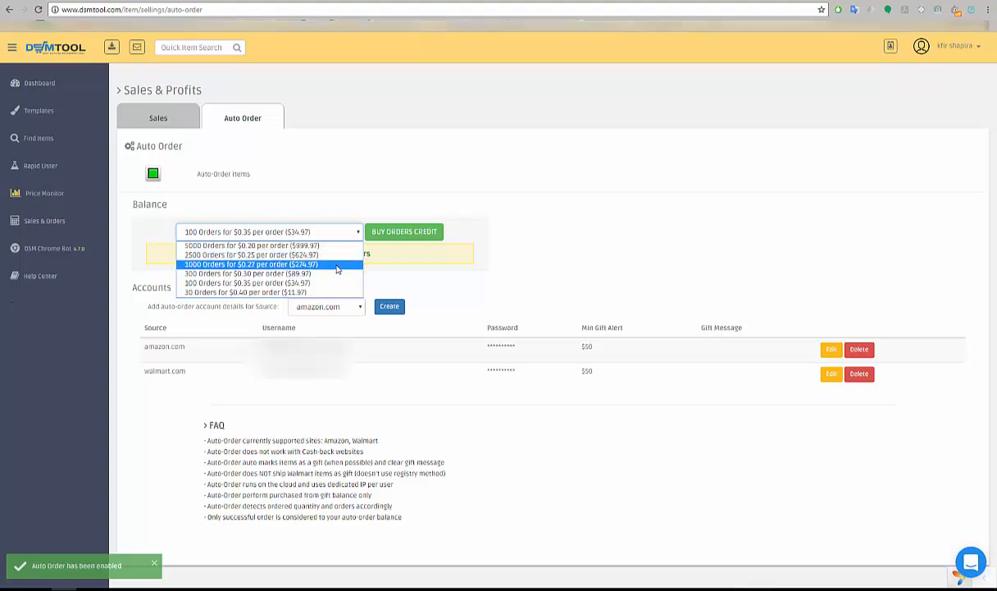
mouse_move(325, 269)
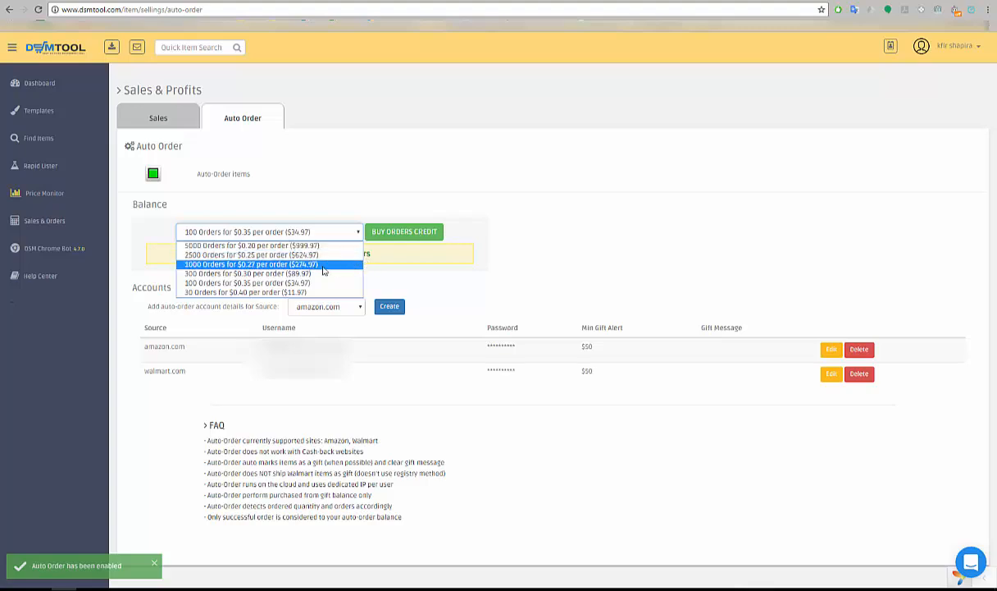
mouse_move(230, 274)
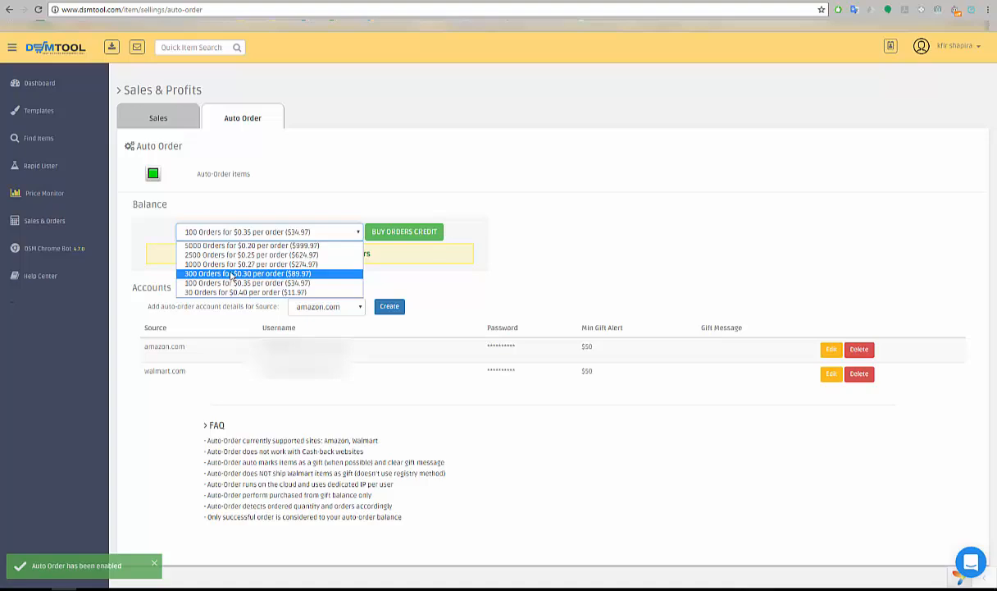
mouse_move(238, 282)
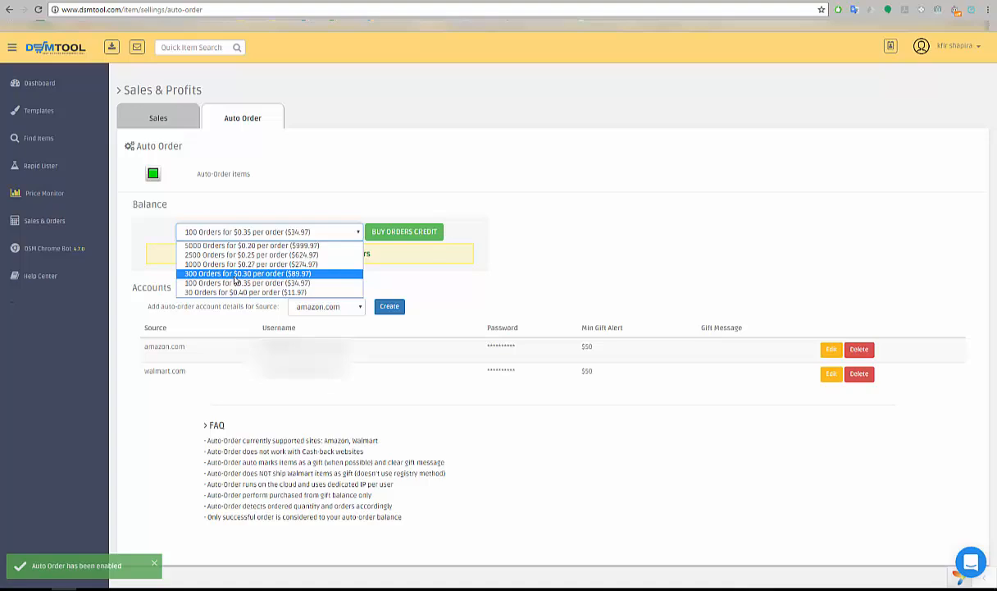
mouse_move(246, 264)
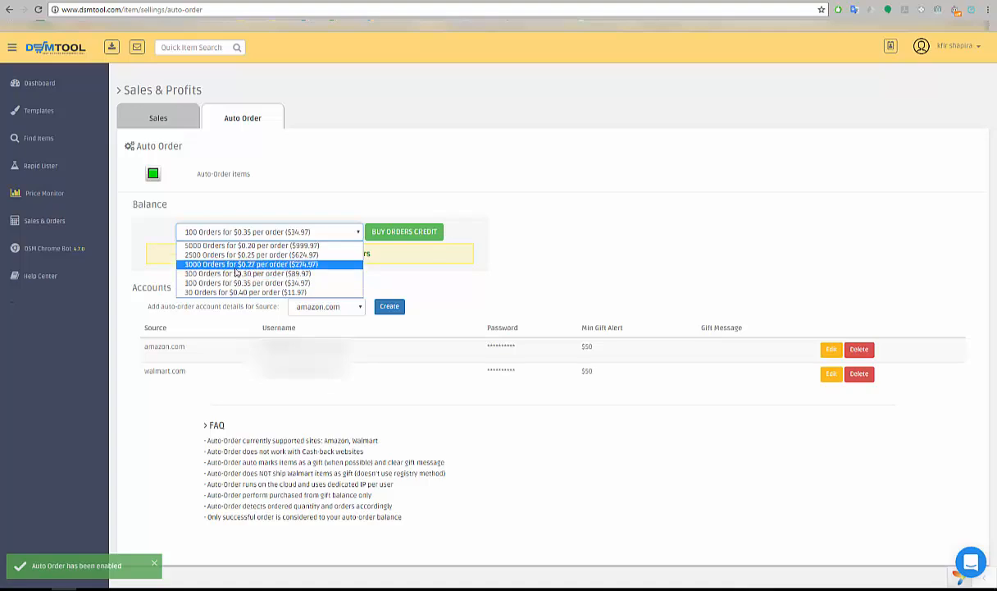
mouse_move(249, 254)
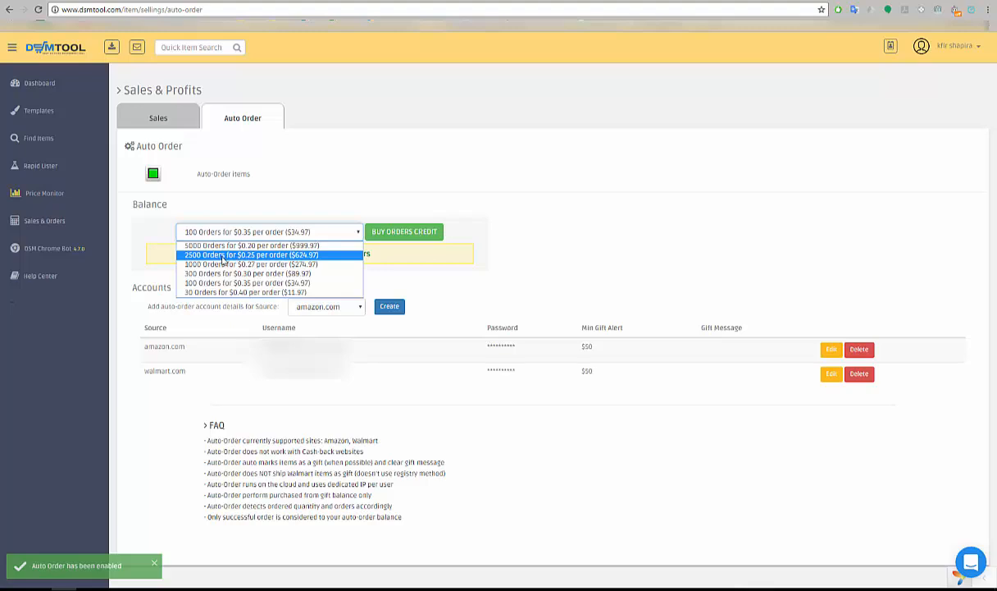
mouse_move(246, 246)
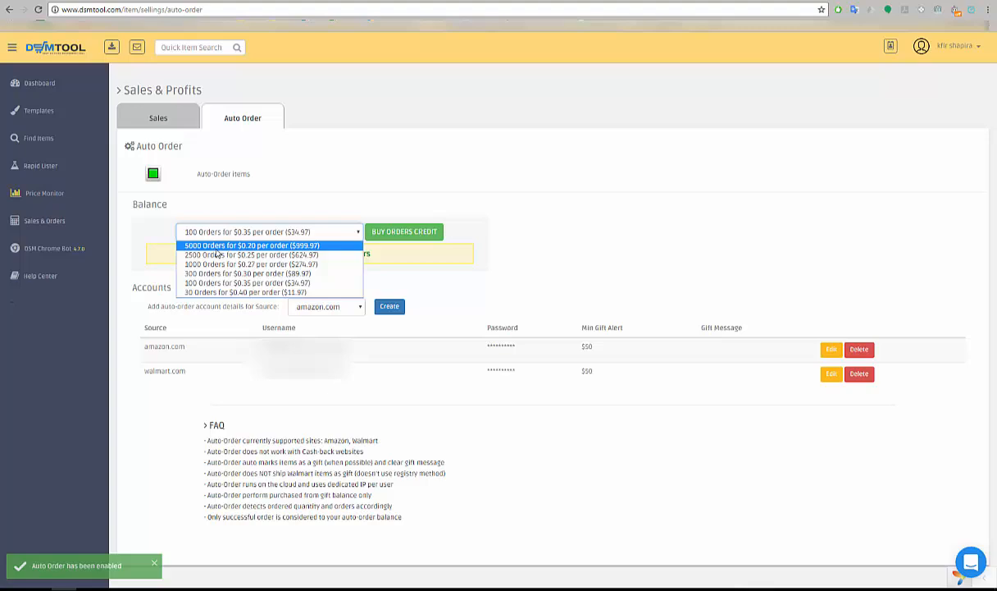
mouse_move(260, 239)
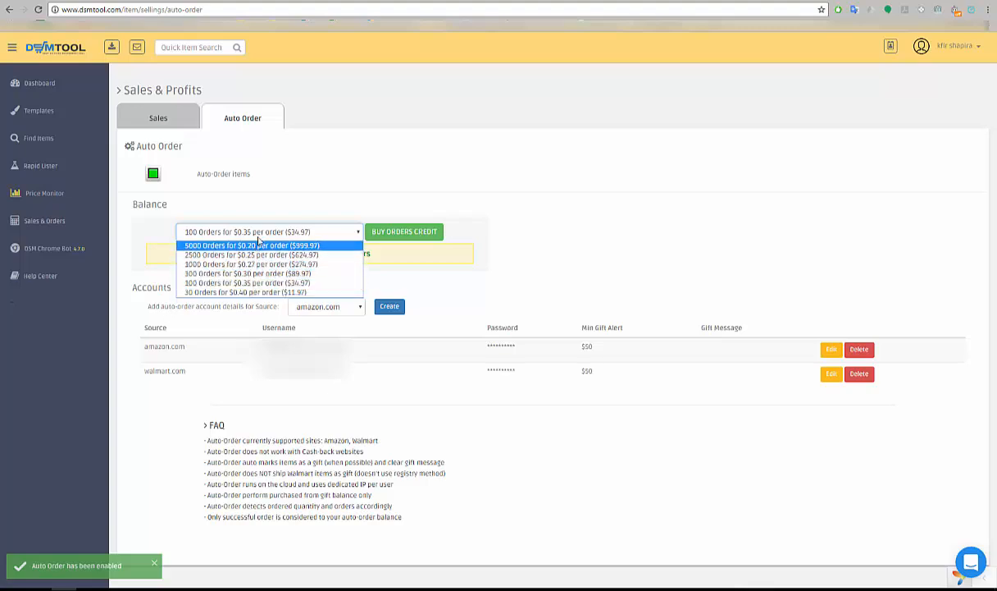
left_click(265, 283)
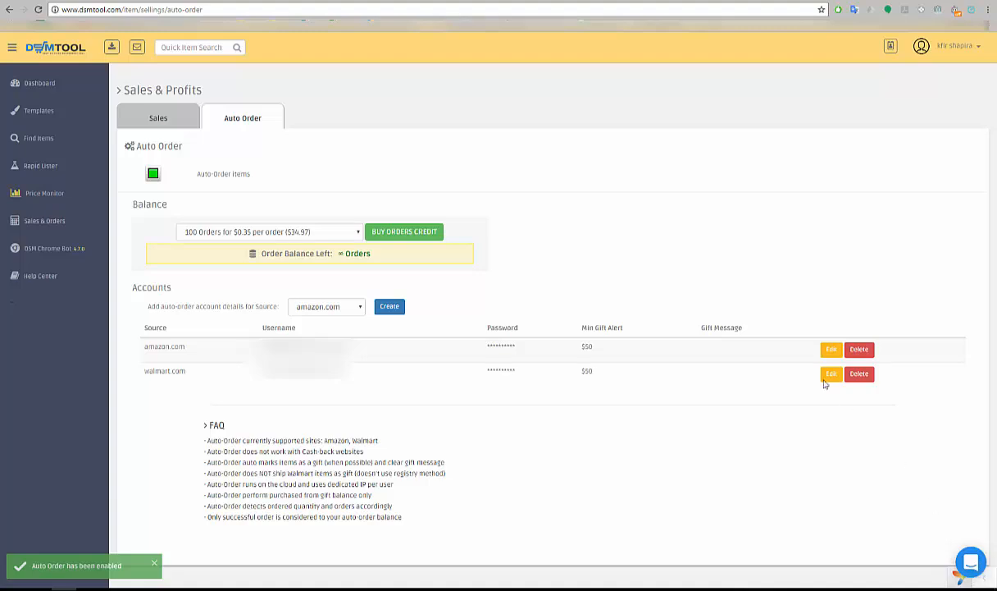
mouse_move(757, 355)
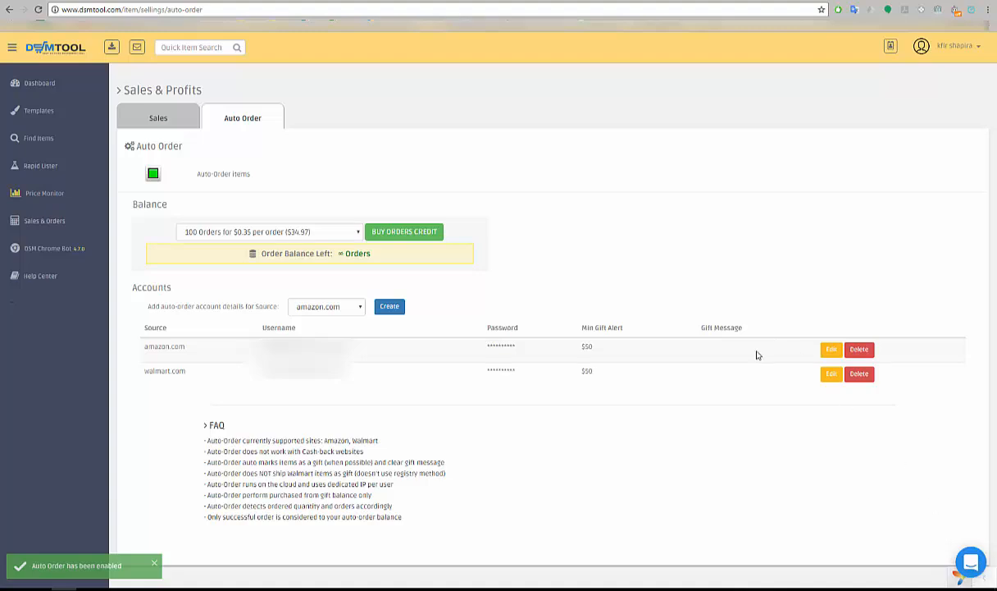
mouse_move(295, 260)
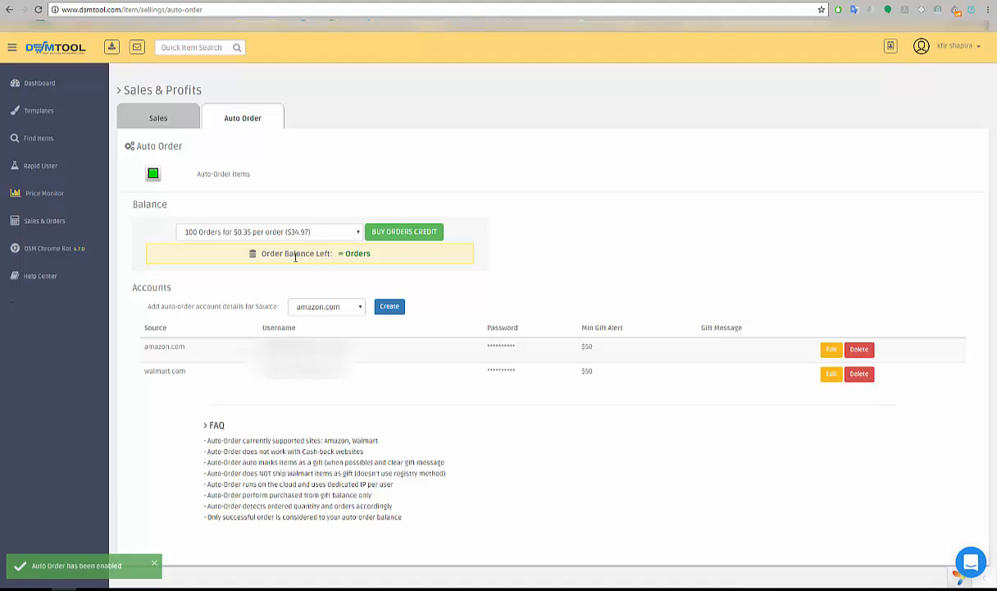
mouse_move(220, 243)
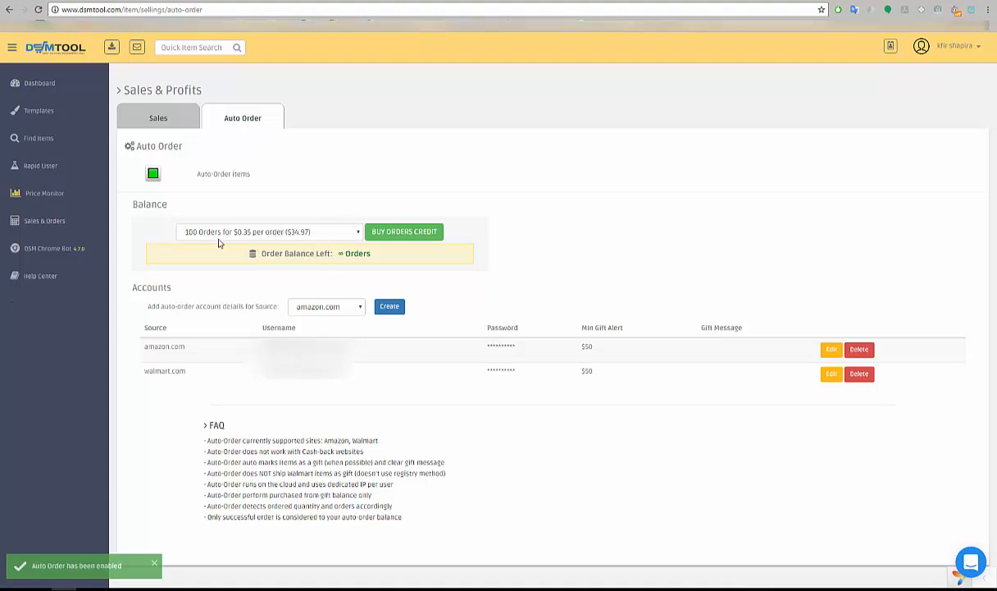
left_click(269, 232)
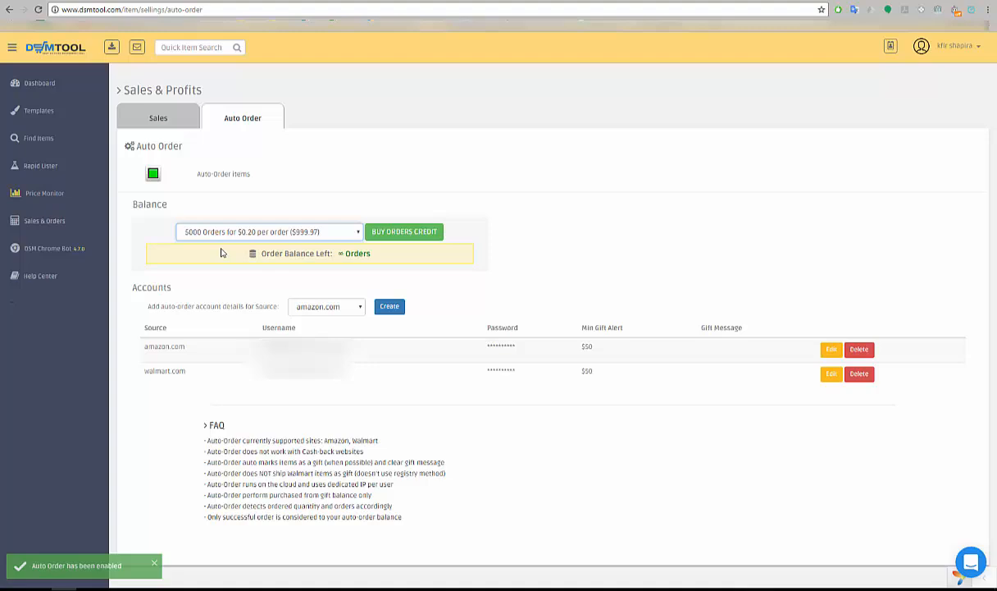
mouse_move(407, 243)
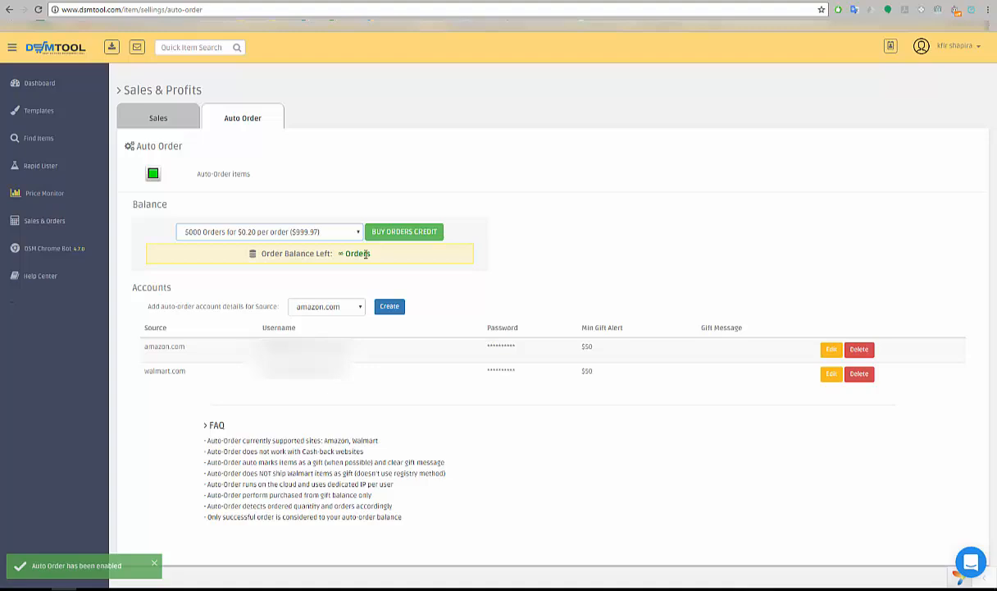
mouse_move(661, 361)
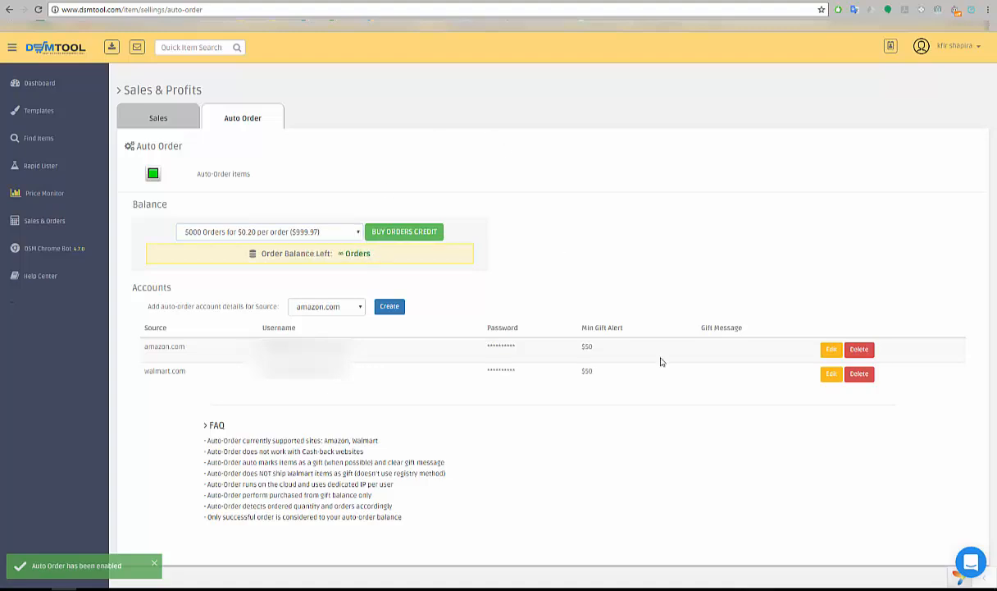
mouse_move(175, 318)
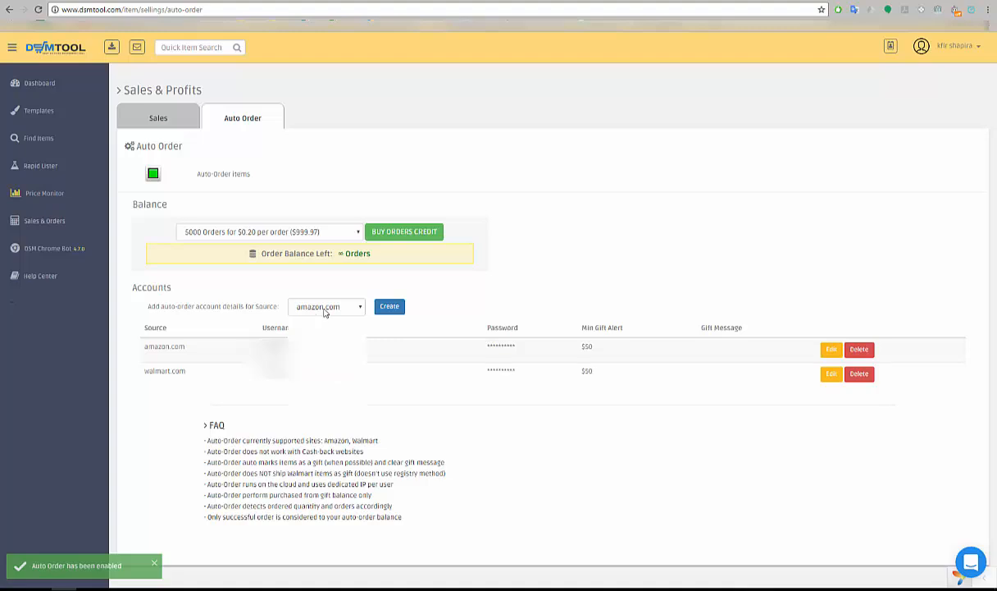
left_click(325, 307)
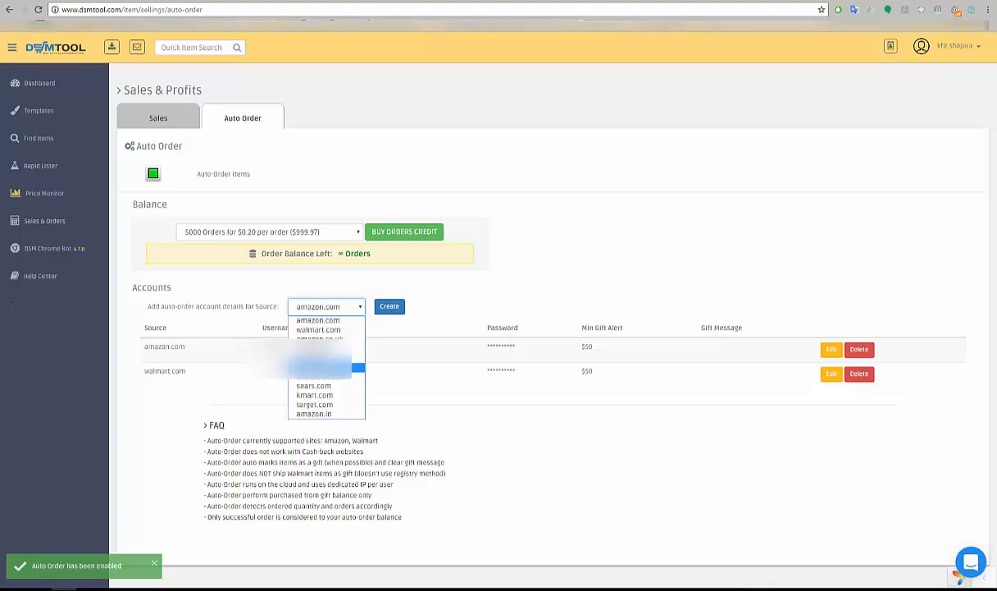
mouse_move(971, 561)
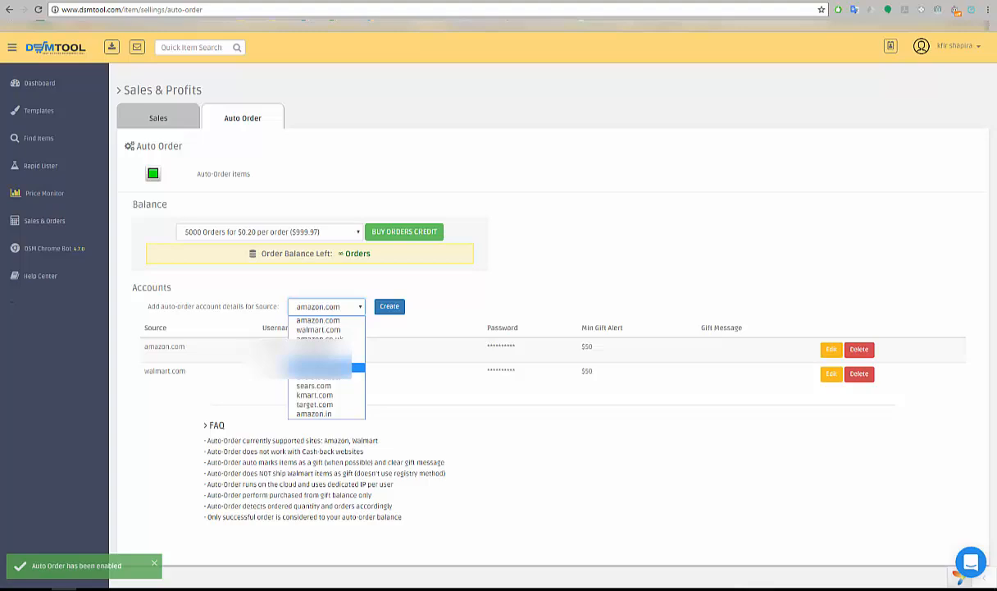
mouse_move(312, 384)
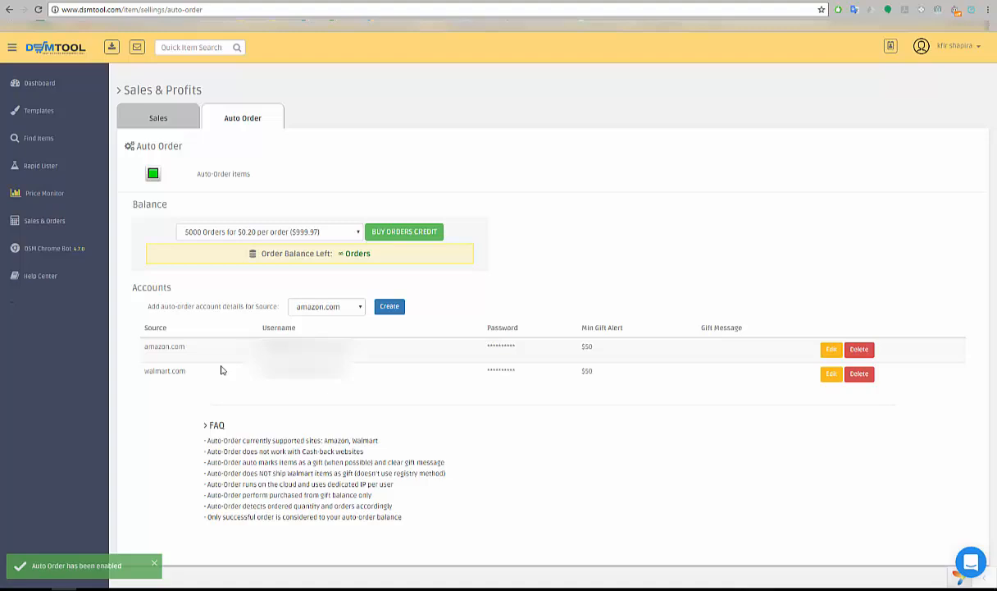
mouse_move(388, 307)
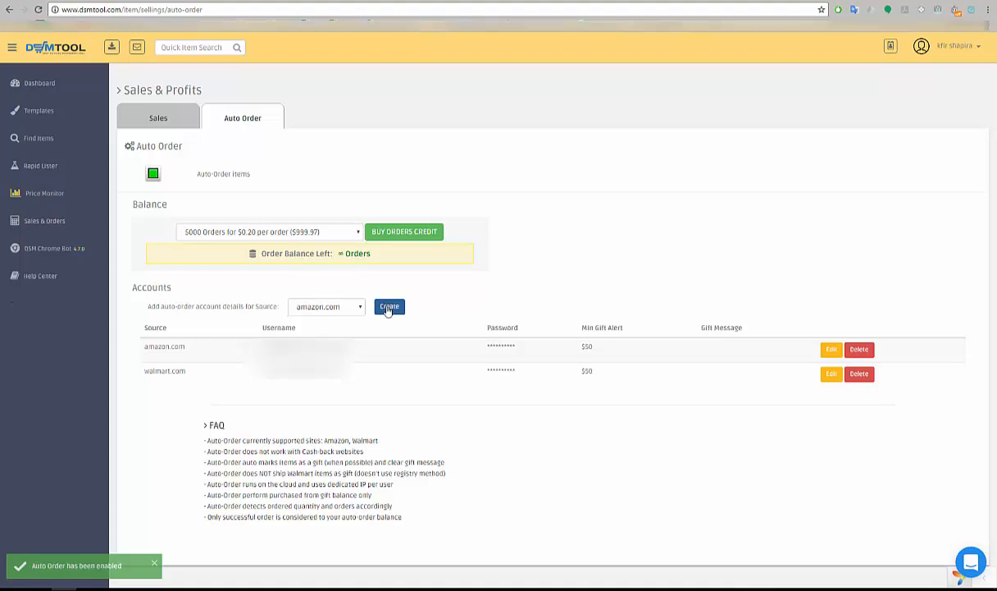
mouse_move(318, 232)
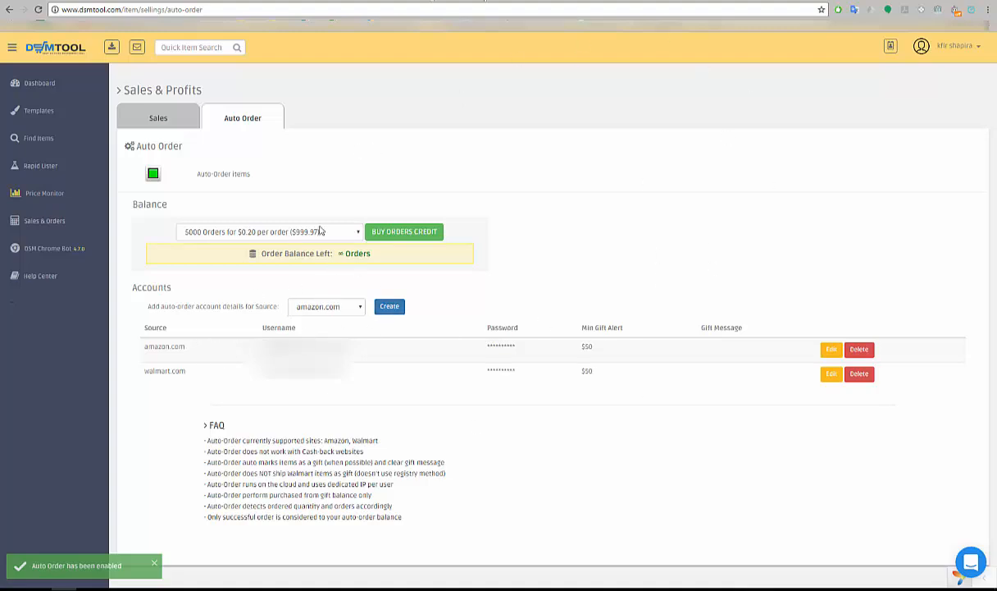
mouse_move(472, 256)
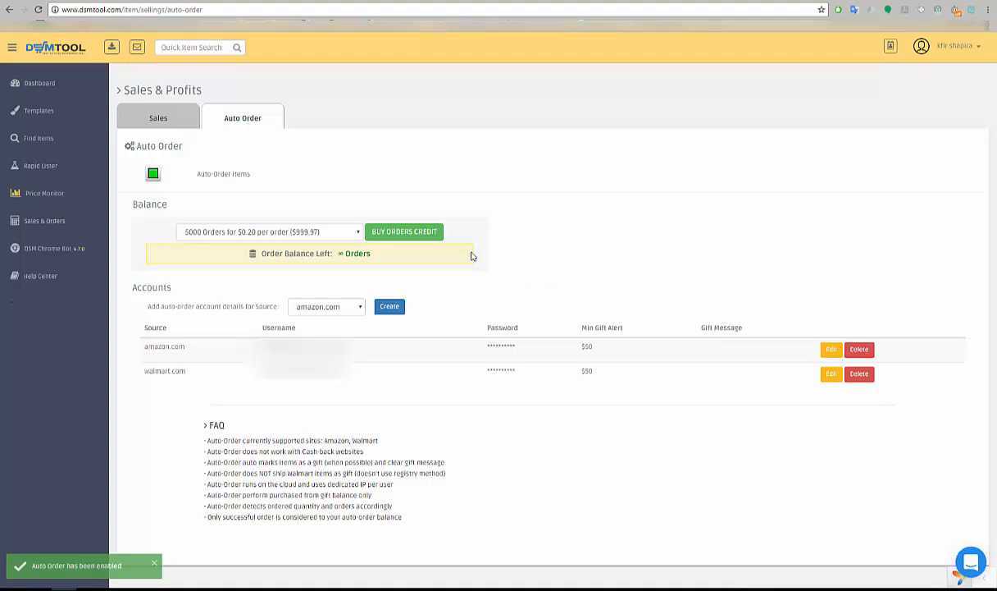
mouse_move(519, 357)
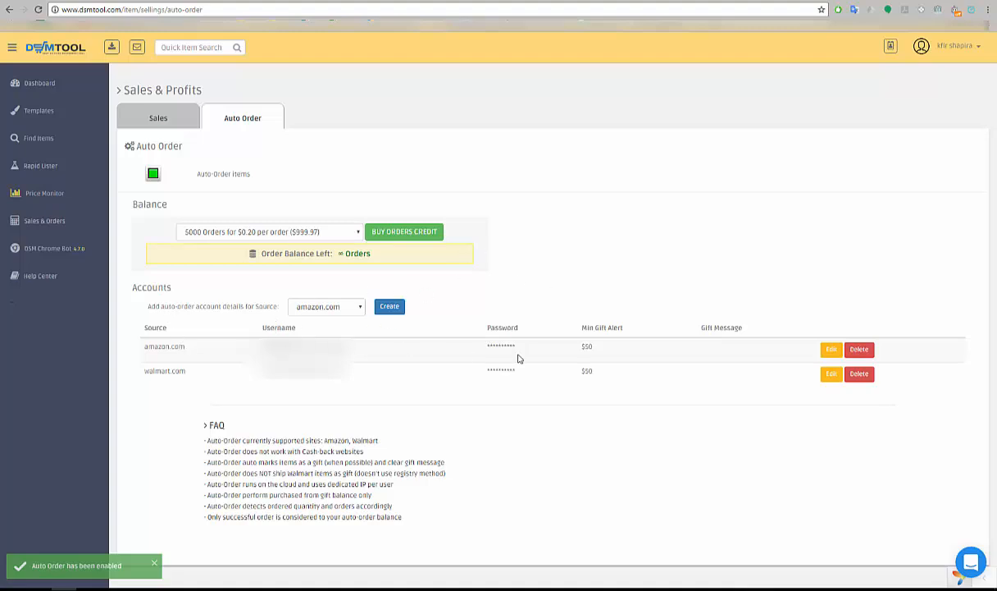
mouse_move(416, 357)
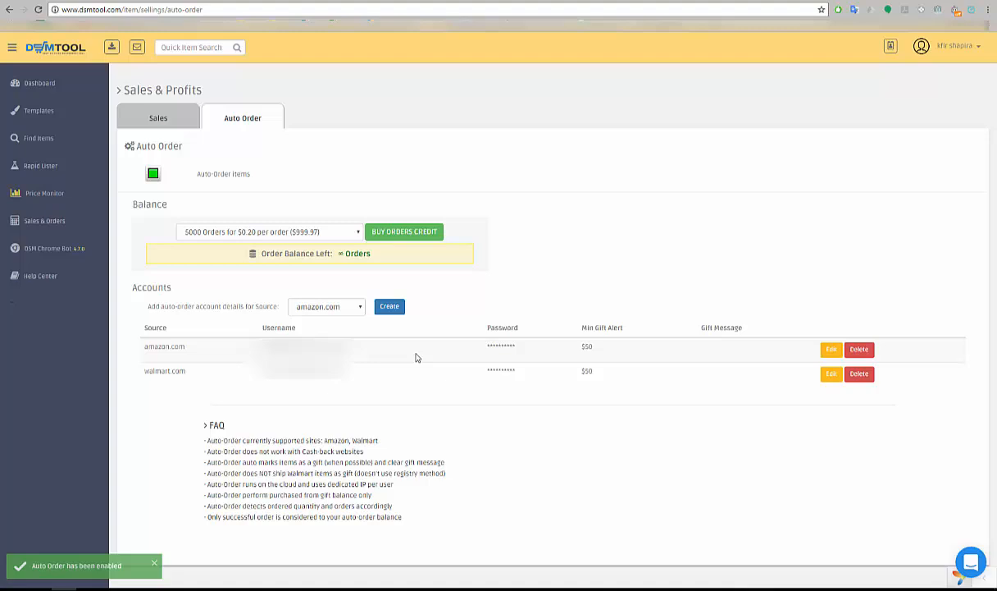
mouse_move(886, 357)
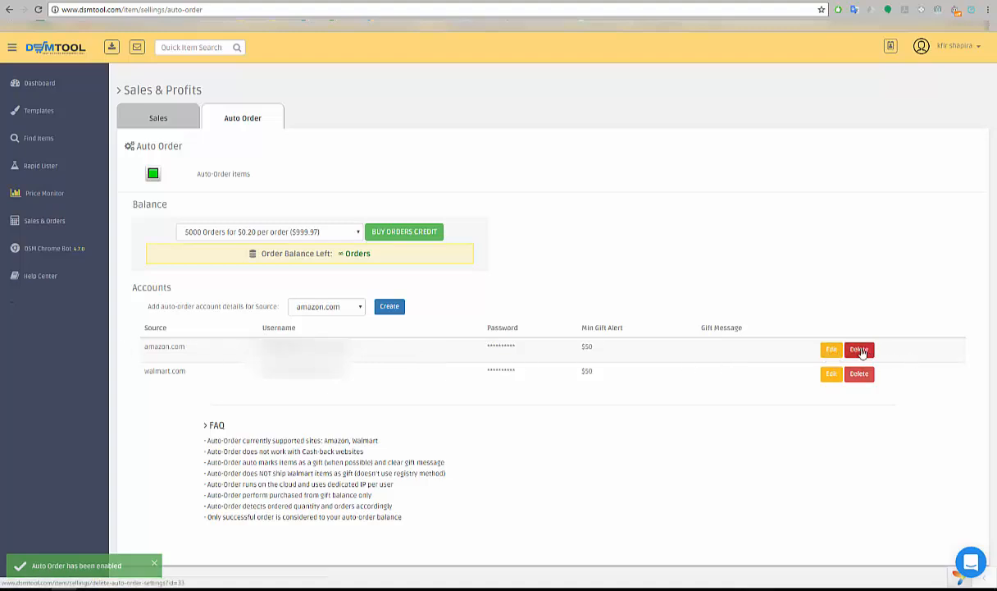
mouse_move(832, 353)
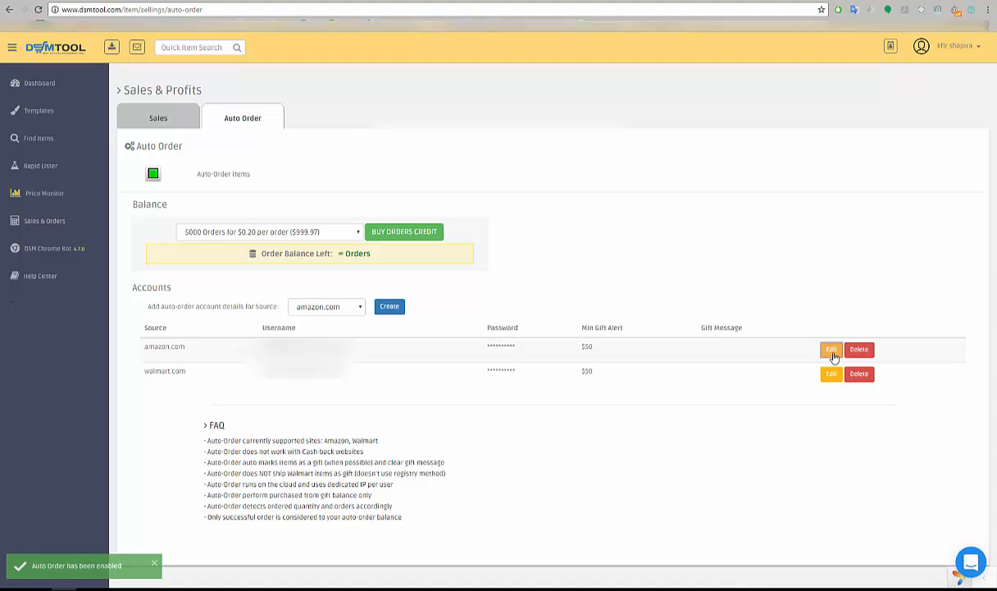
Step: Edit the amazon.com account row to reveal its username, password, gift card alert, gift message and zipcode
left_click(830, 349)
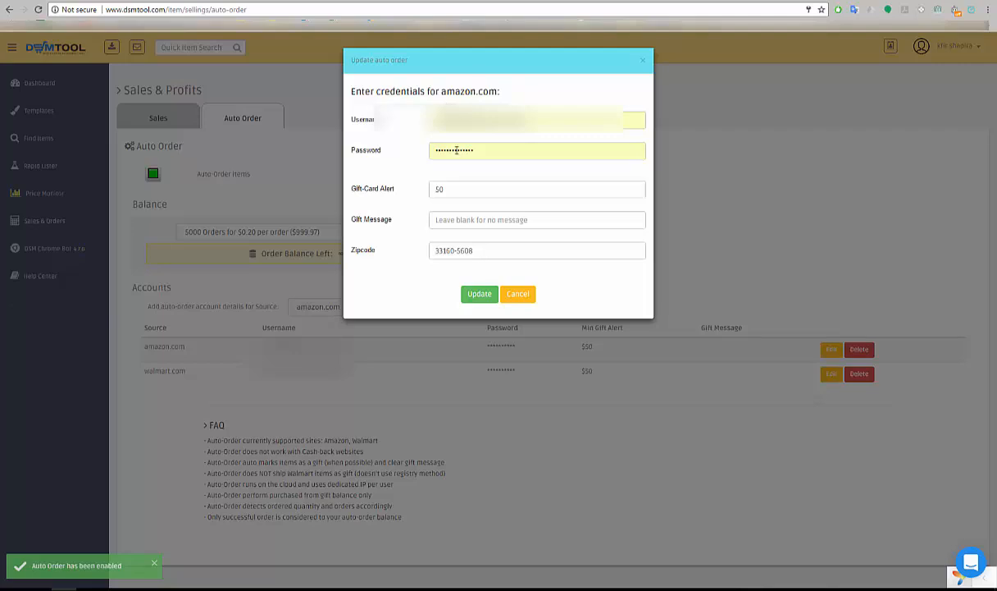
left_click(536, 189)
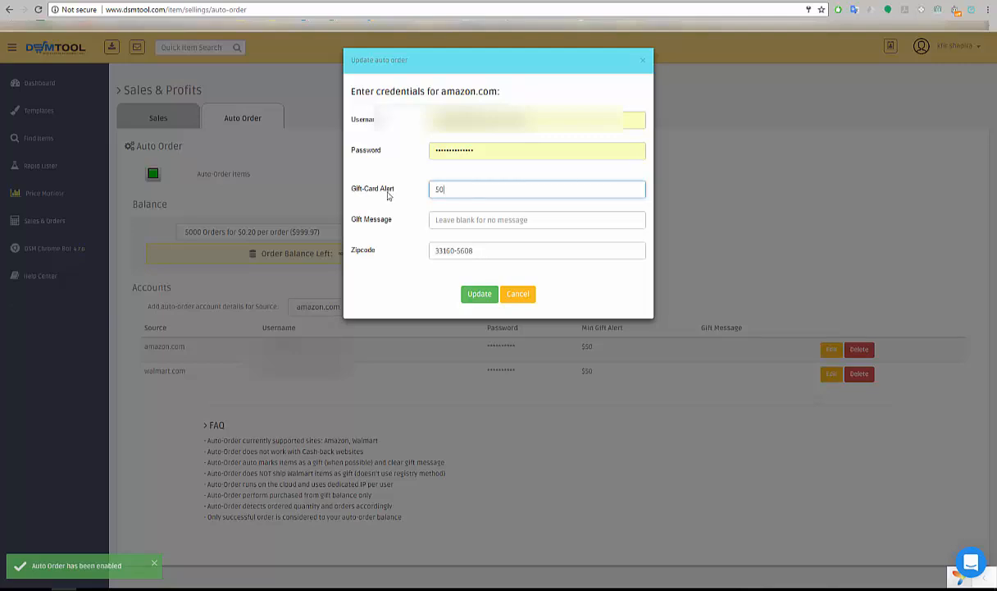
mouse_move(386, 205)
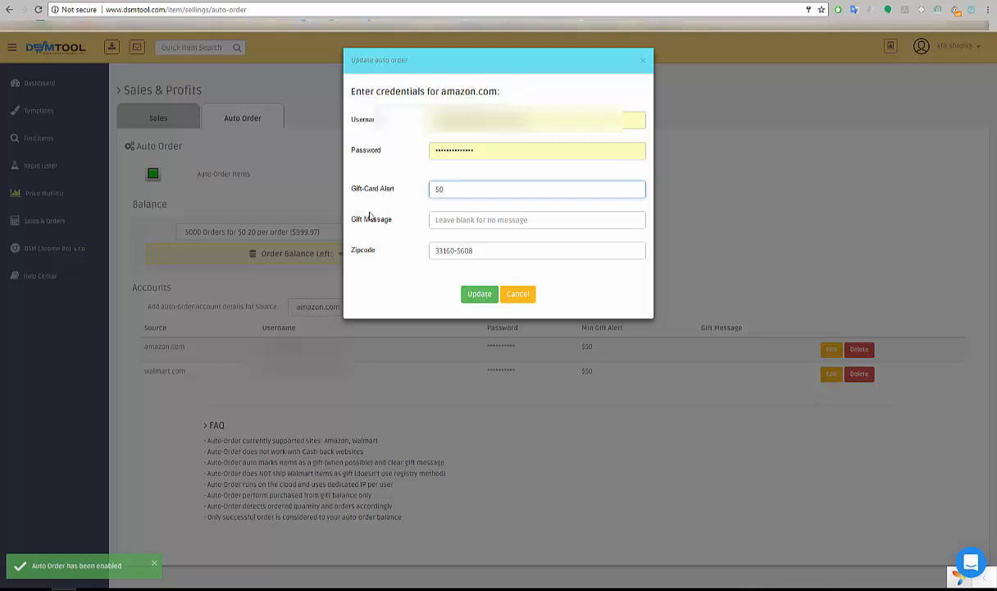
left_click(537, 219)
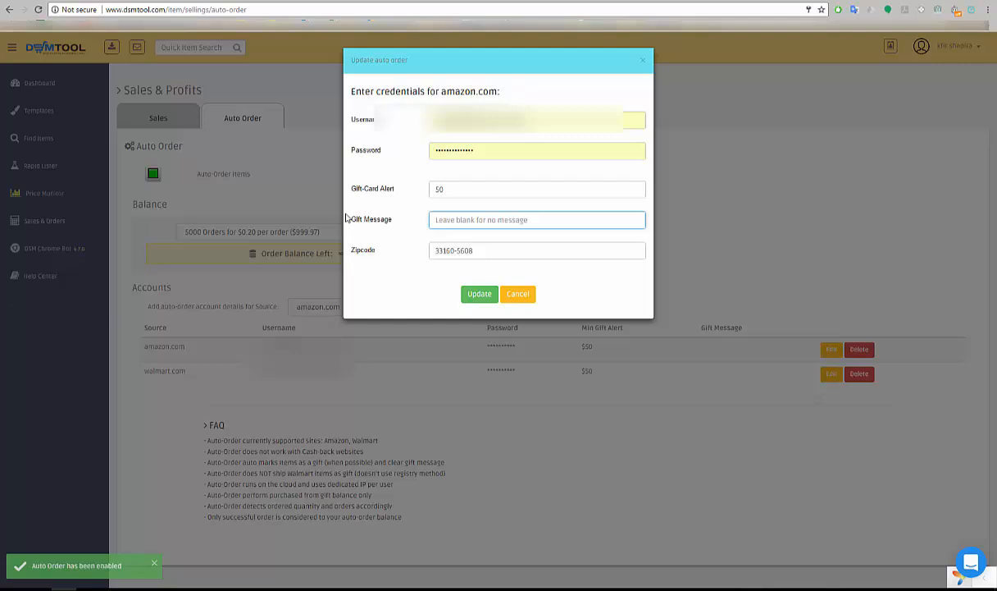
Step: Select the zipcode value, then cancel the amazon.com Update dialog without saving
triple_click(536, 250)
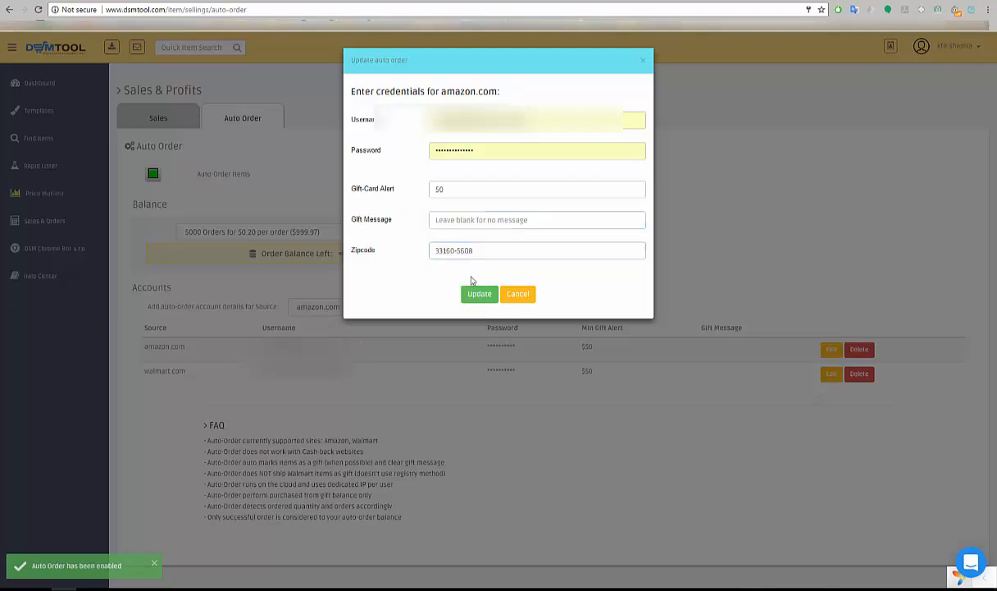
mouse_move(299, 210)
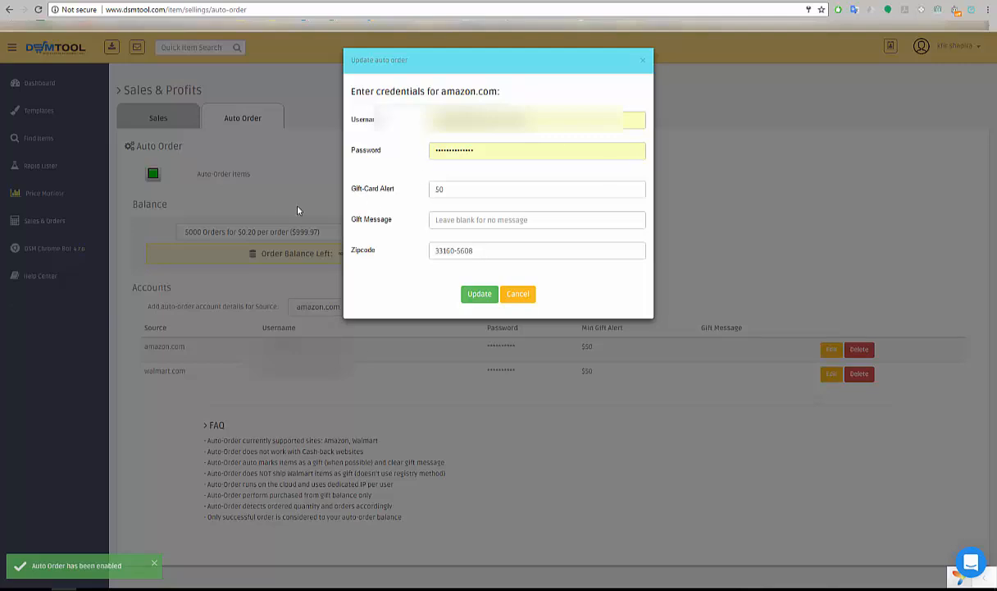
mouse_move(346, 301)
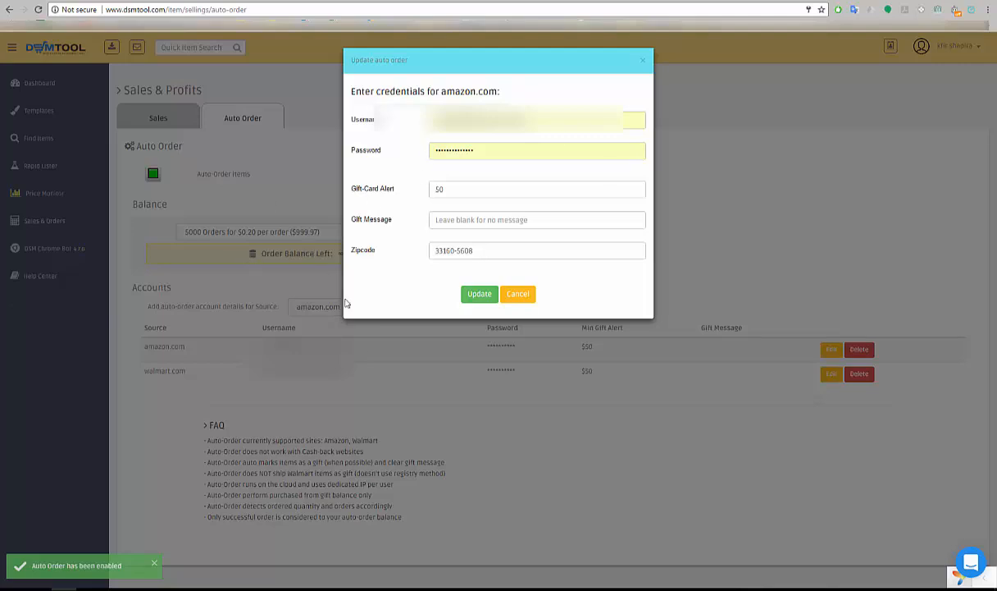
mouse_move(423, 357)
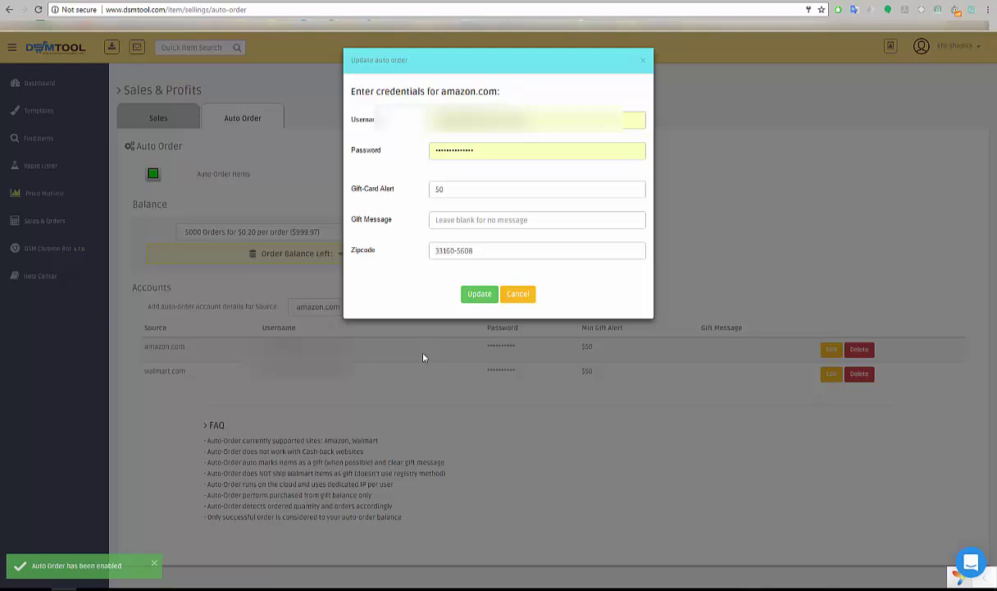
mouse_move(230, 285)
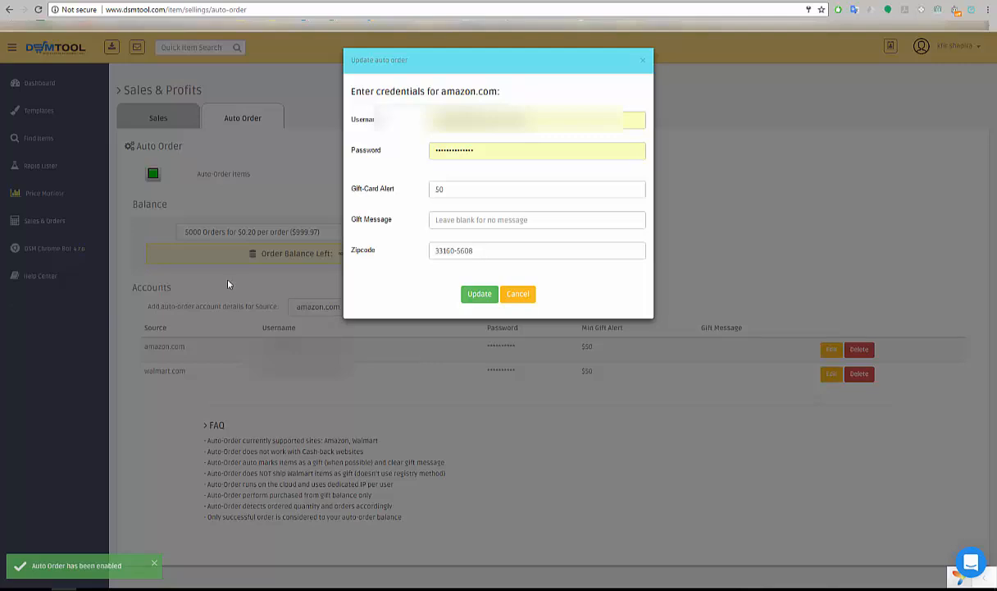
mouse_move(219, 283)
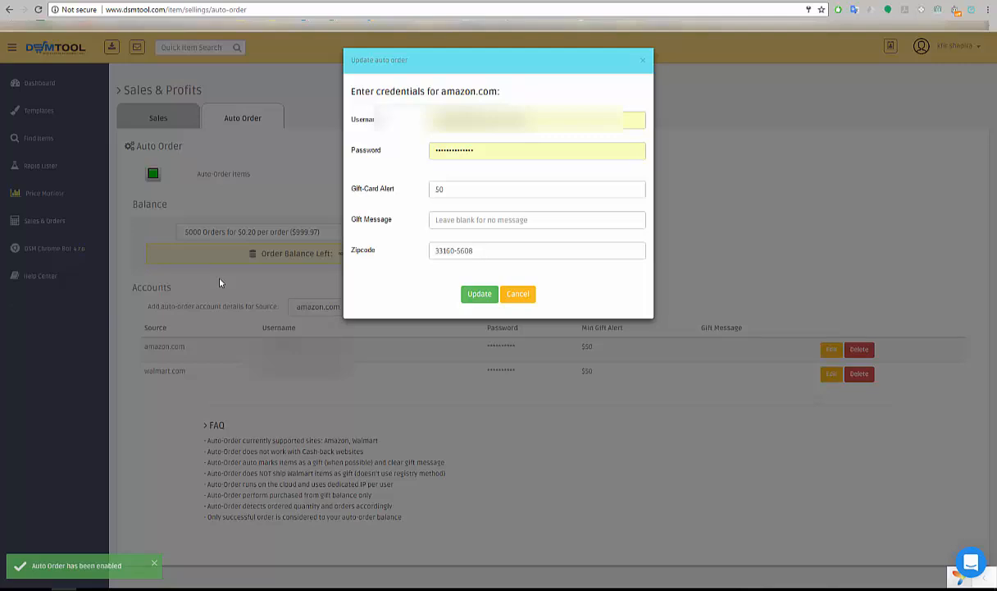
mouse_move(518, 293)
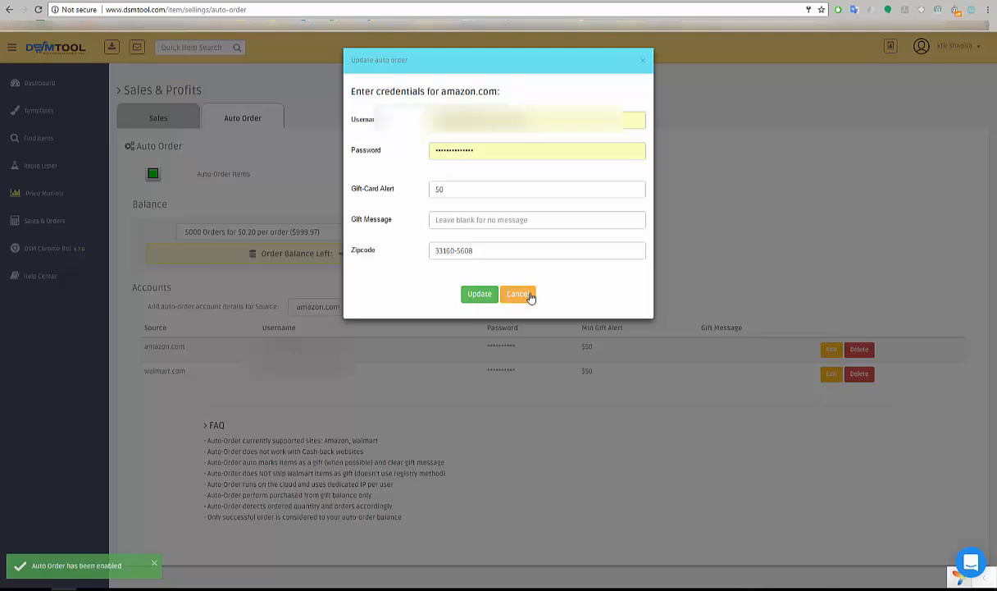
left_click(519, 293)
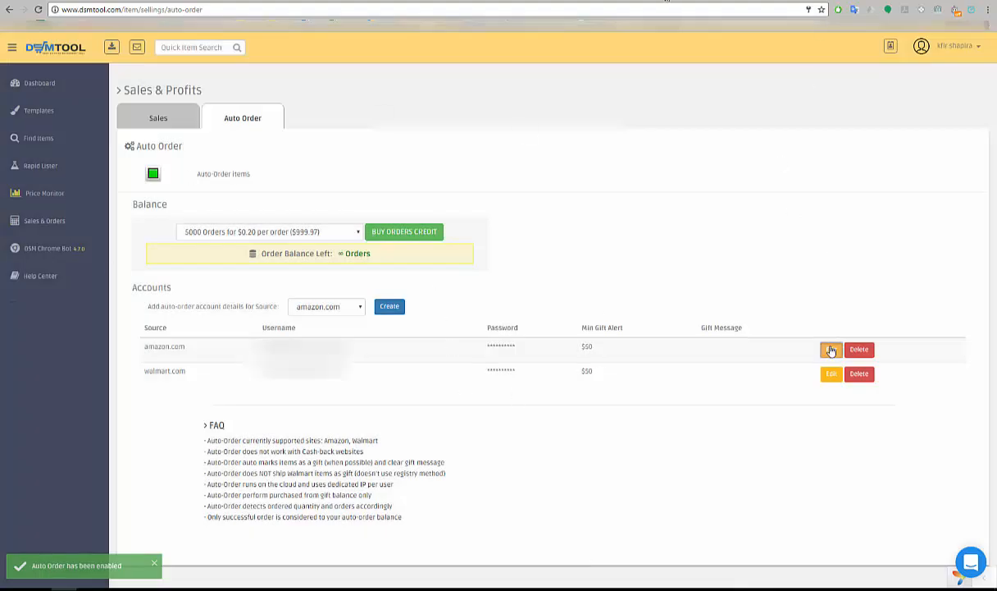
Step: Switch to the browser tab showing Amazon's Your Account page
left_click(830, 349)
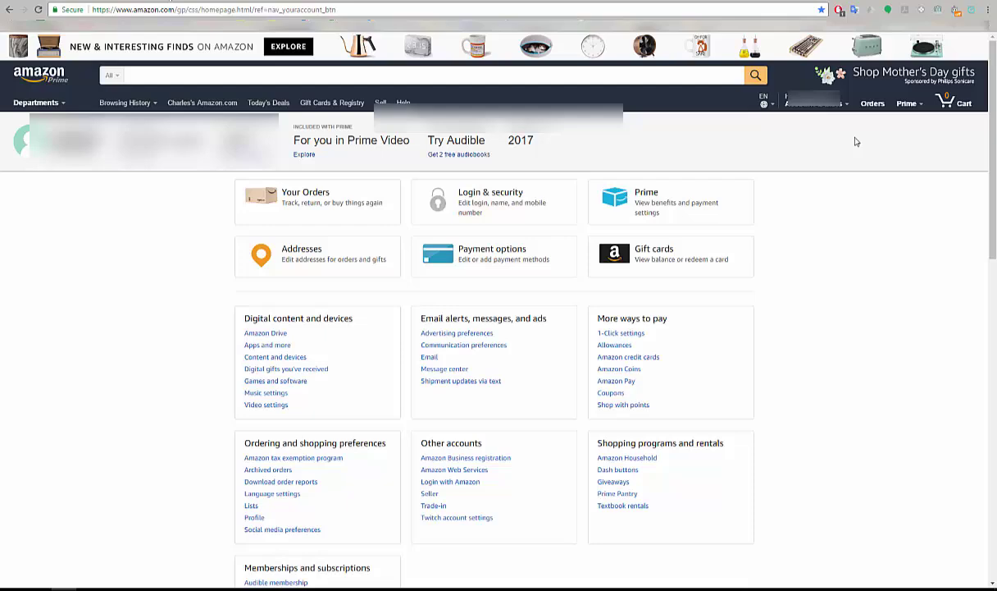
Step: In Amazon Payment options, sign in, expand the stored card and copy its billing ZIP+4 code
left_click(802, 102)
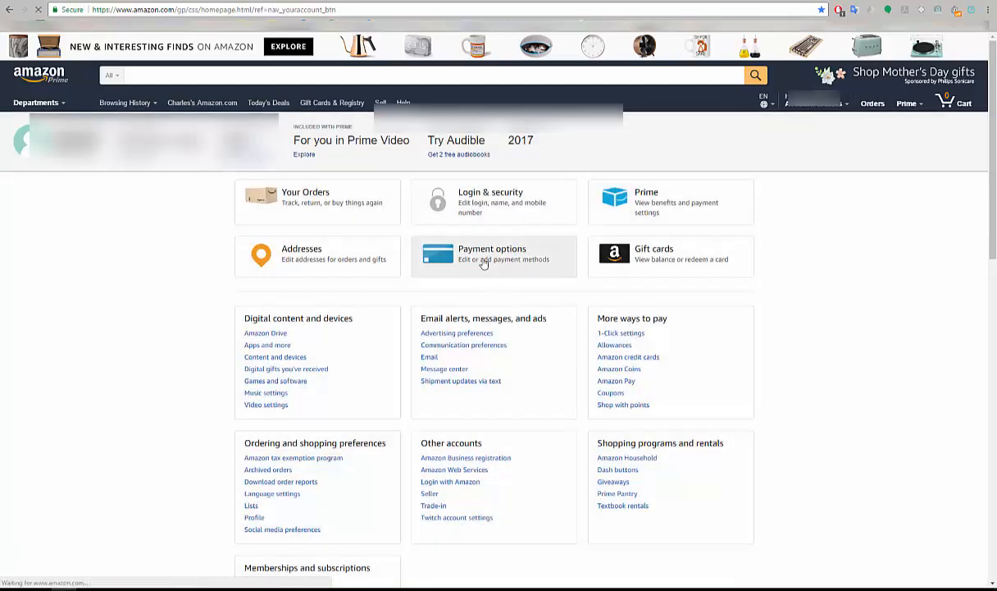
left_click(484, 269)
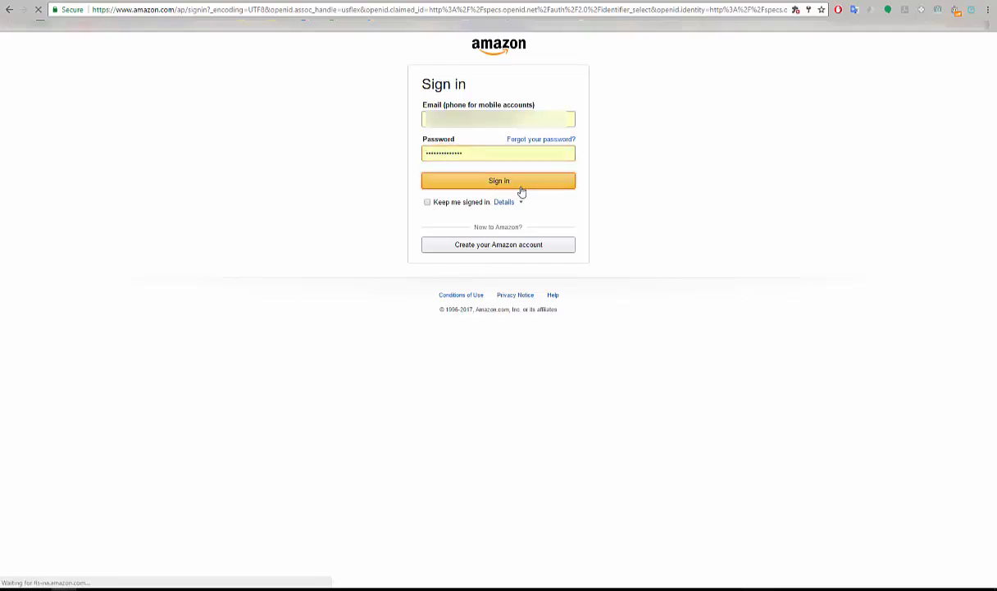
left_click(499, 181)
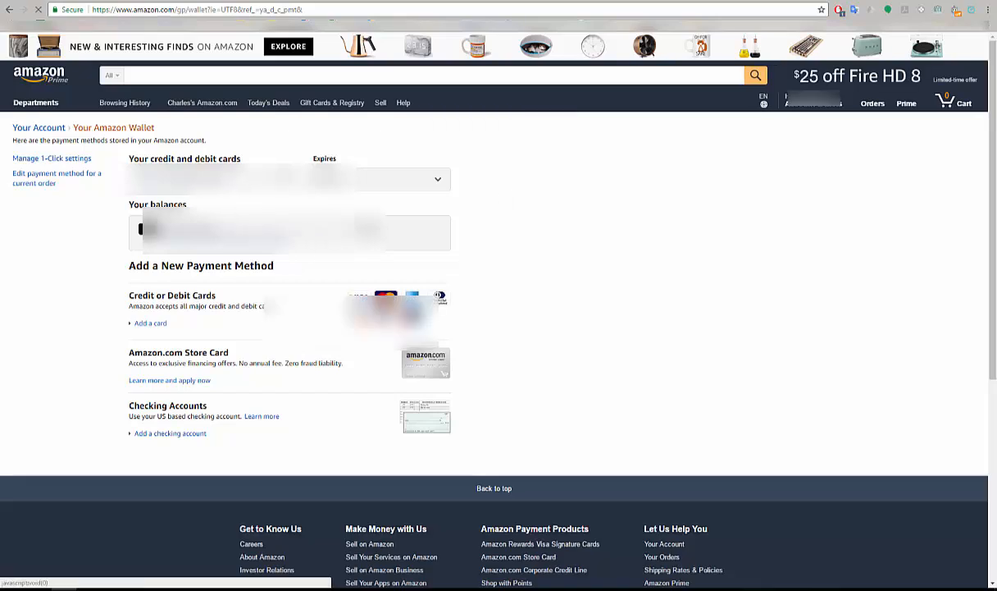
left_click(436, 178)
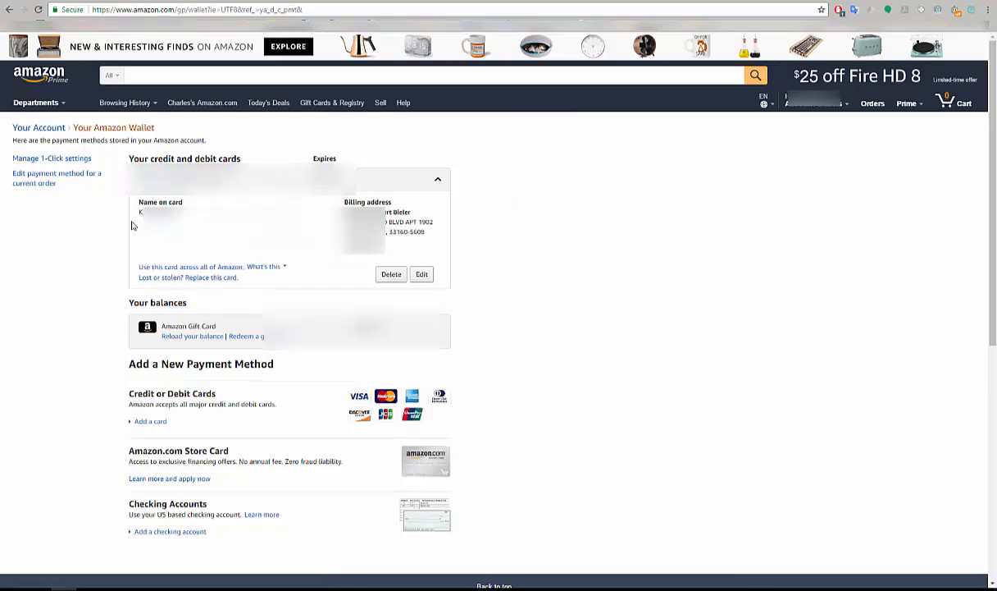
mouse_move(426, 233)
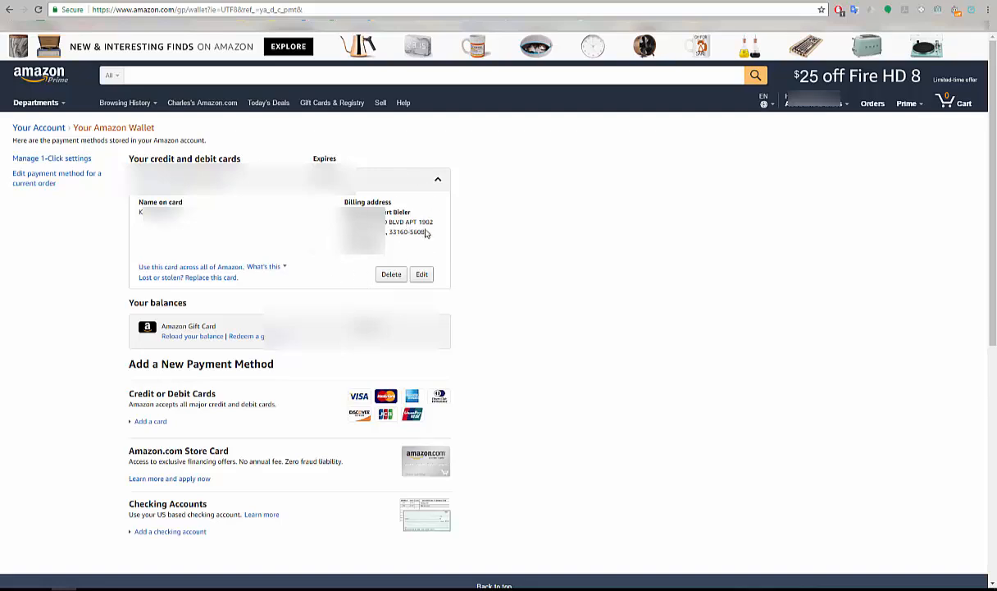
double_click(403, 233)
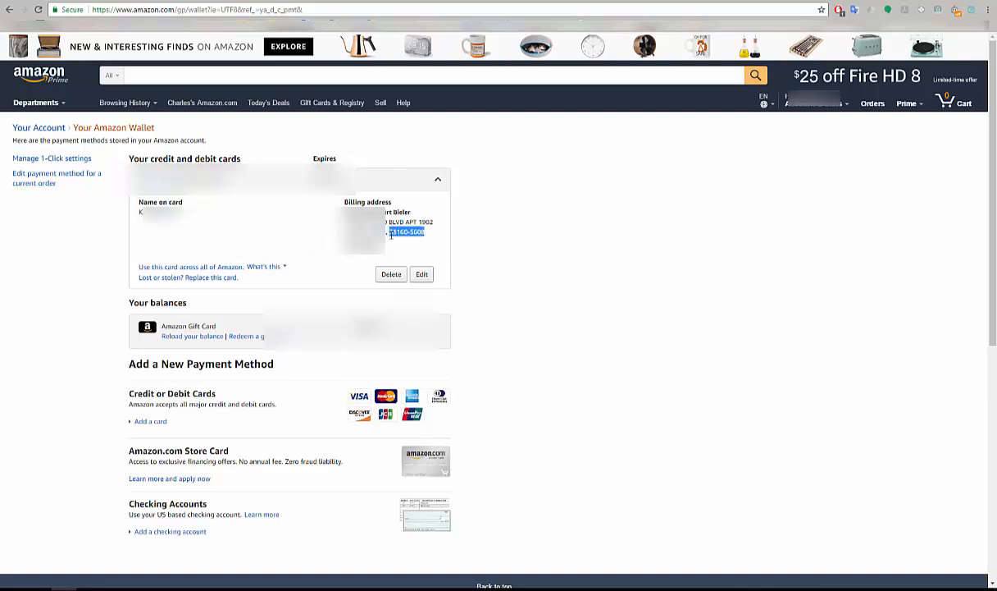
right_click(401, 233)
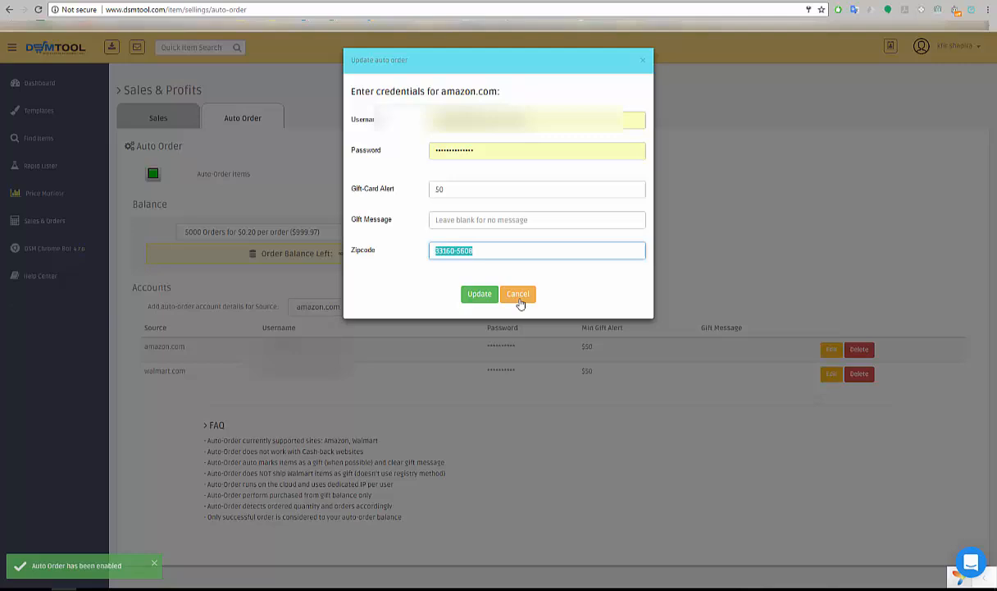
Step: Cancel the amazon.com Update auto order dialog, returning to the Auto Order accounts list
left_click(518, 294)
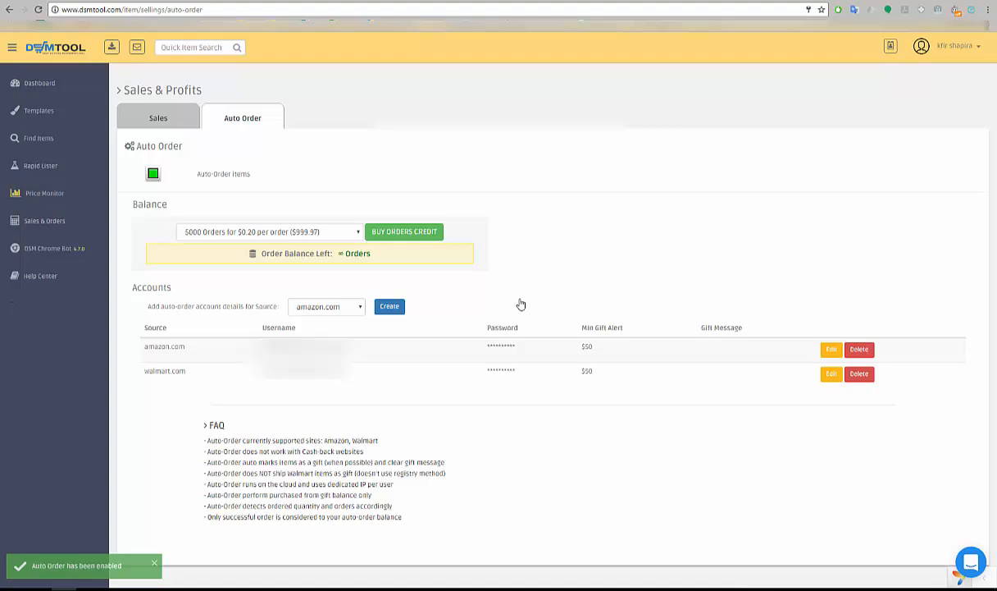
mouse_move(407, 189)
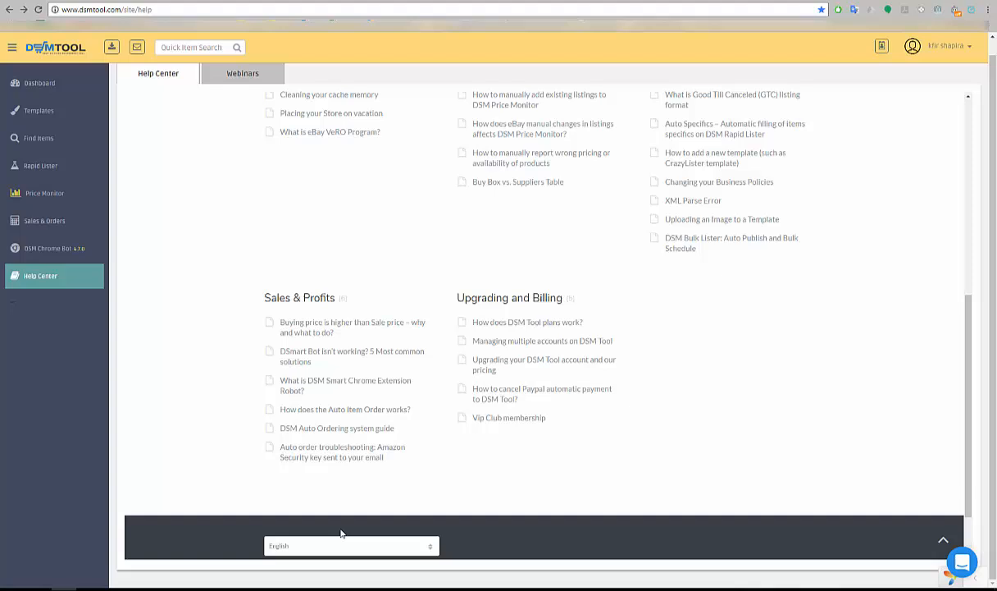
mouse_move(341, 452)
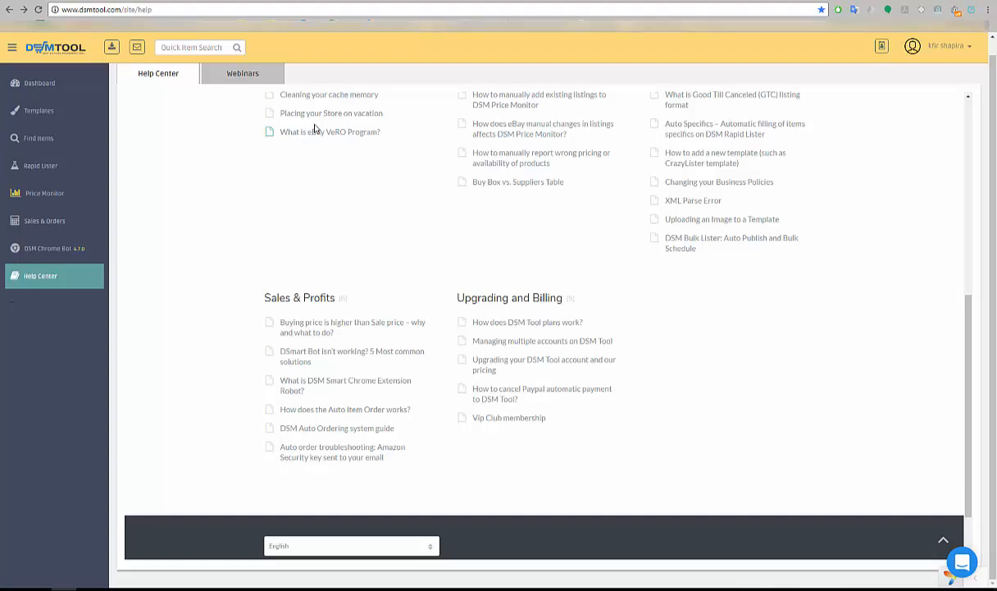
mouse_move(203, 121)
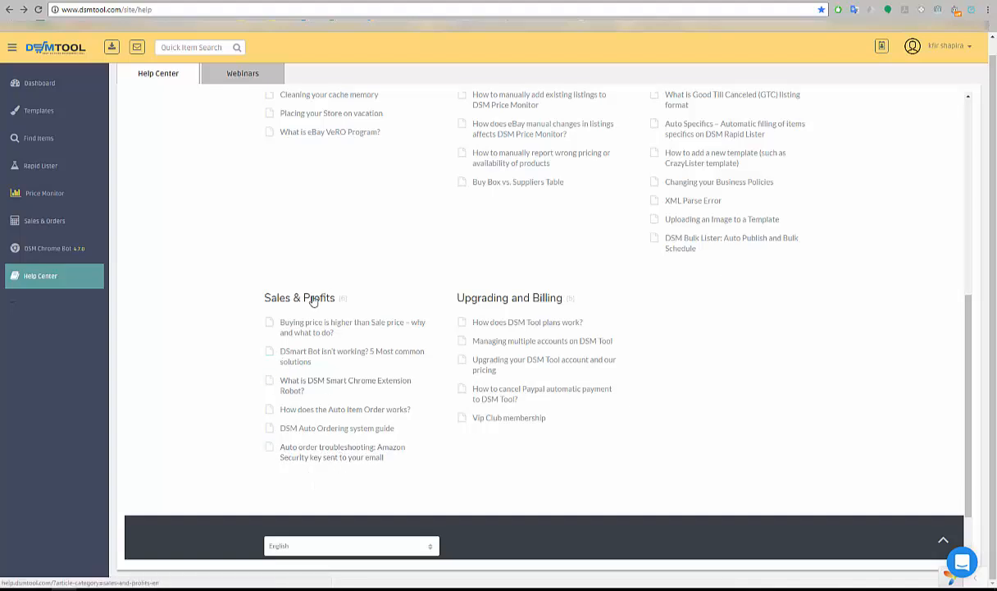
mouse_move(74, 220)
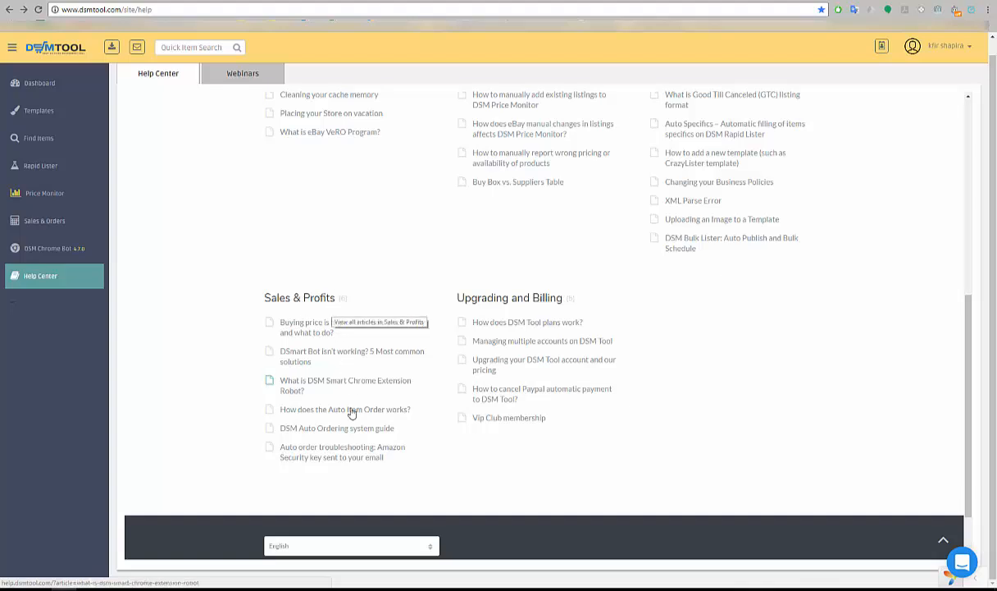
mouse_move(325, 463)
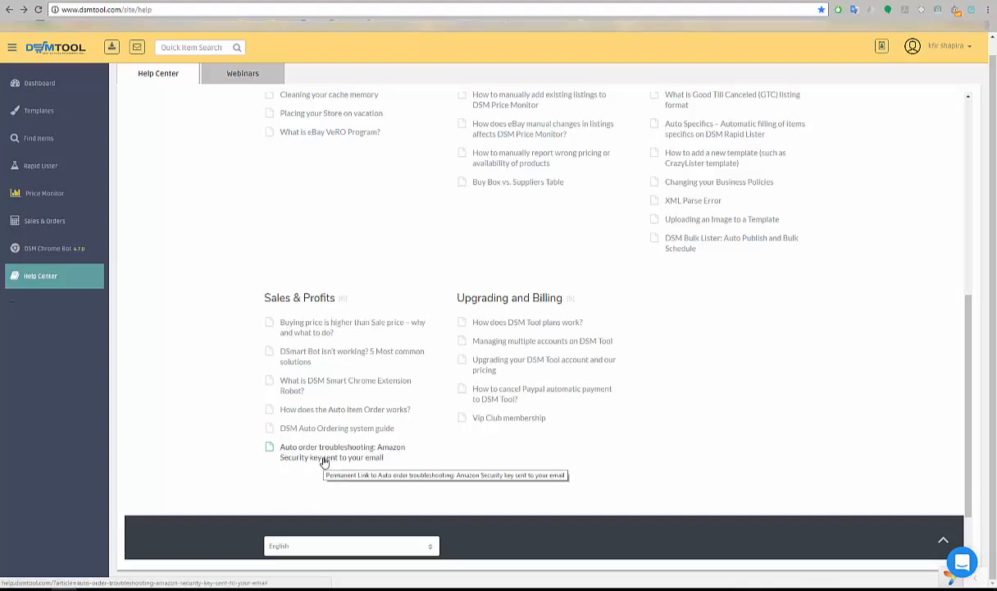
Step: Read the 'Amazon Security key sent to your email' troubleshooting guide from its introduction
left_click(338, 451)
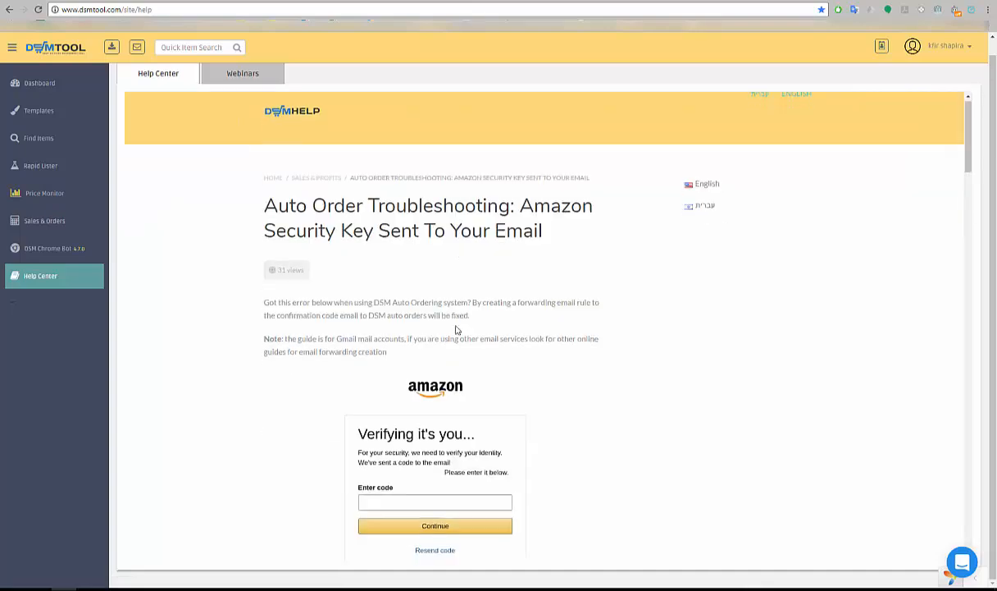
scroll("down", 3)
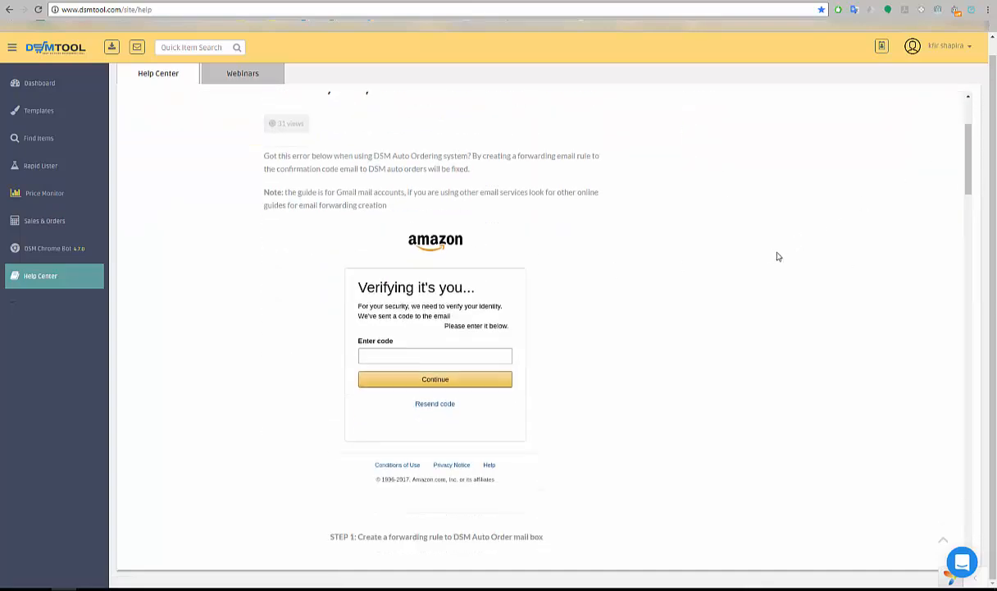
scroll("down", 3)
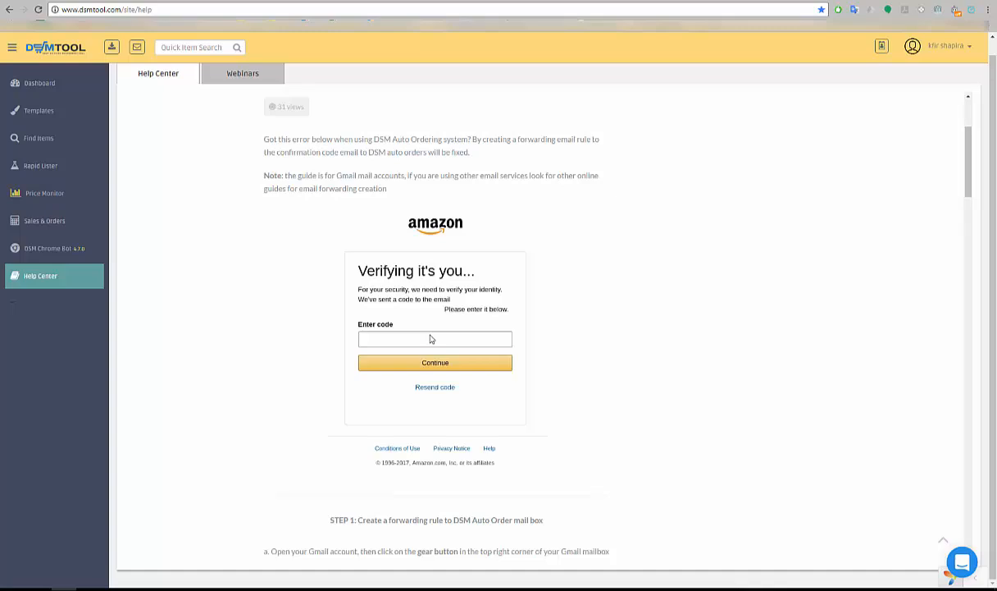
mouse_move(483, 362)
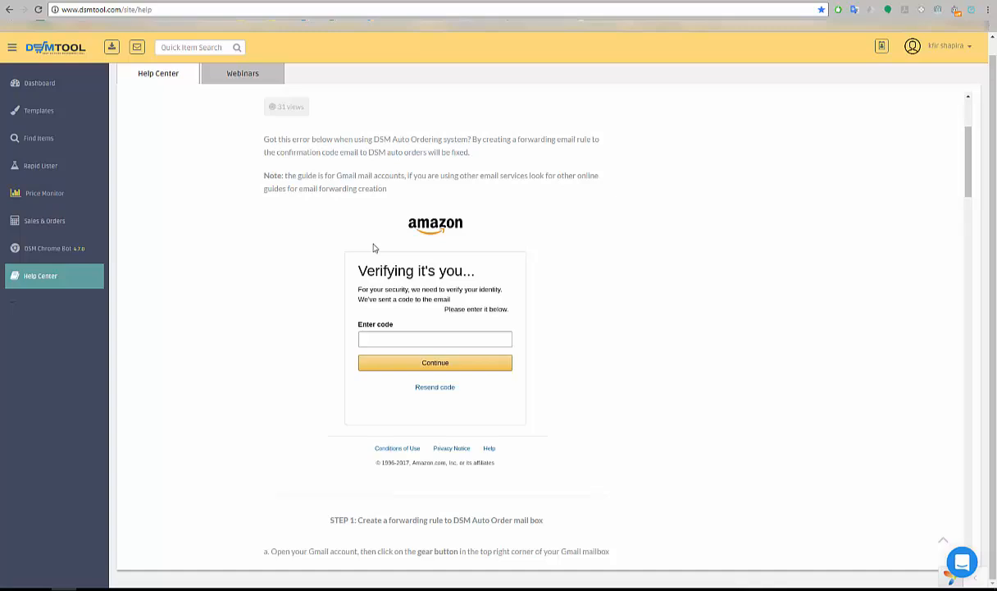
mouse_move(413, 295)
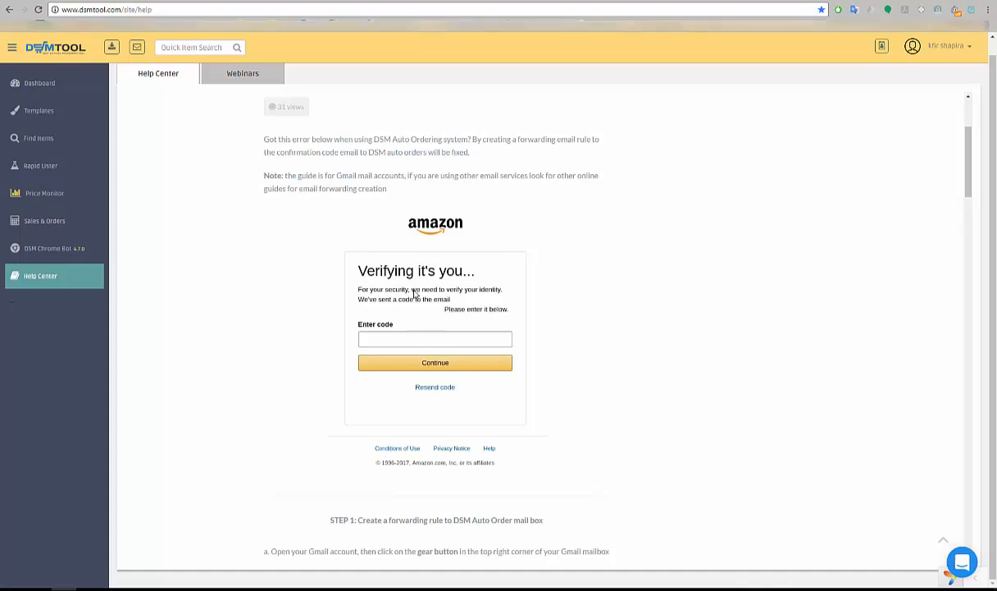
mouse_move(479, 320)
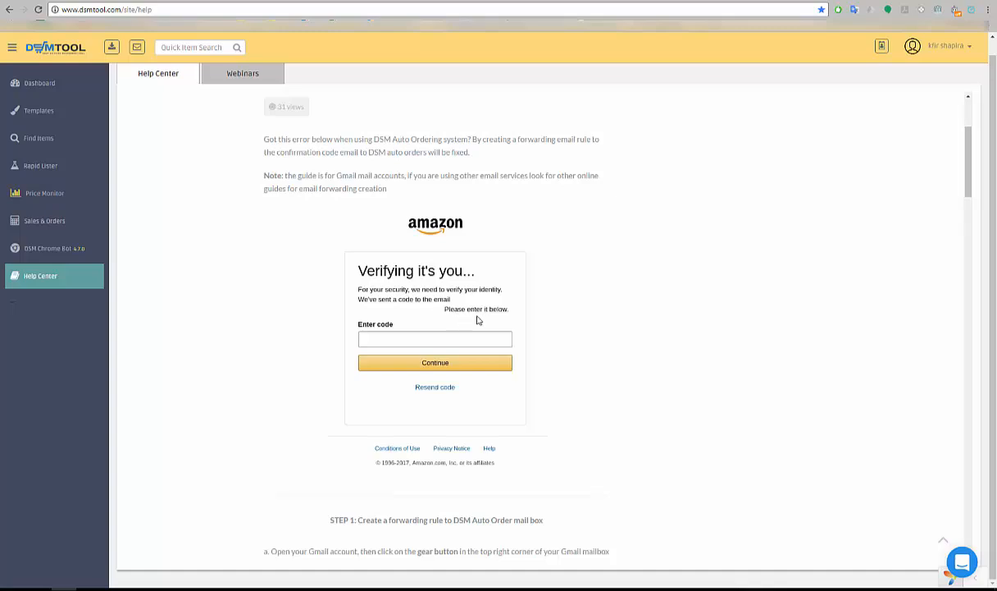
scroll("down", 3)
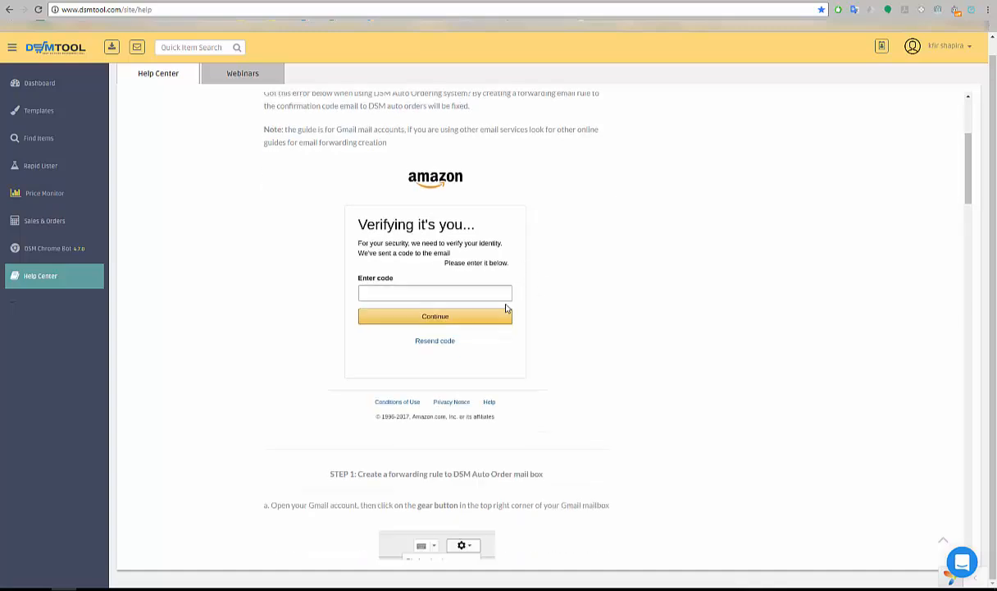
scroll("down", 3)
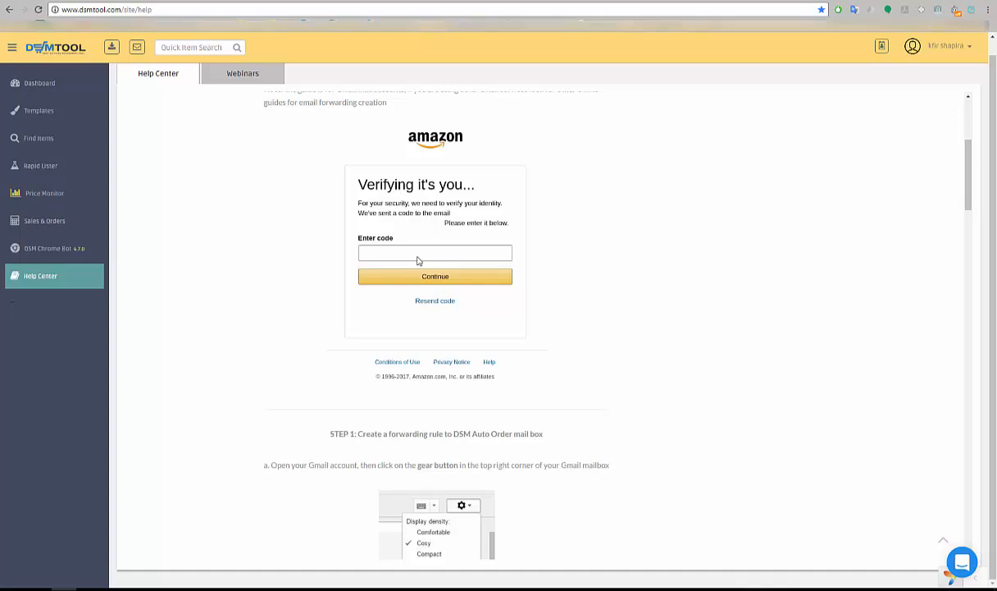
scroll("down", 3)
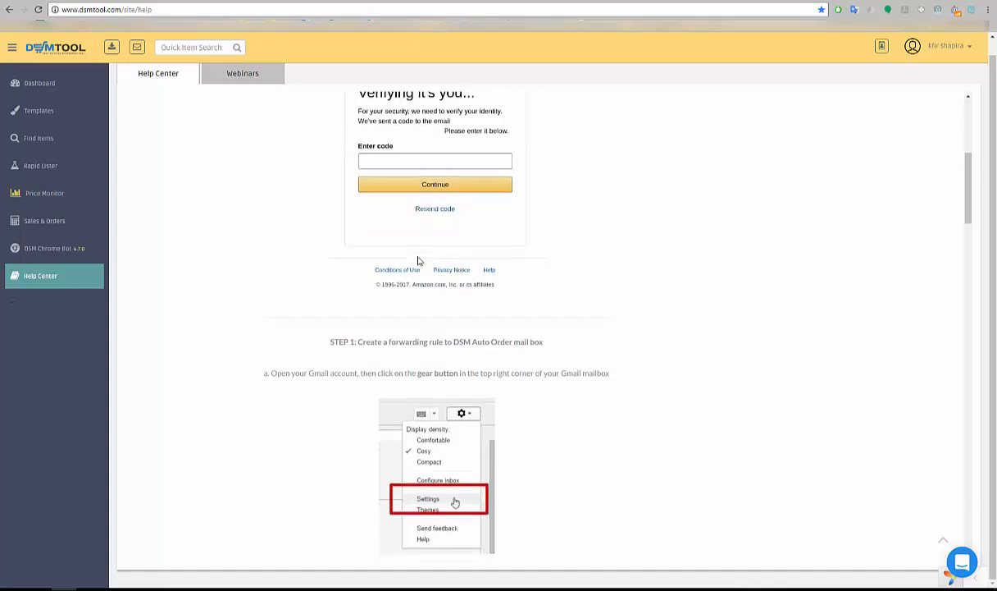
scroll("down", 3)
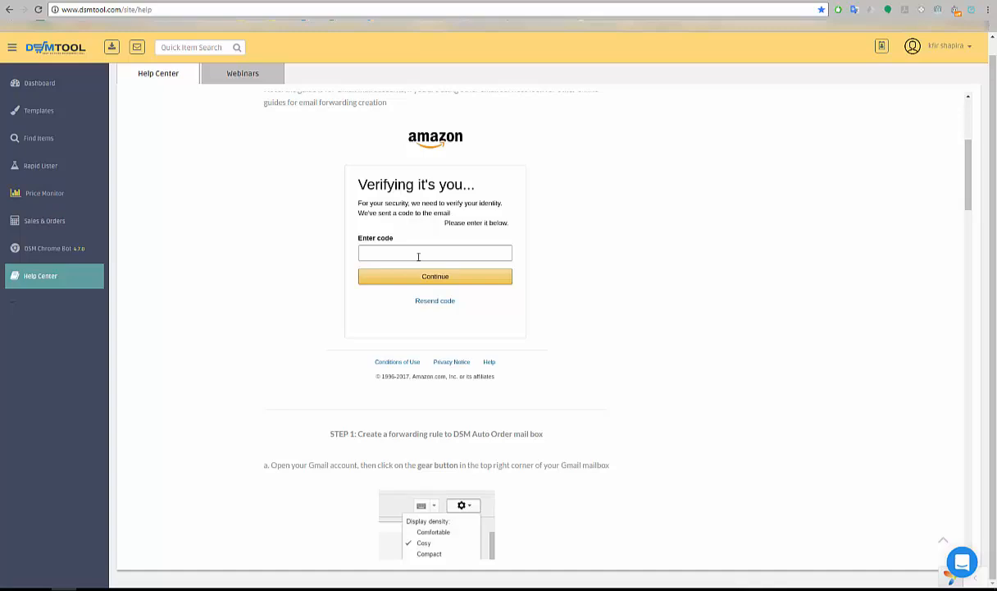
Step: Reach Step 1: creating a Gmail forwarding rule to the DSM Auto-Order mailbox
scroll("down", 3)
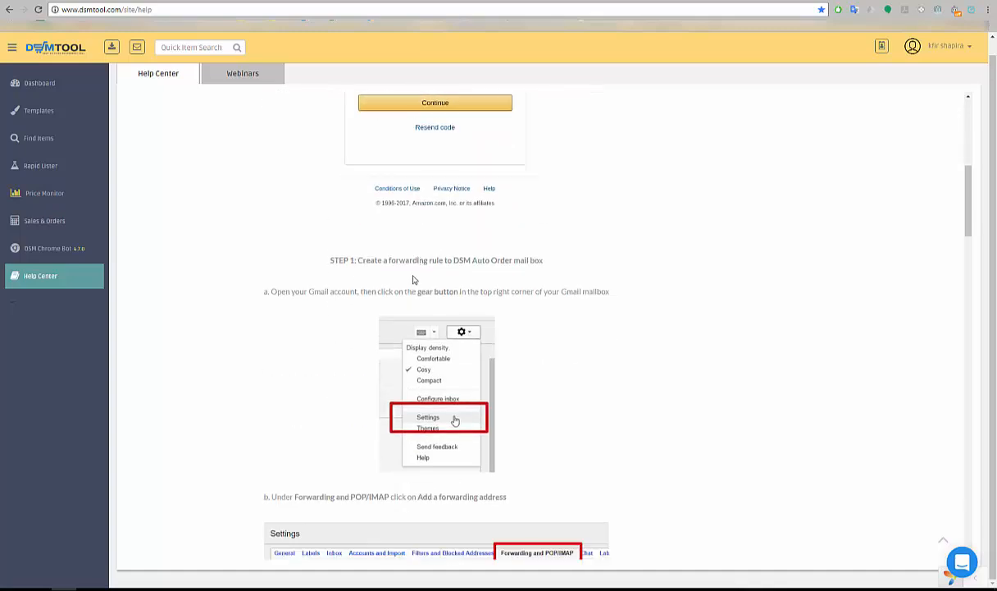
scroll("down", 3)
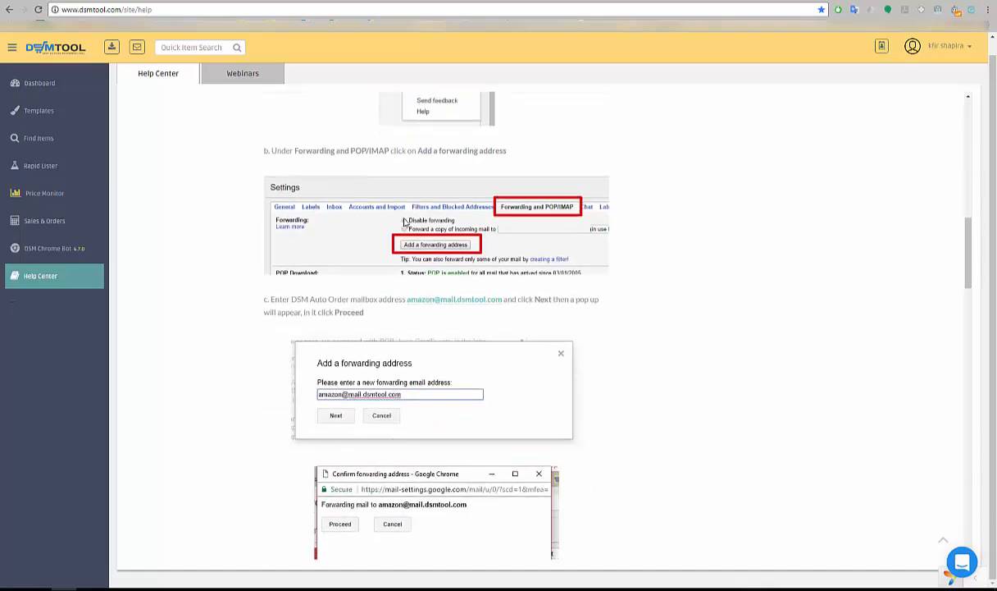
scroll("down", 3)
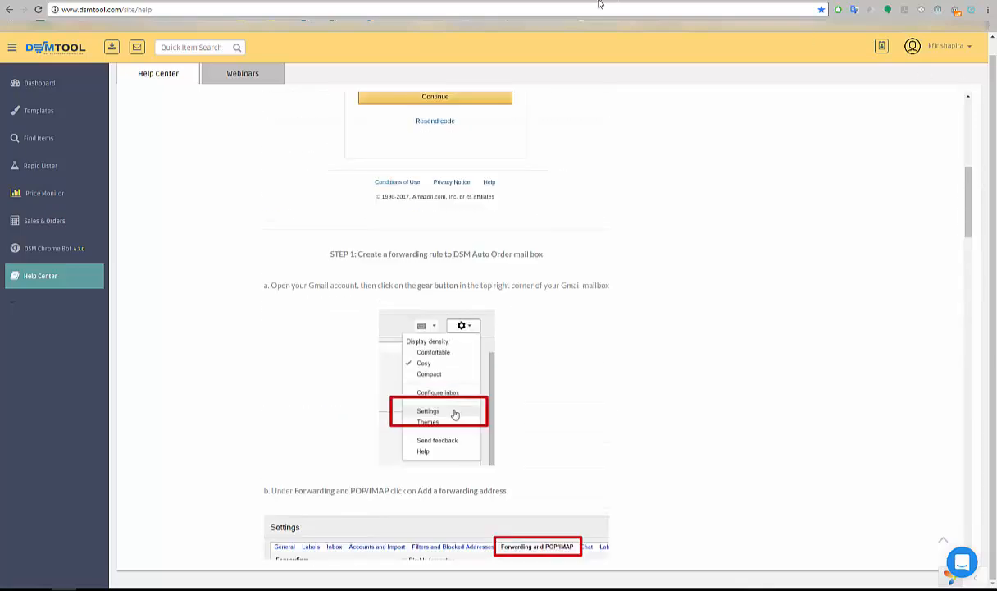
mouse_move(344, 285)
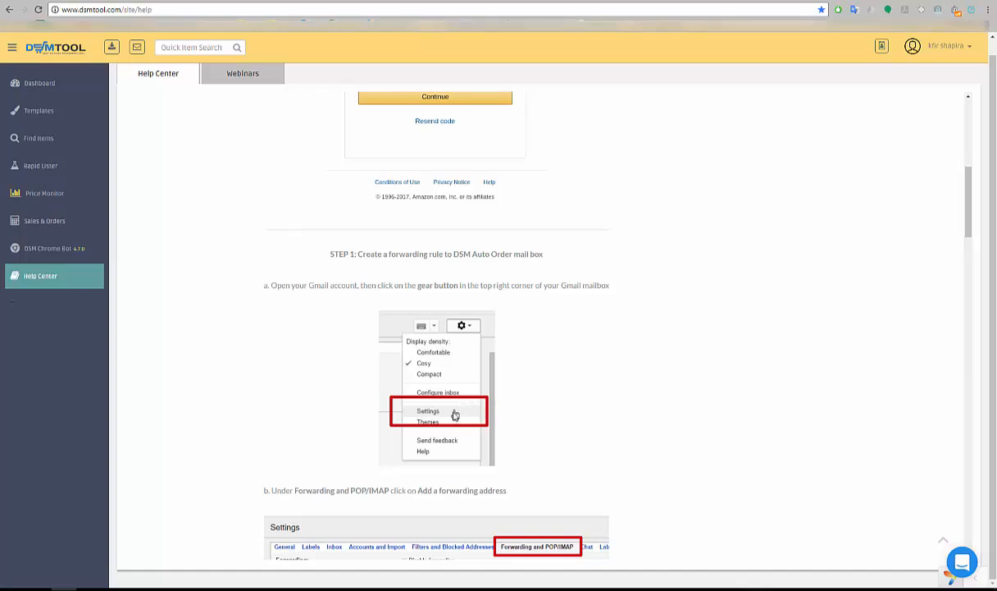
scroll("down", 3)
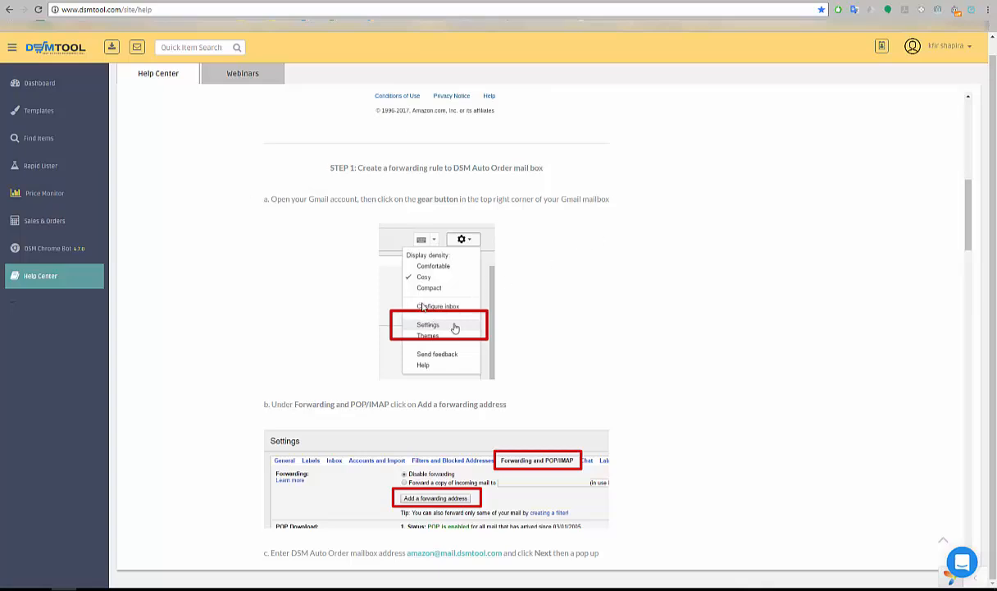
mouse_move(410, 346)
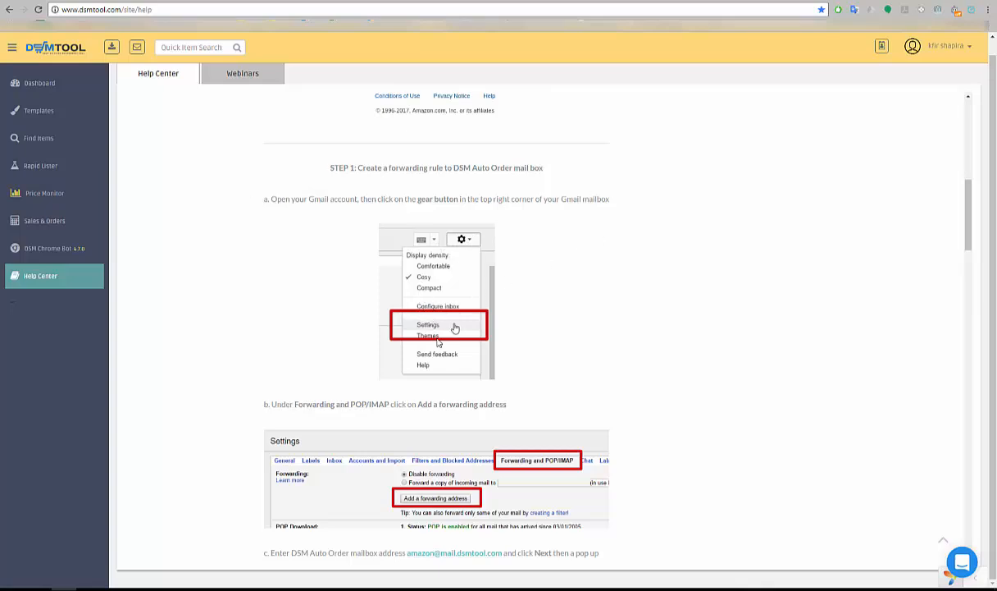
scroll("down", 3)
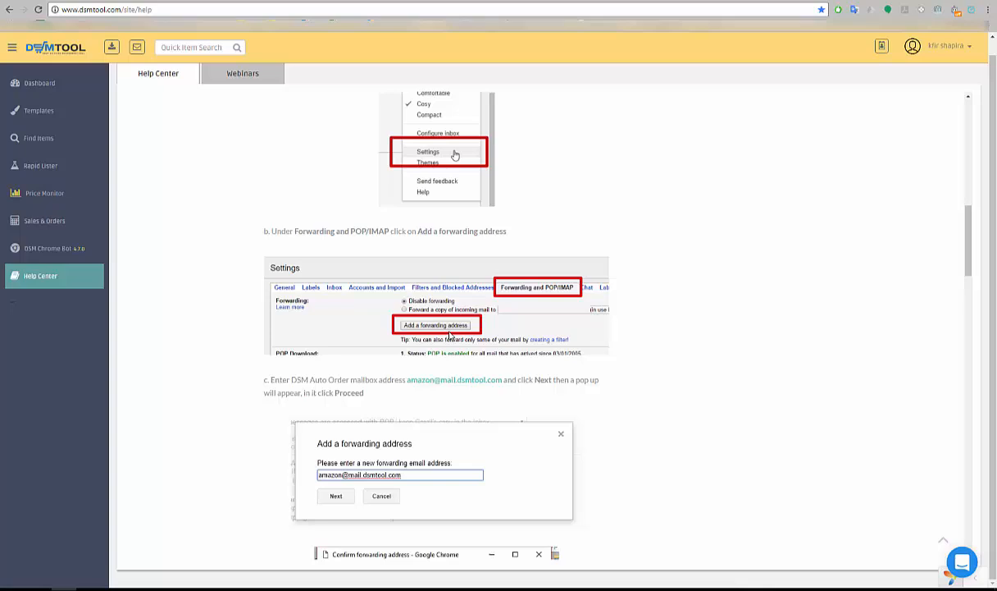
scroll("down", 3)
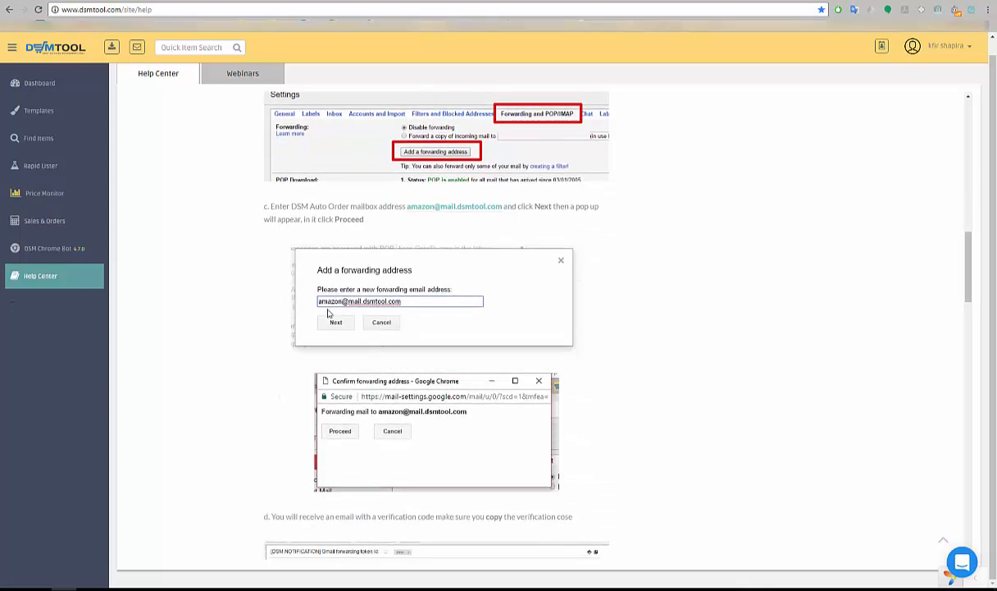
mouse_move(348, 313)
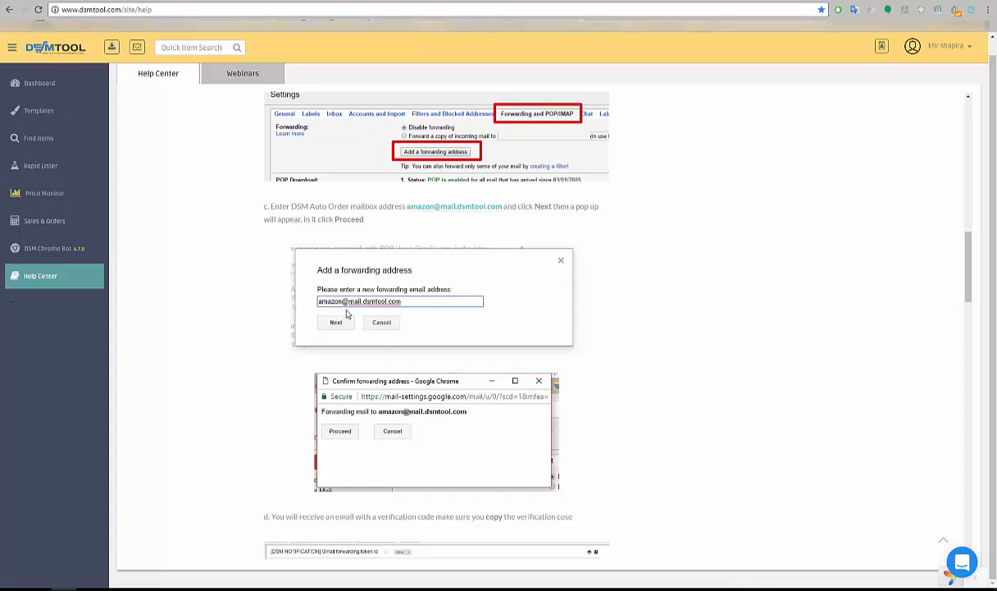
mouse_move(408, 210)
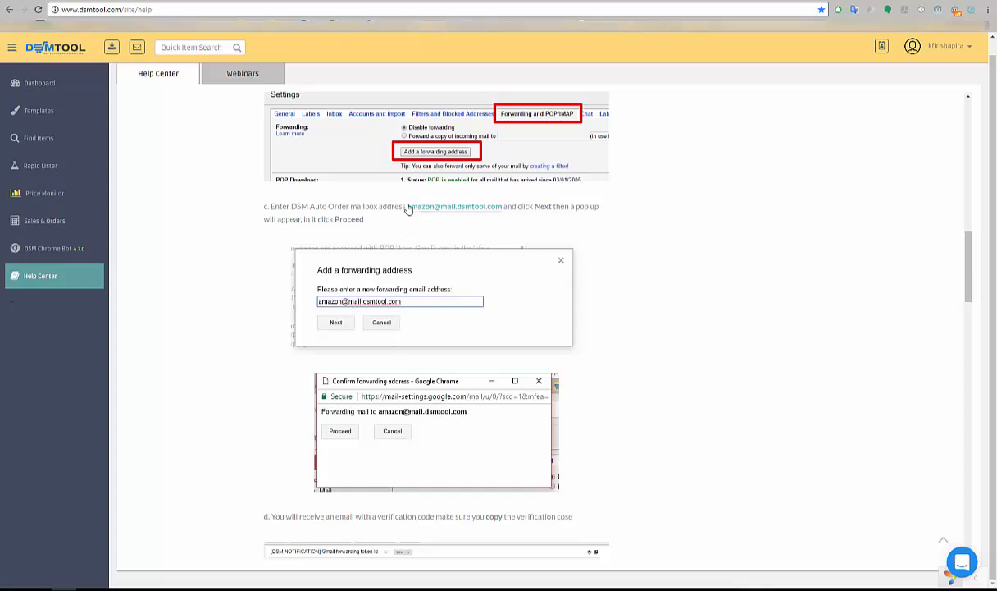
double_click(453, 206)
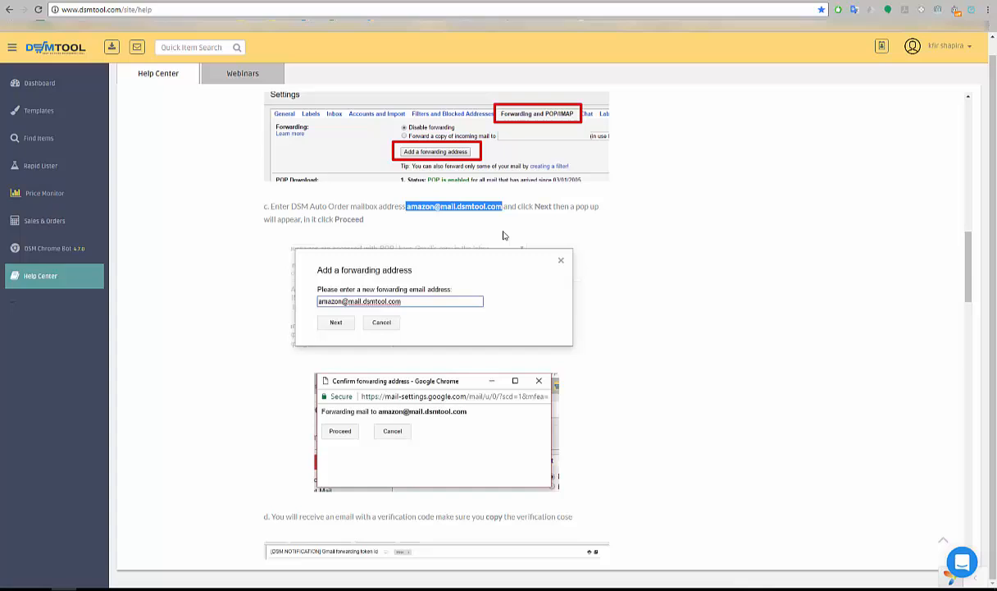
scroll("down", 3)
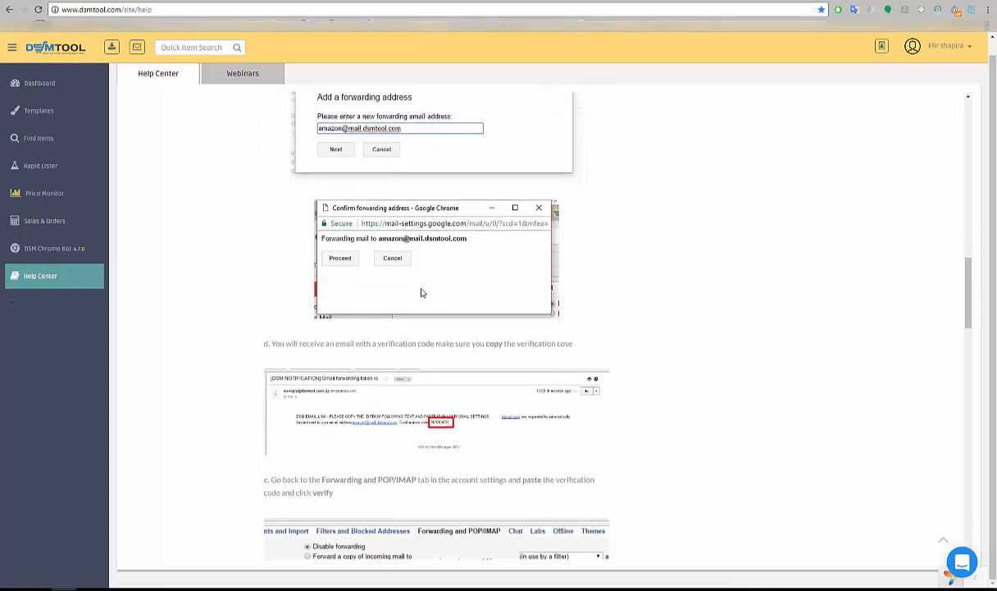
scroll("down", 3)
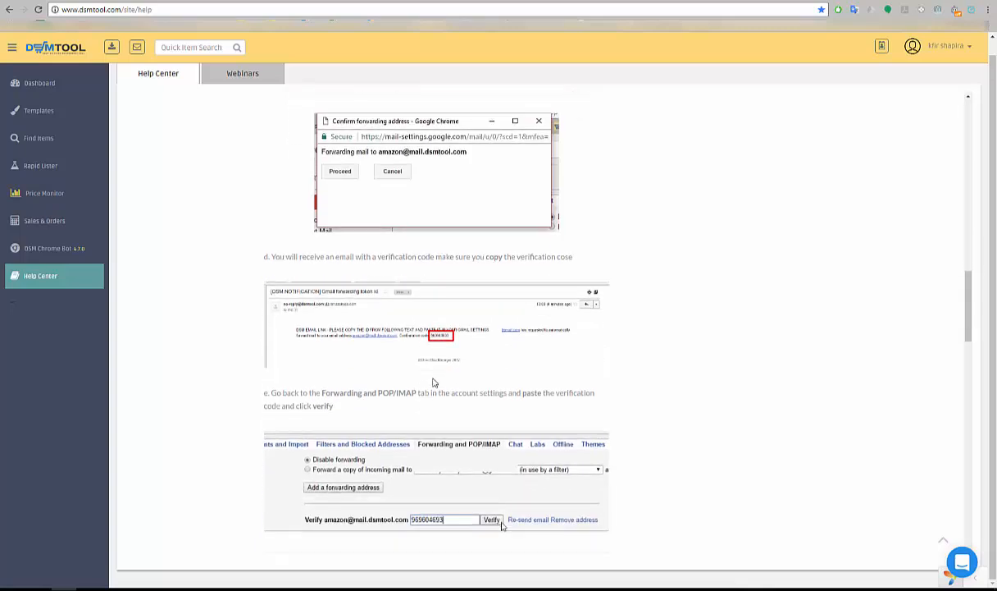
mouse_move(514, 215)
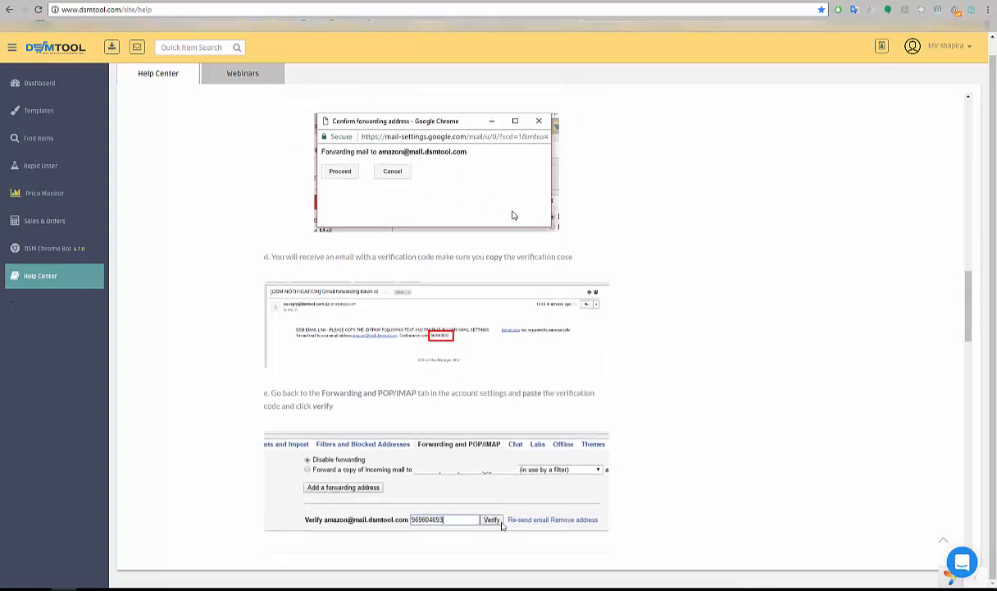
scroll("down", 3)
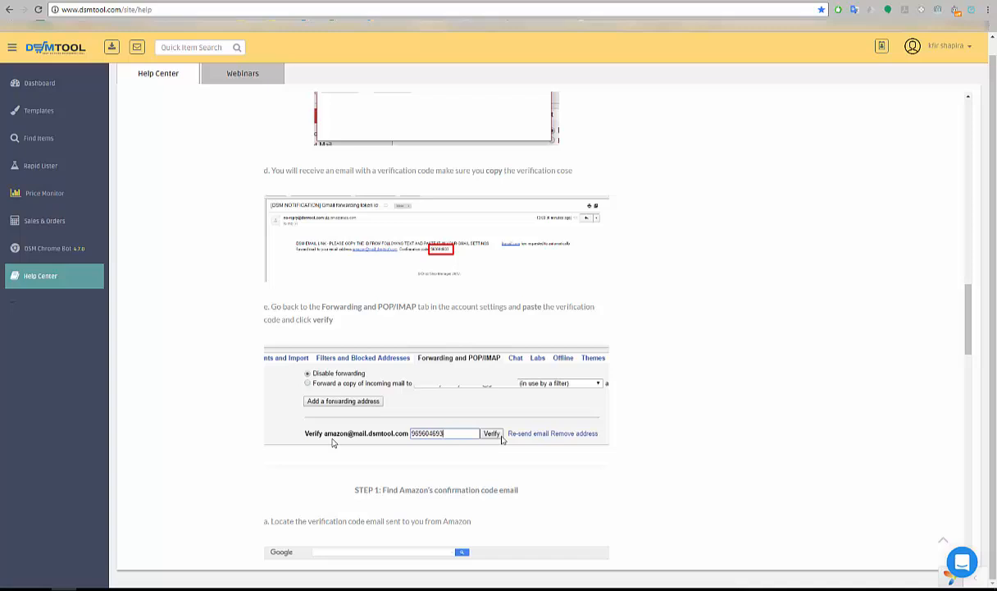
mouse_move(366, 446)
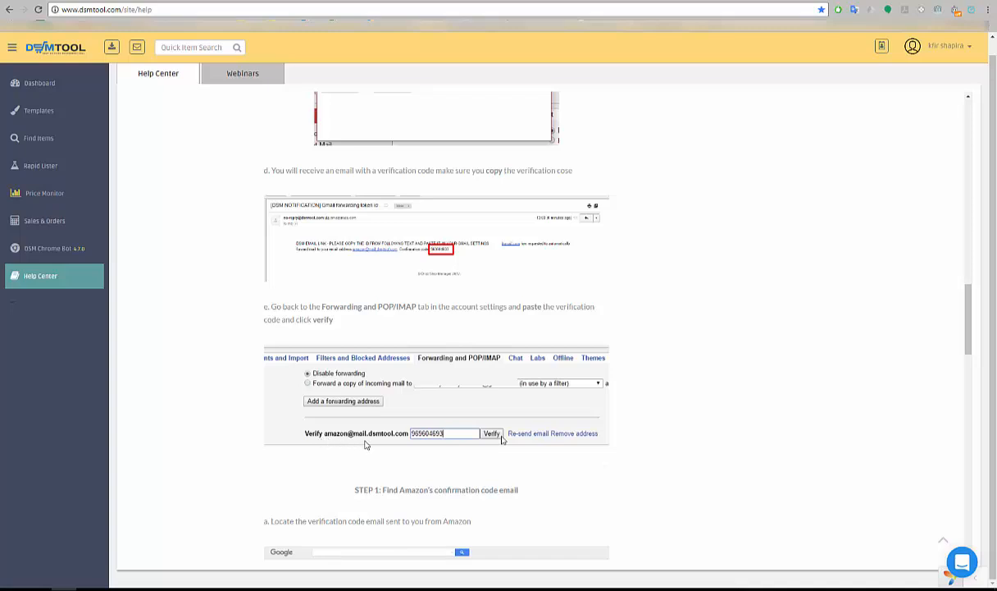
mouse_move(394, 440)
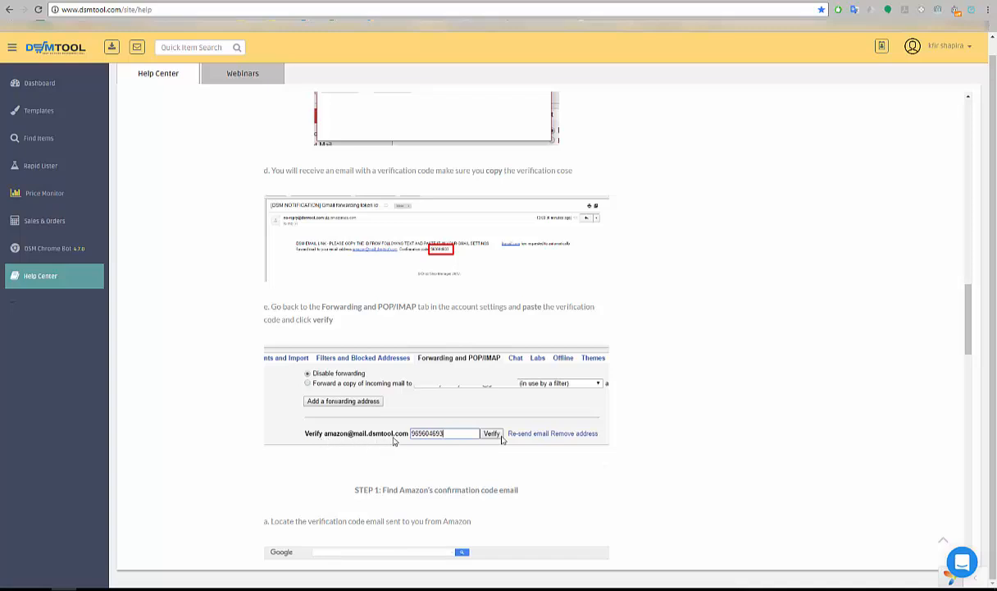
mouse_move(348, 457)
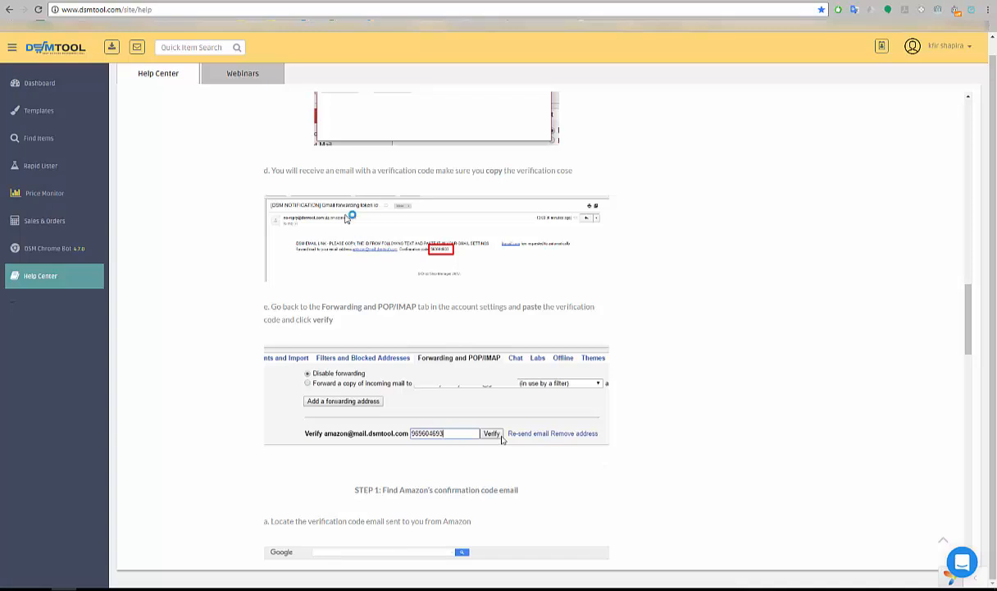
mouse_move(276, 212)
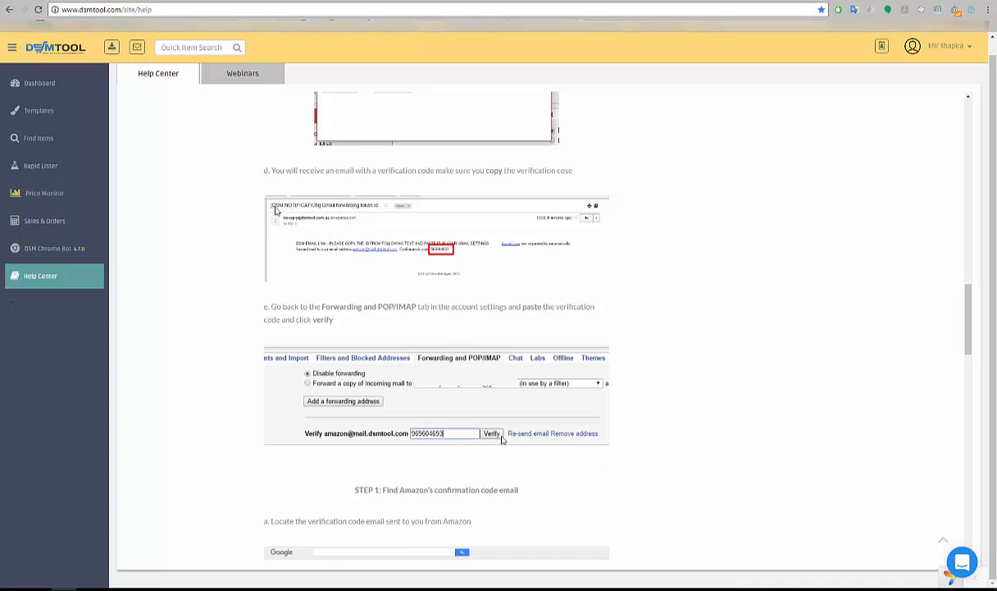
mouse_move(352, 215)
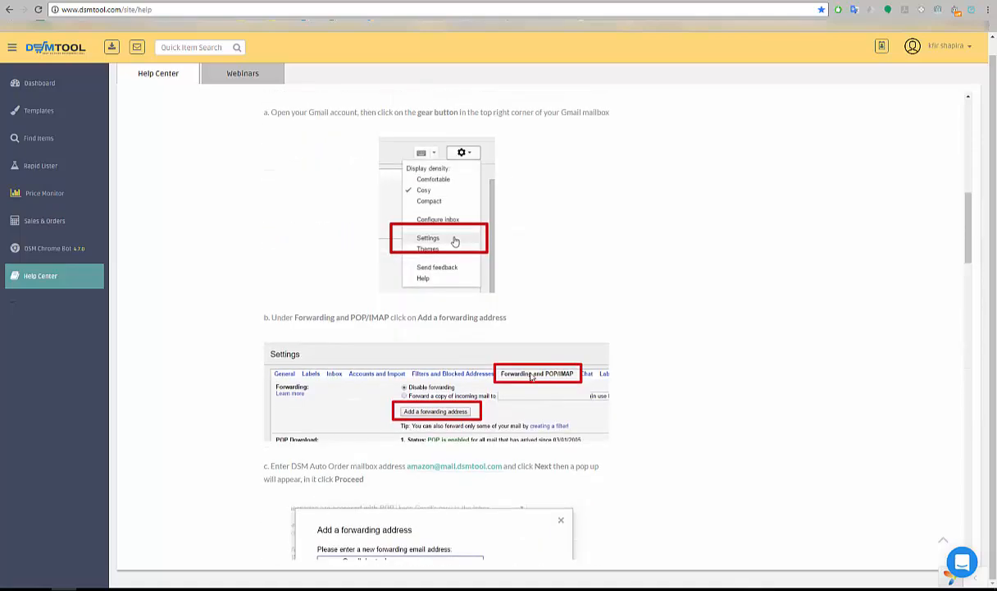
scroll("down", 3)
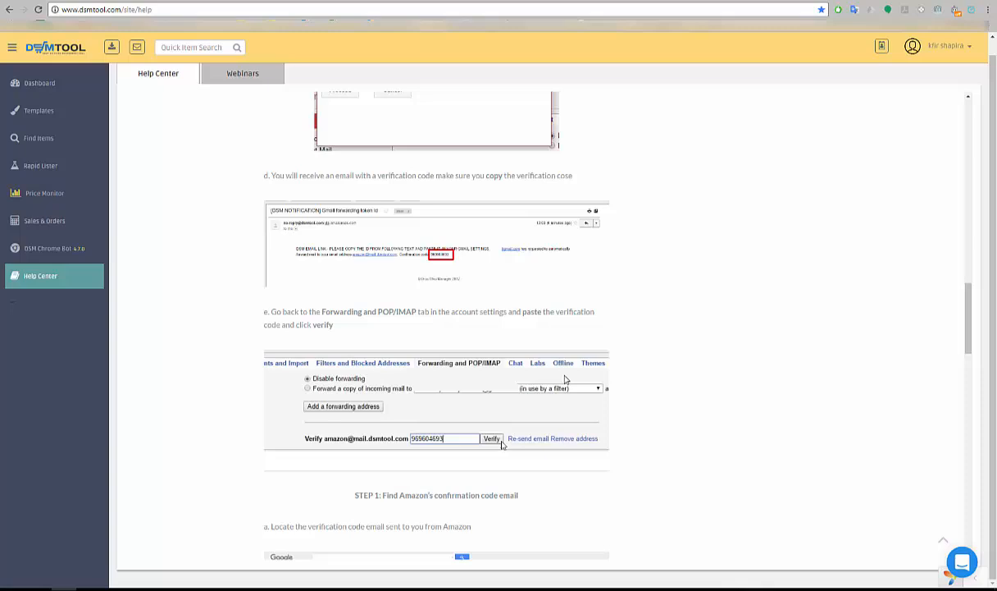
scroll("down", 3)
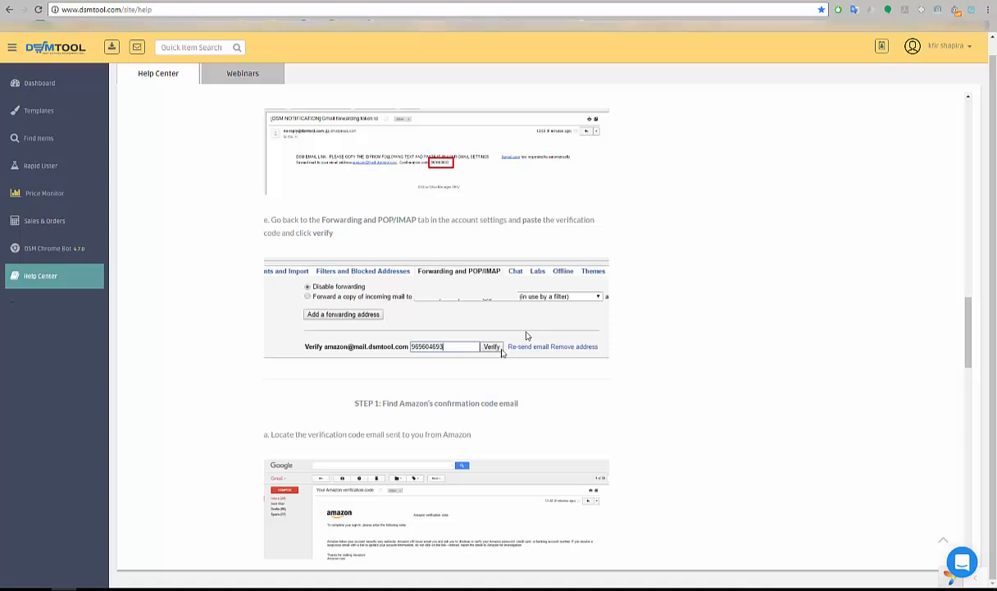
mouse_move(325, 332)
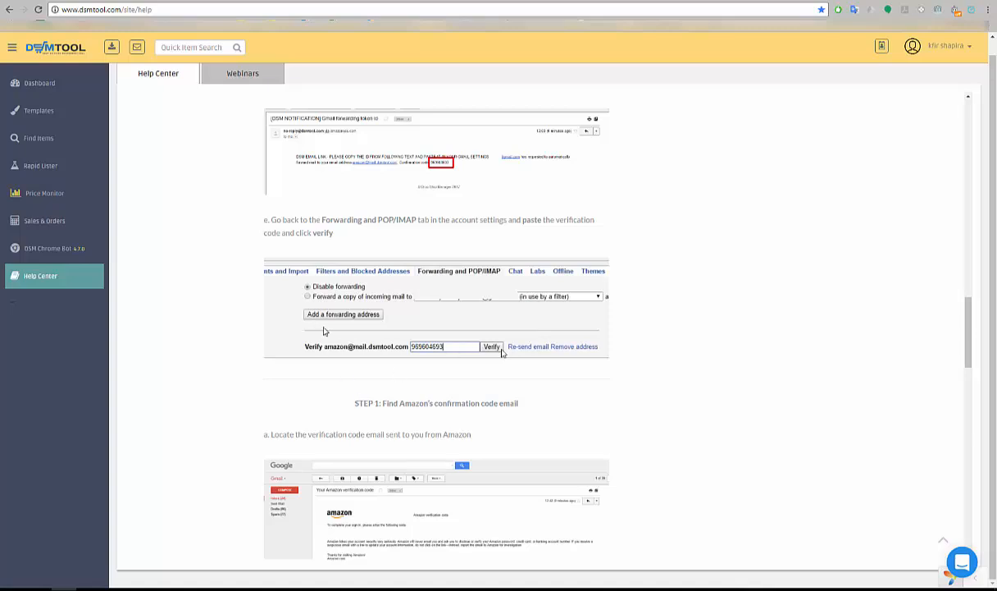
mouse_move(325, 286)
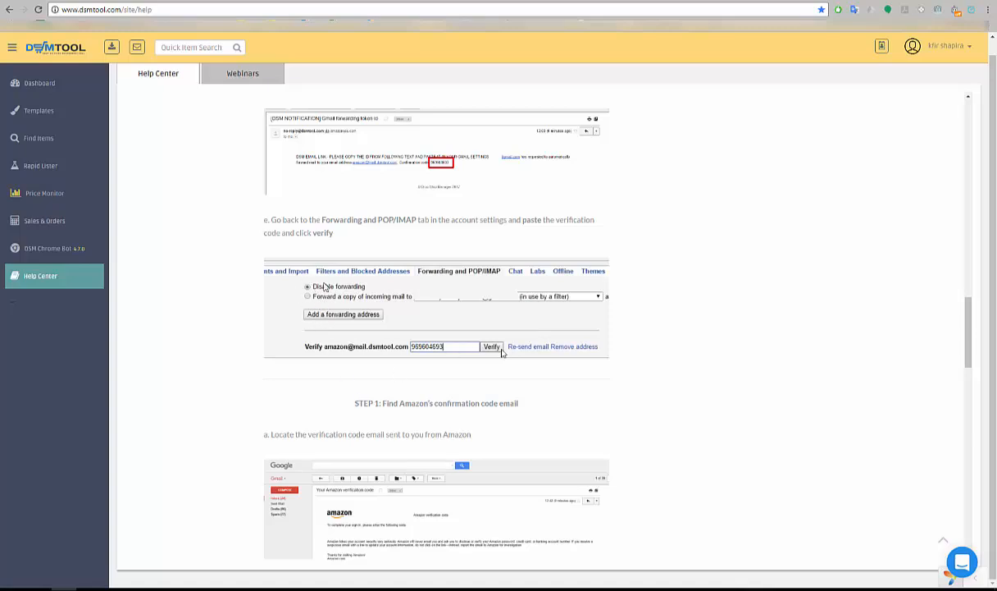
mouse_move(332, 325)
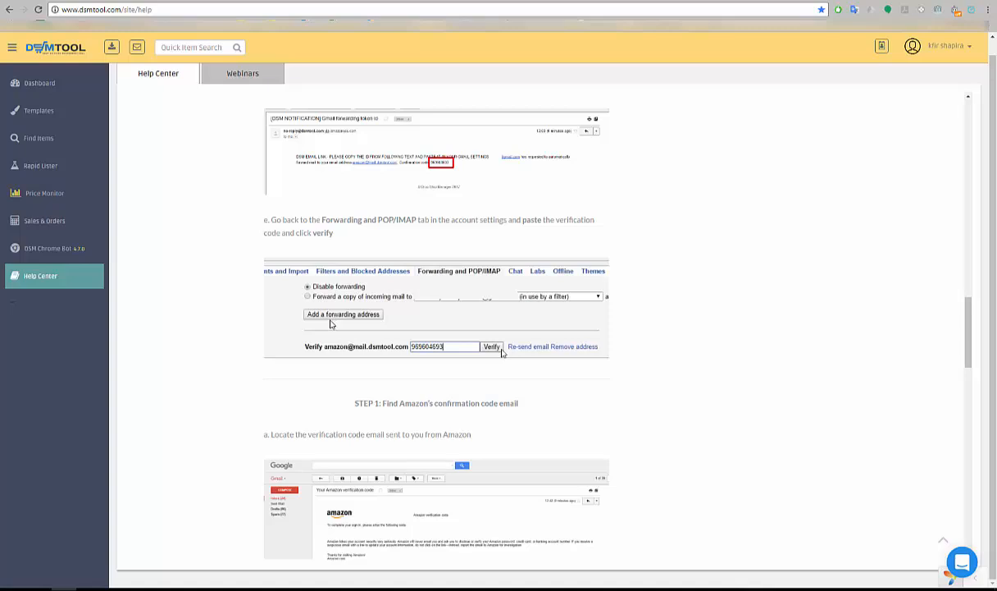
scroll("down", 3)
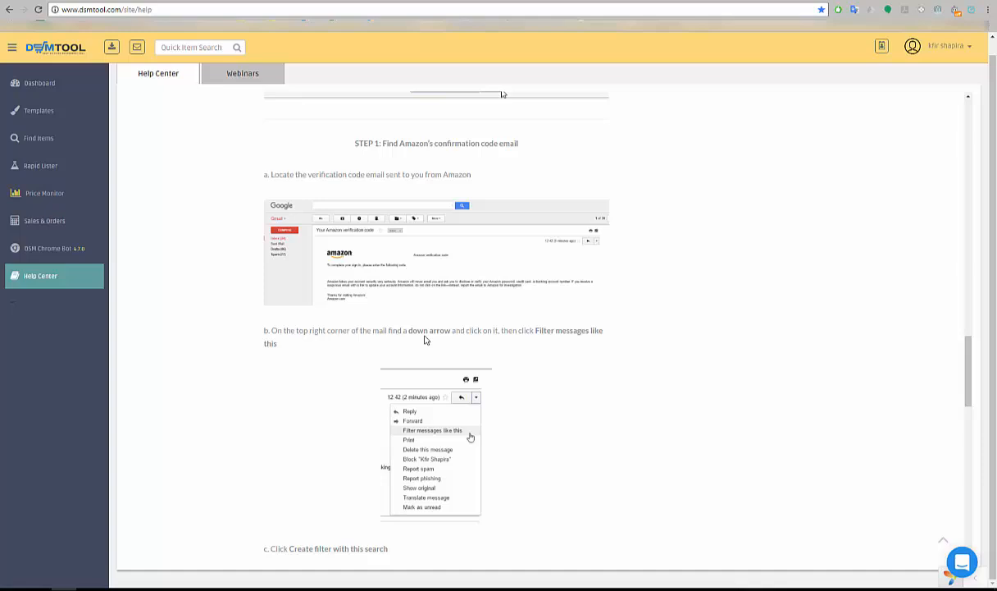
Step: Review the steps for finding Amazon's confirmation code email and 'Create filter with this search' in Gmail
scroll("up", 3)
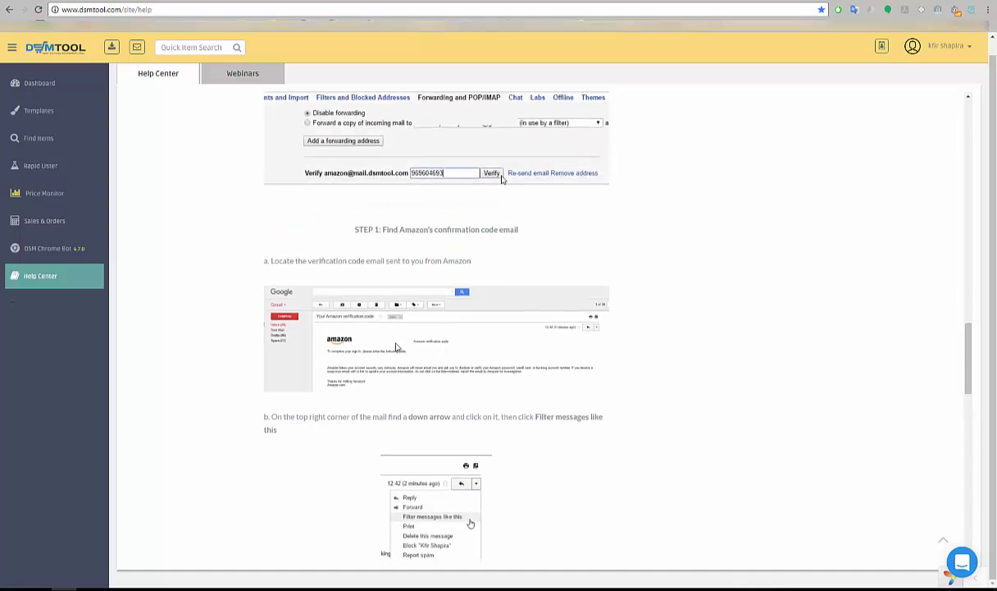
mouse_move(451, 354)
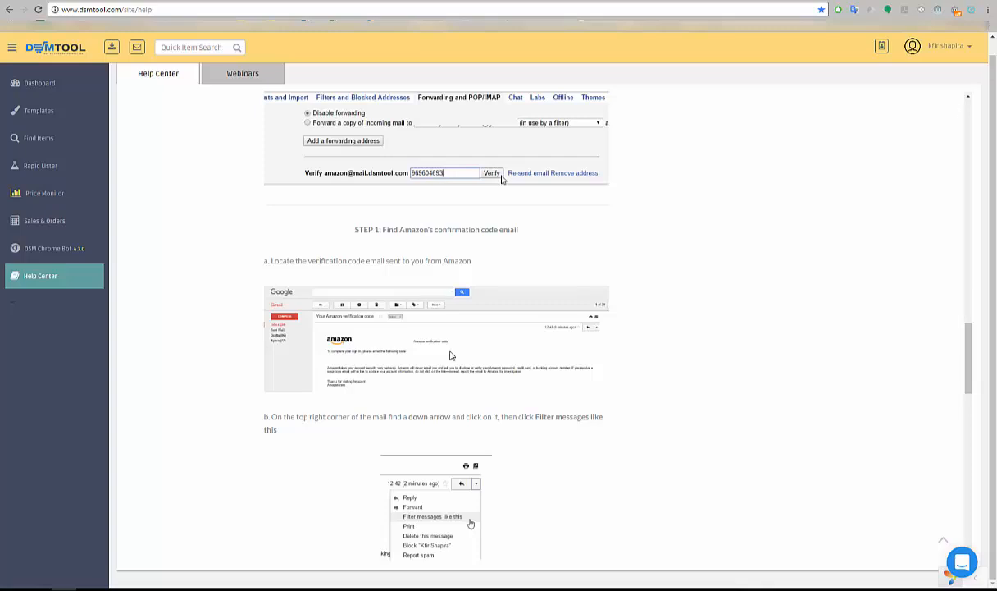
mouse_move(482, 394)
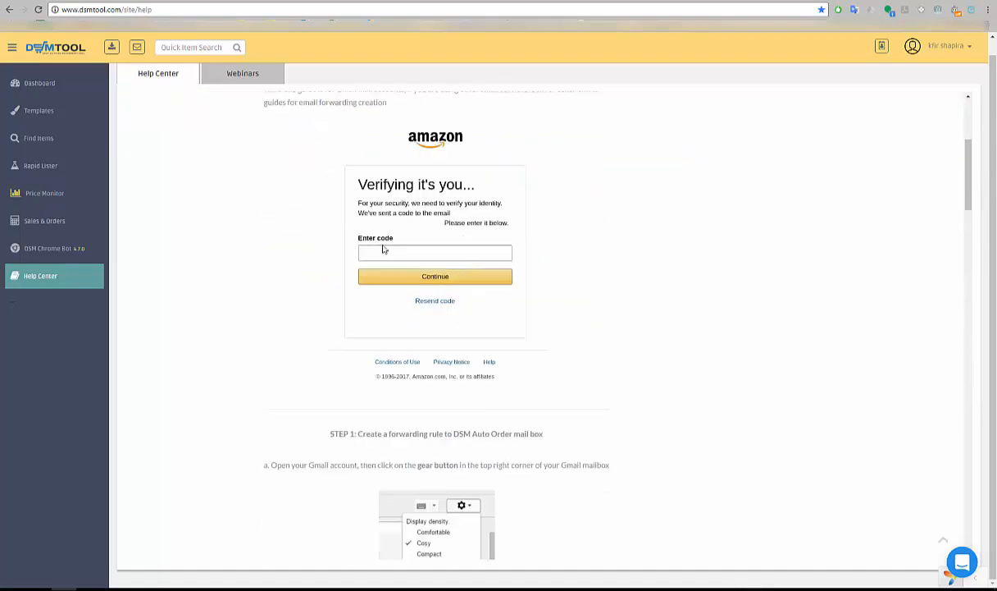
scroll("down", 3)
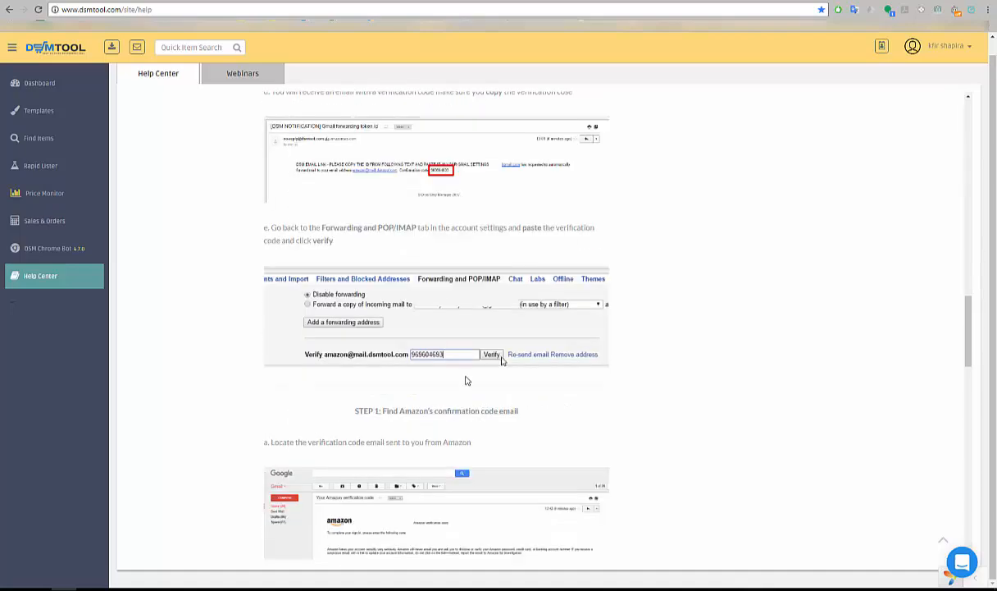
scroll("down", 3)
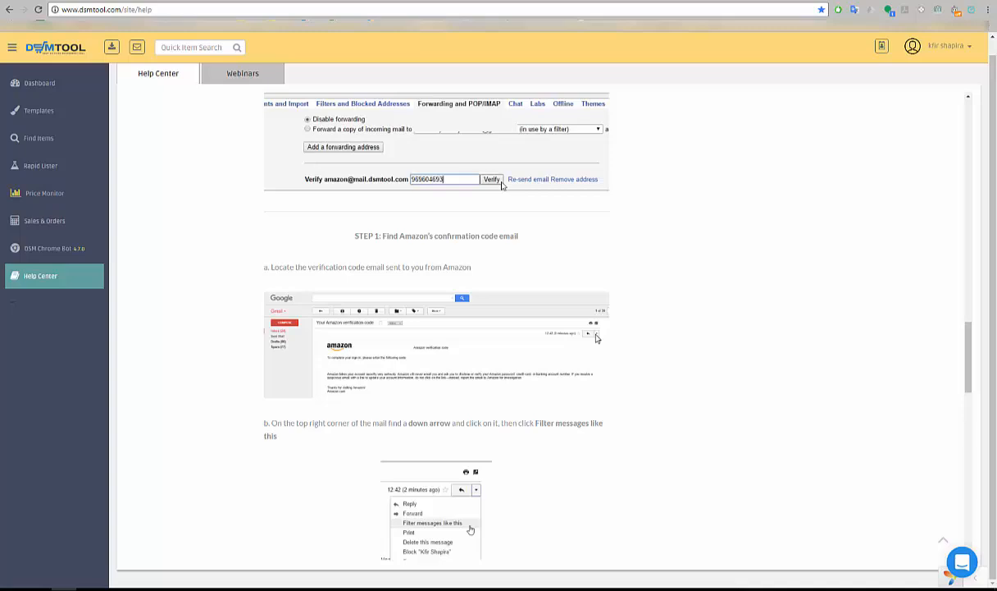
mouse_move(574, 398)
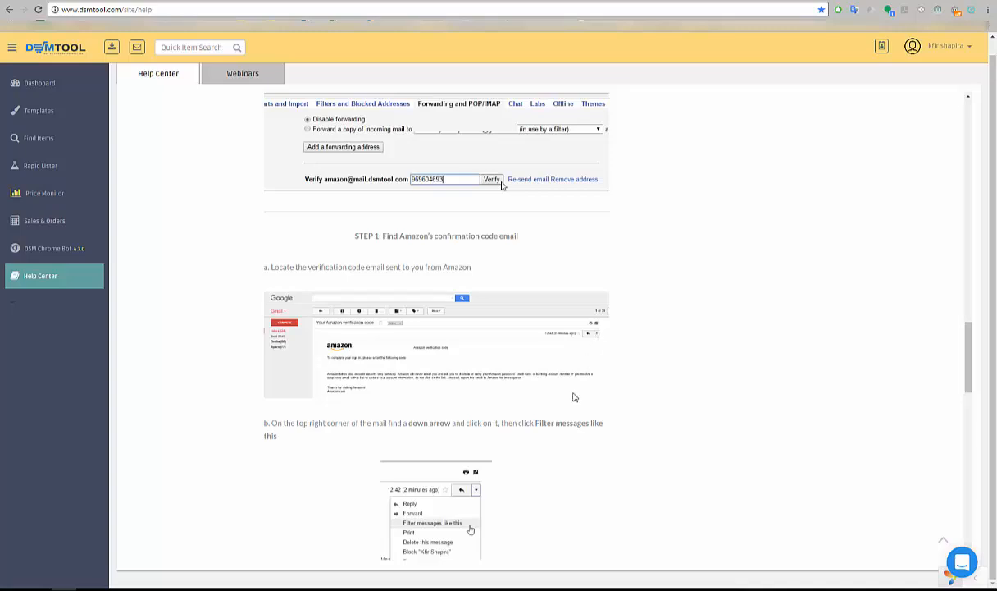
scroll("down", 3)
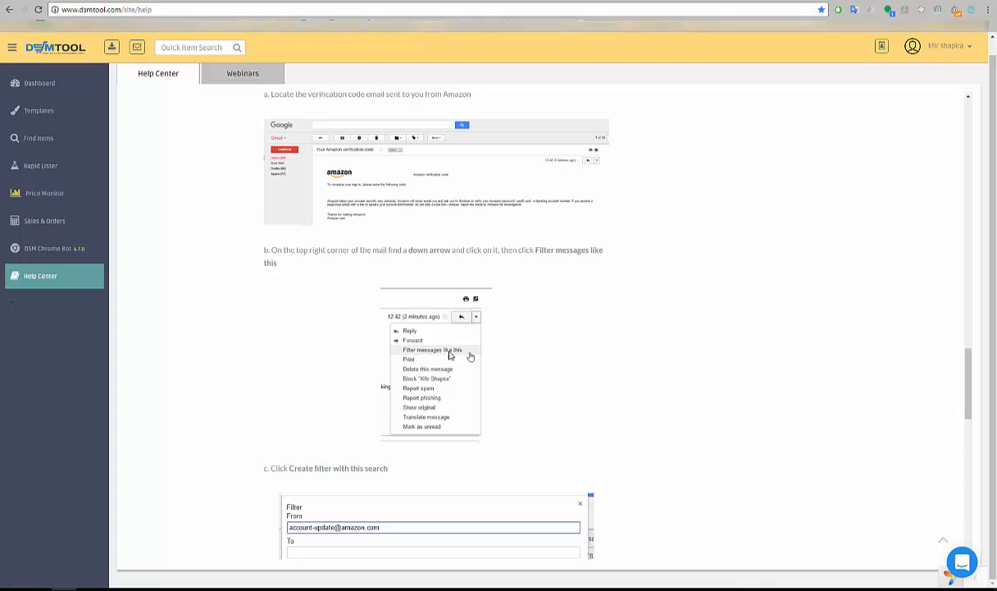
scroll("down", 3)
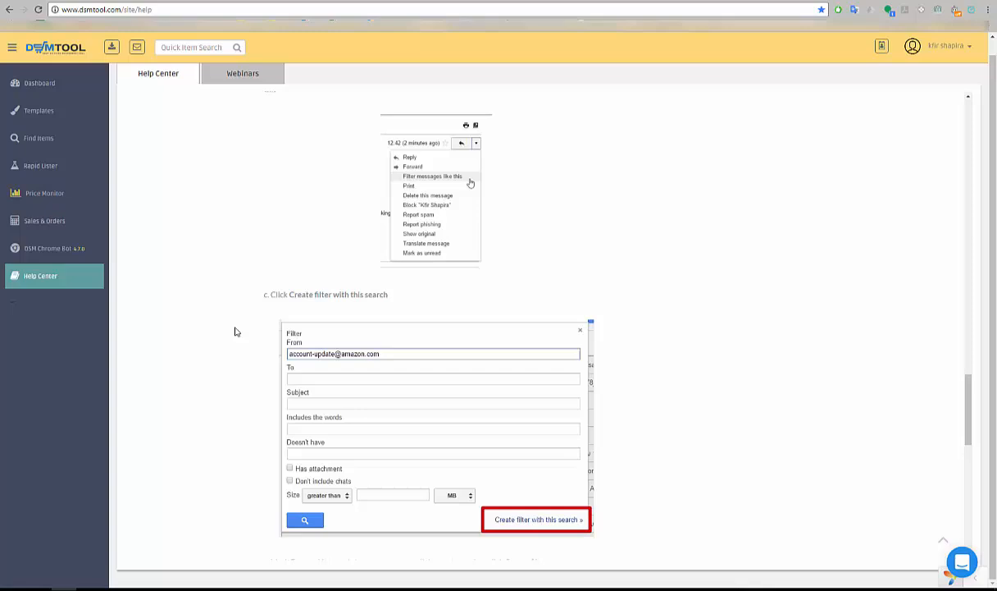
mouse_move(323, 364)
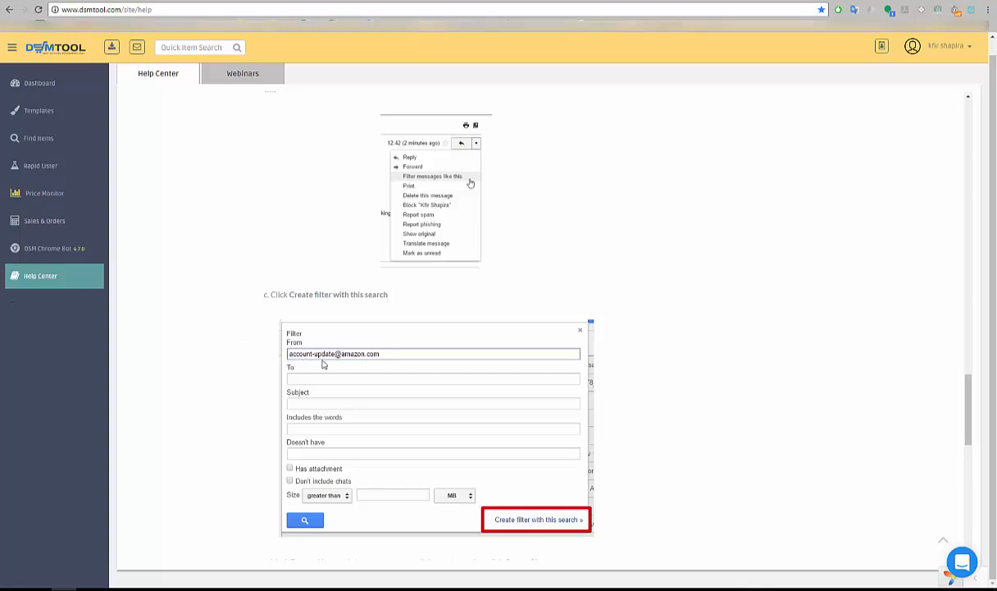
mouse_move(537, 525)
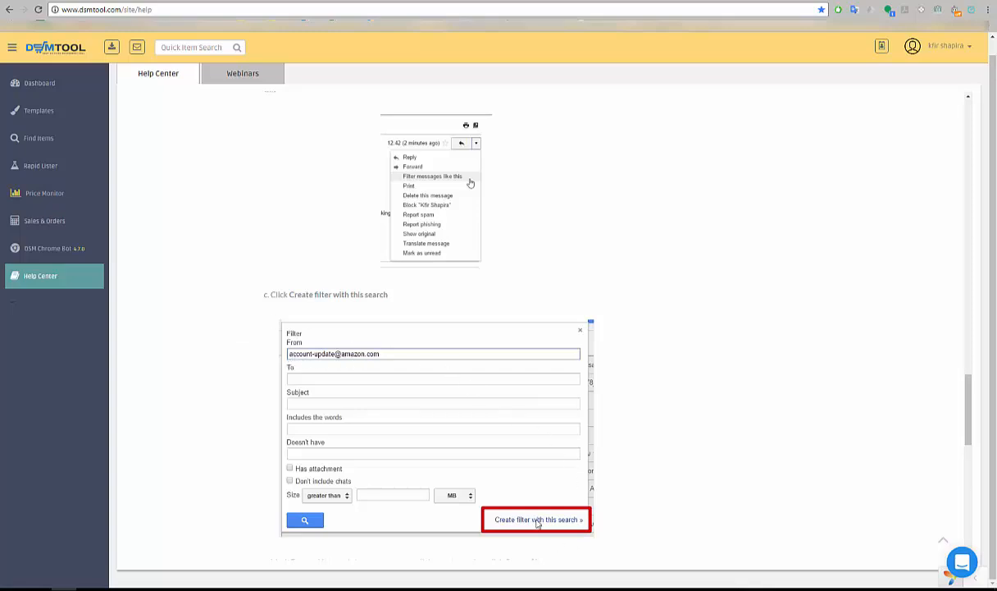
scroll("down", 3)
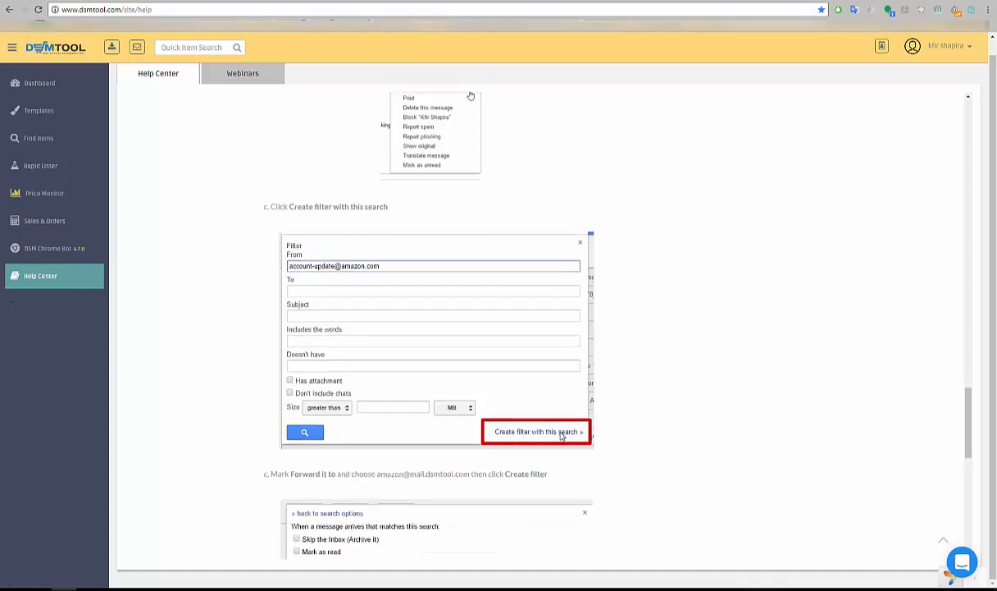
scroll("down", 3)
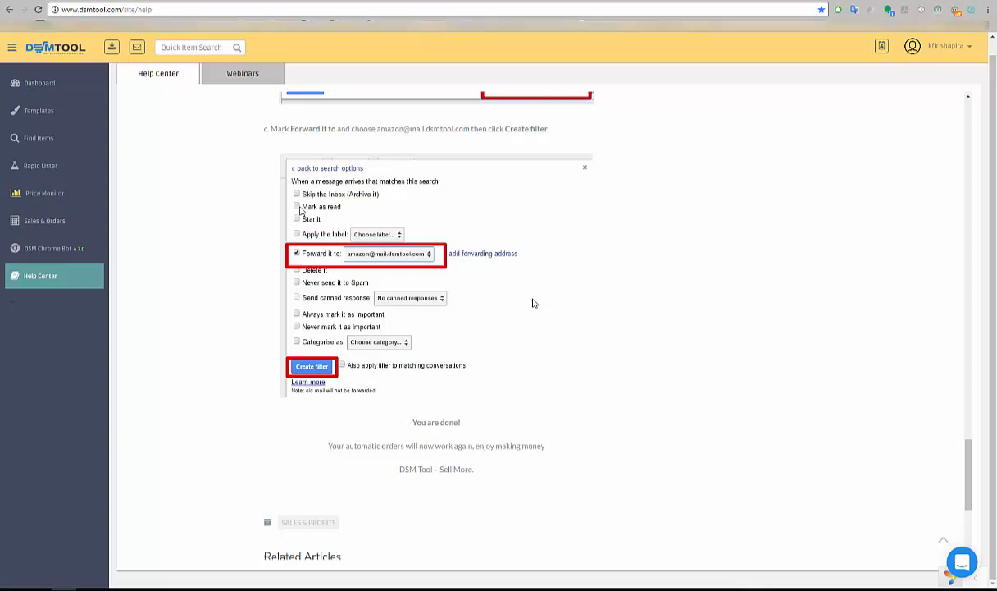
mouse_move(399, 261)
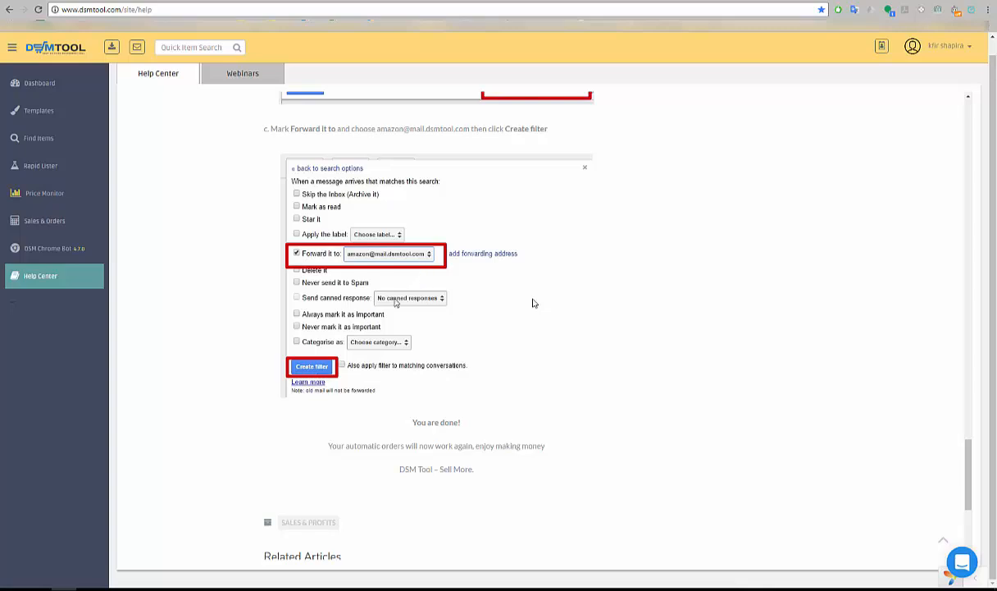
Step: View the final 'Forward it to' filter step and 'You are done!', then return to the article's top
scroll("down", 3)
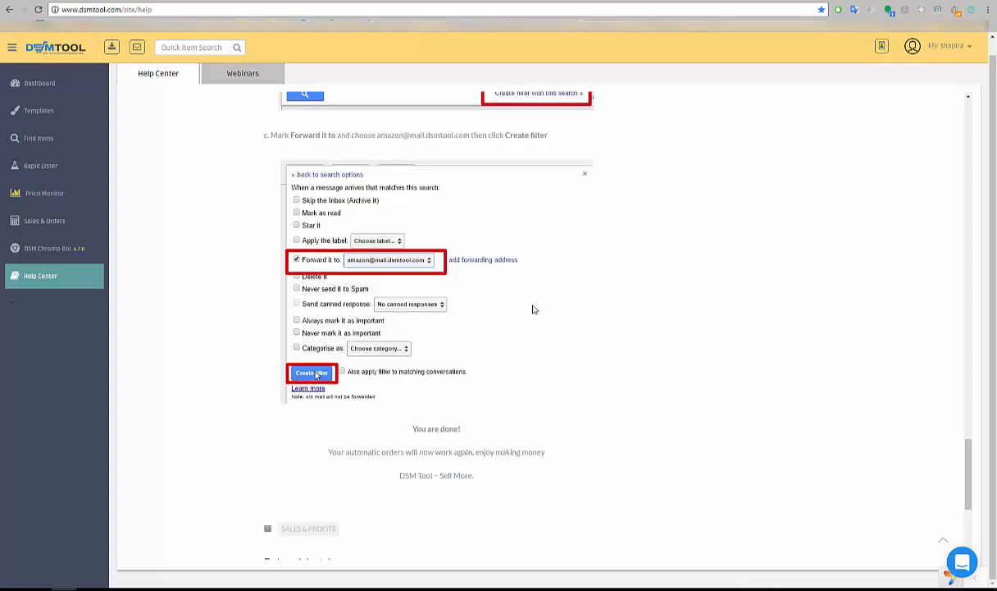
scroll("up", 3)
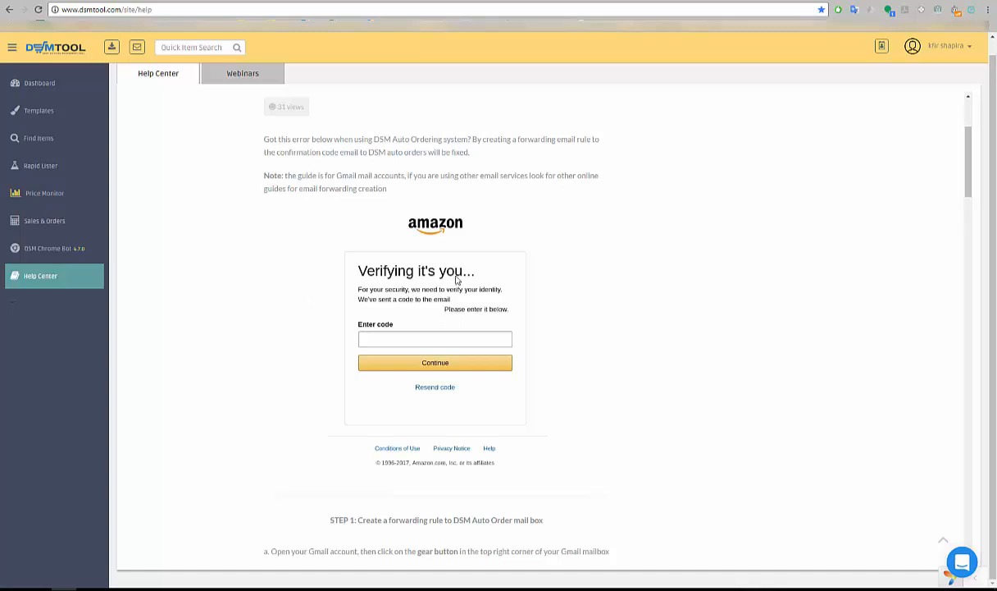
mouse_move(210, 312)
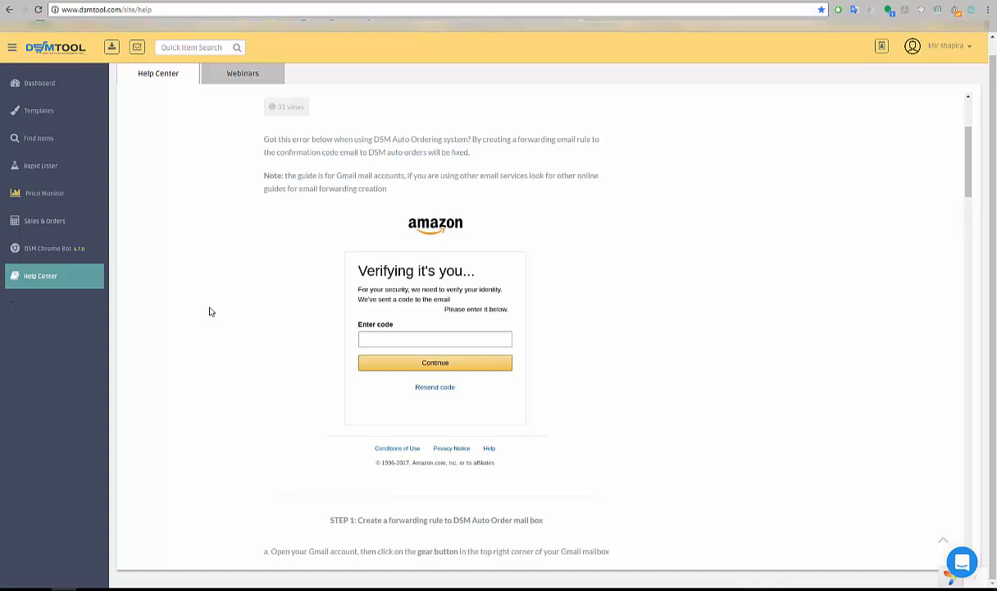
mouse_move(429, 379)
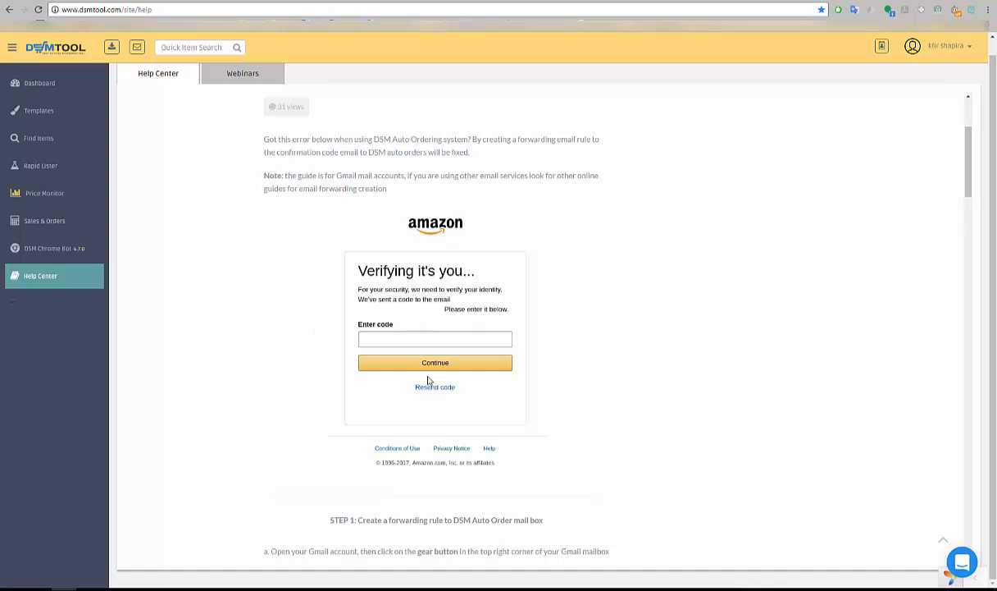
mouse_move(430, 371)
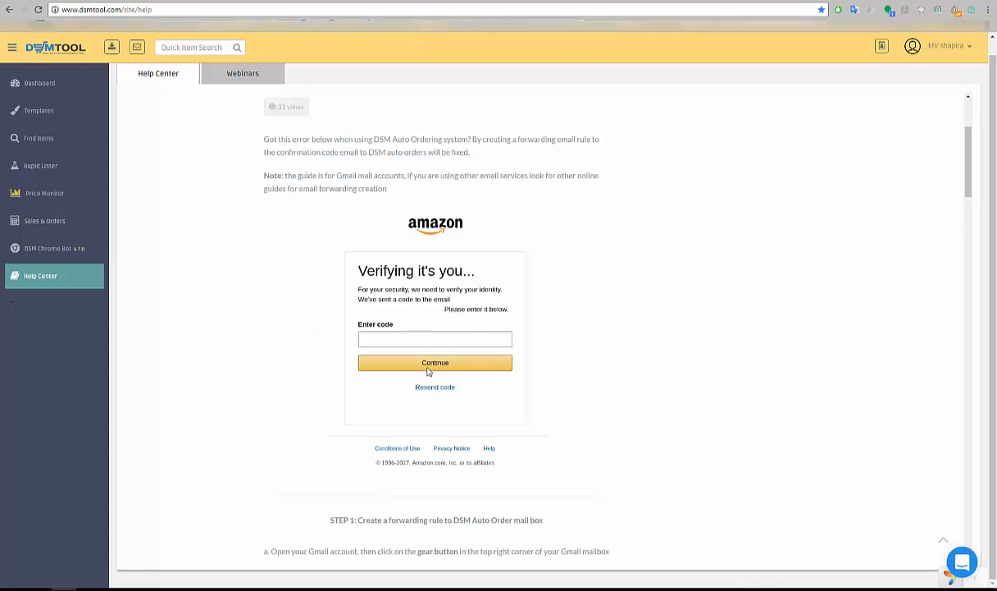